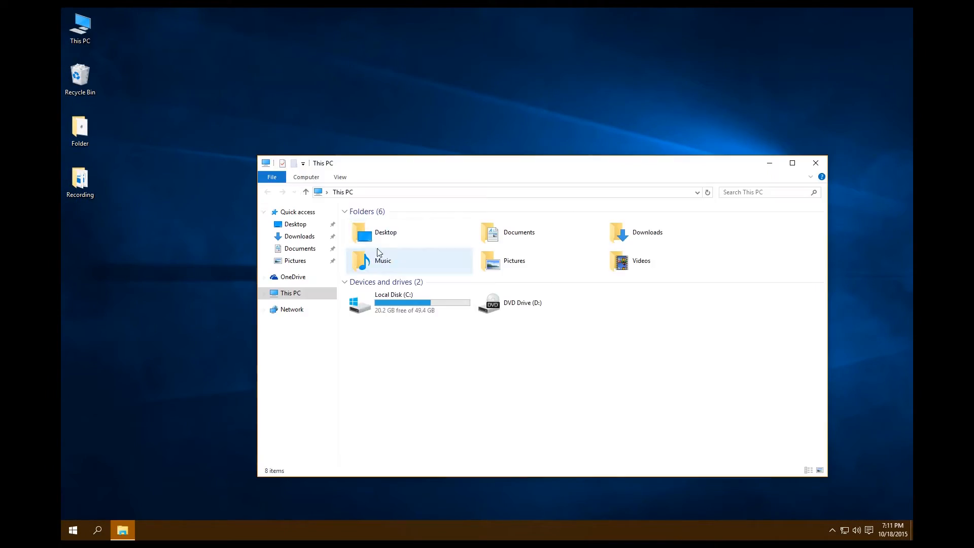
- Browse into C:\altera\mySystems and copy the system5 folder as system6
double_click(391, 304)
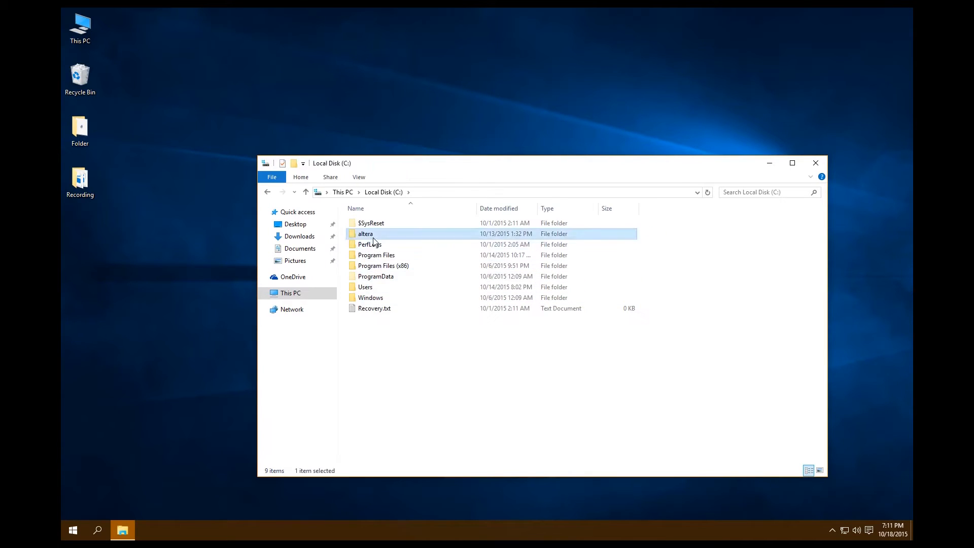
double_click(366, 233)
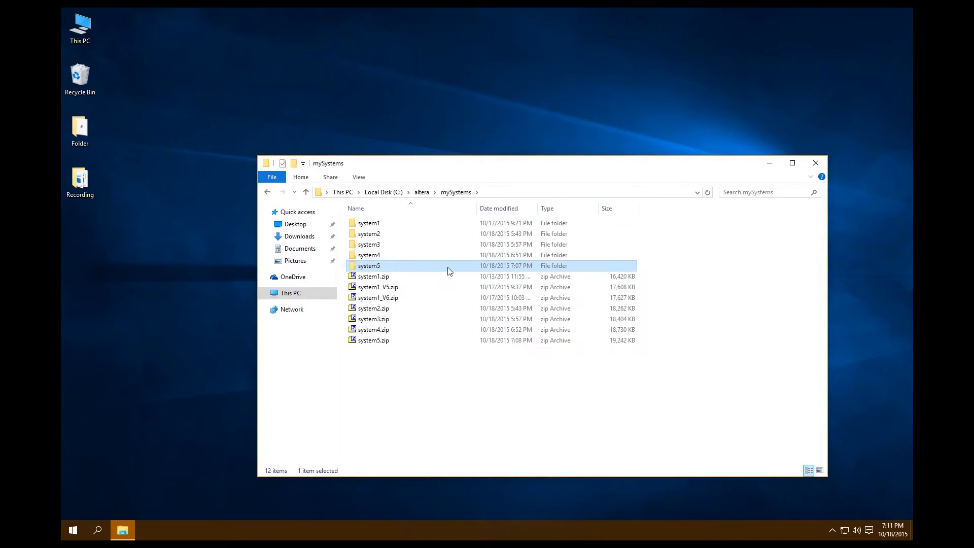
mouse_move(447, 270)
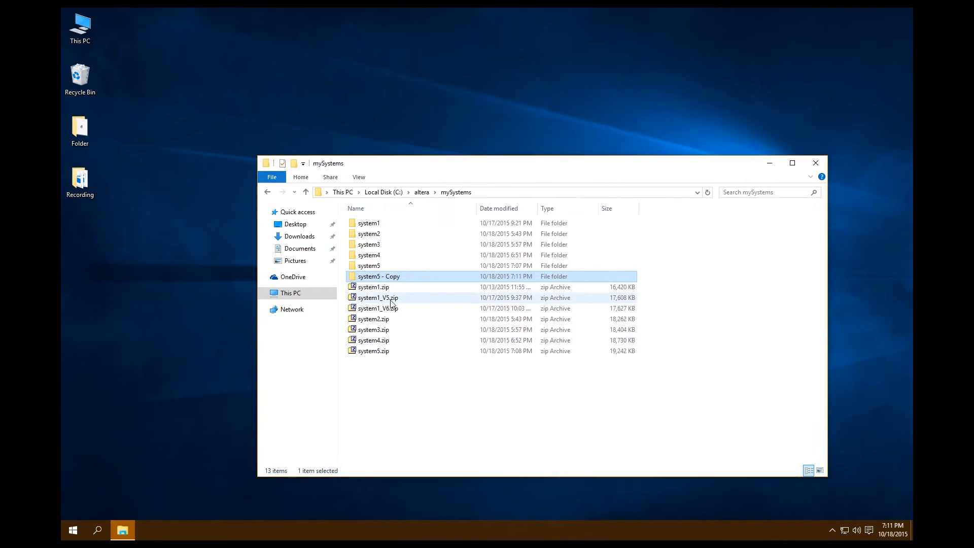
click(378, 276)
text(system6)
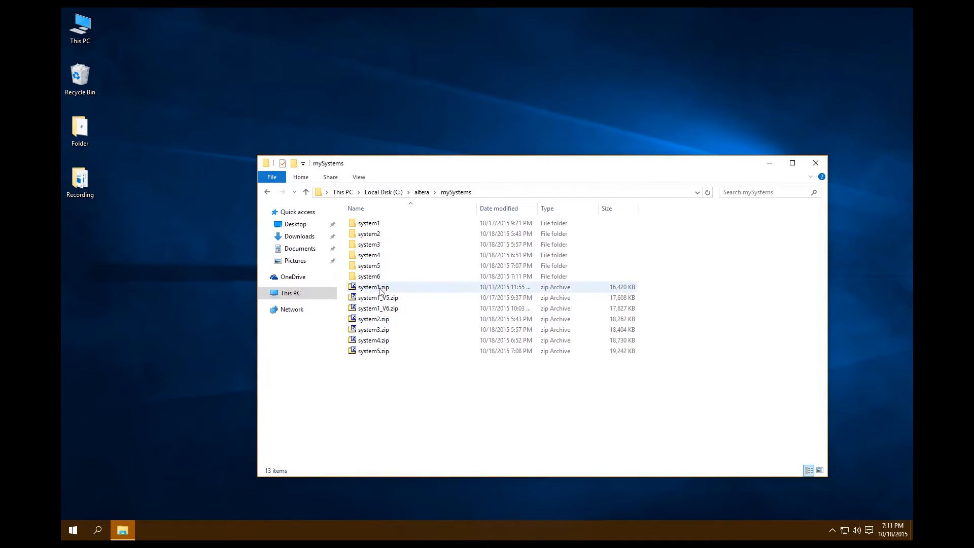
- Enter the new system6 folder and launch its NiosII project in Quartus II
double_click(368, 276)
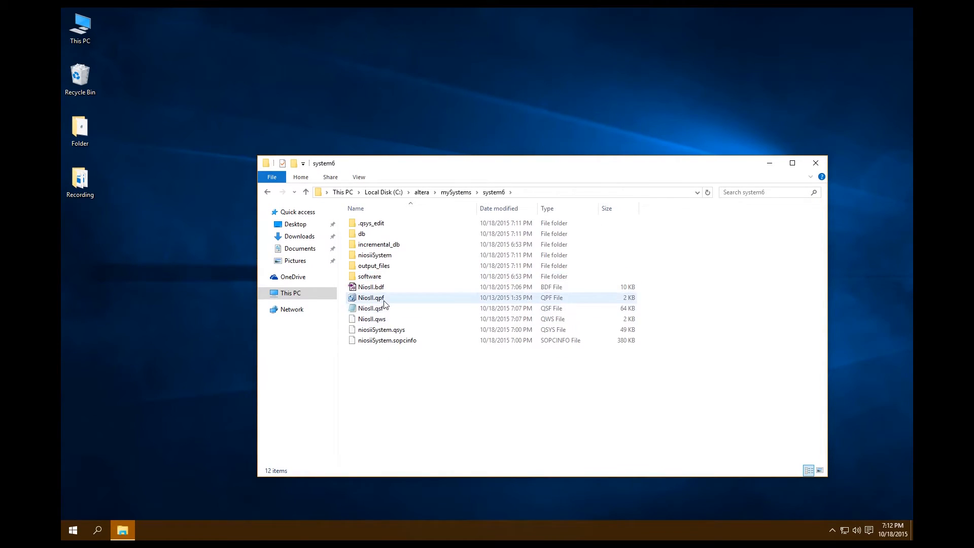
double_click(371, 297)
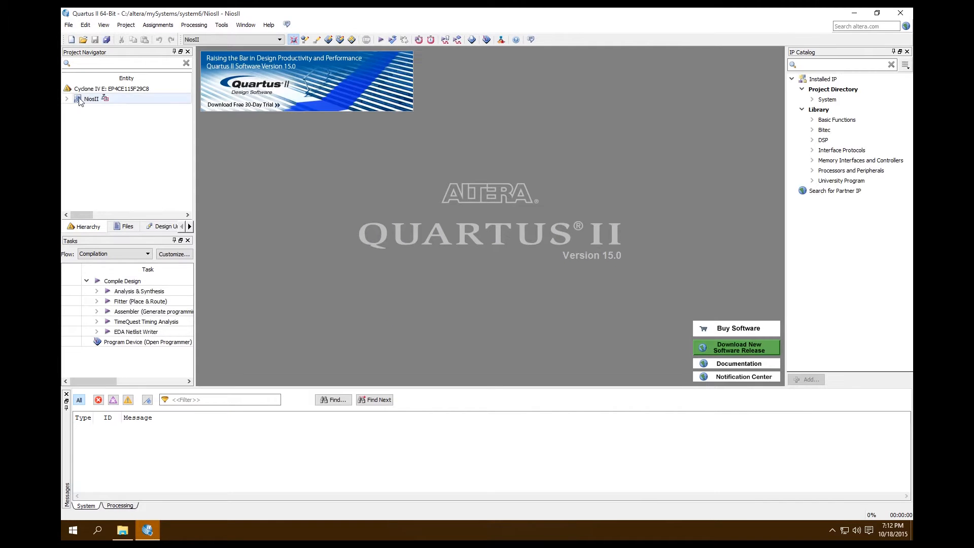
- Bring up NiosII.bdf, then start Qsys and load niosiiSystem.qsys
double_click(90, 99)
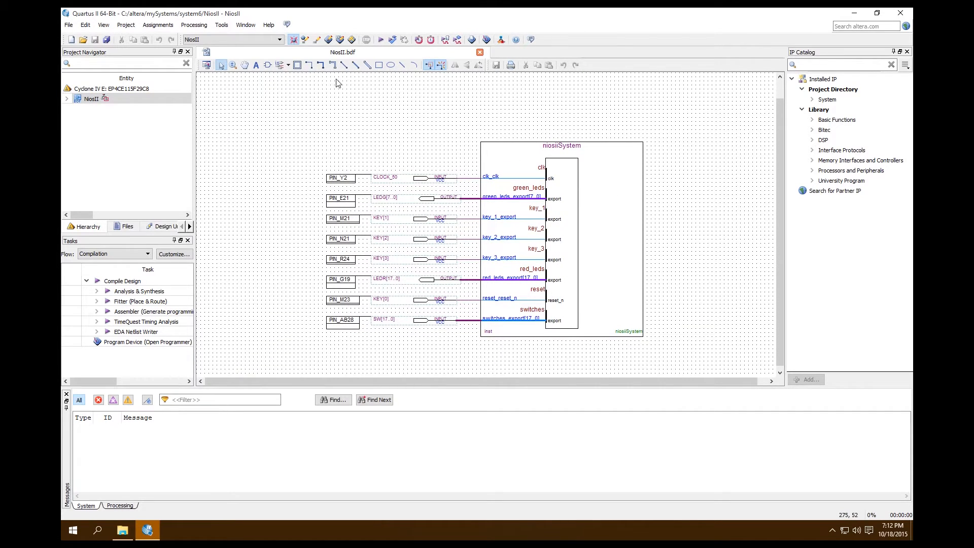
click(500, 40)
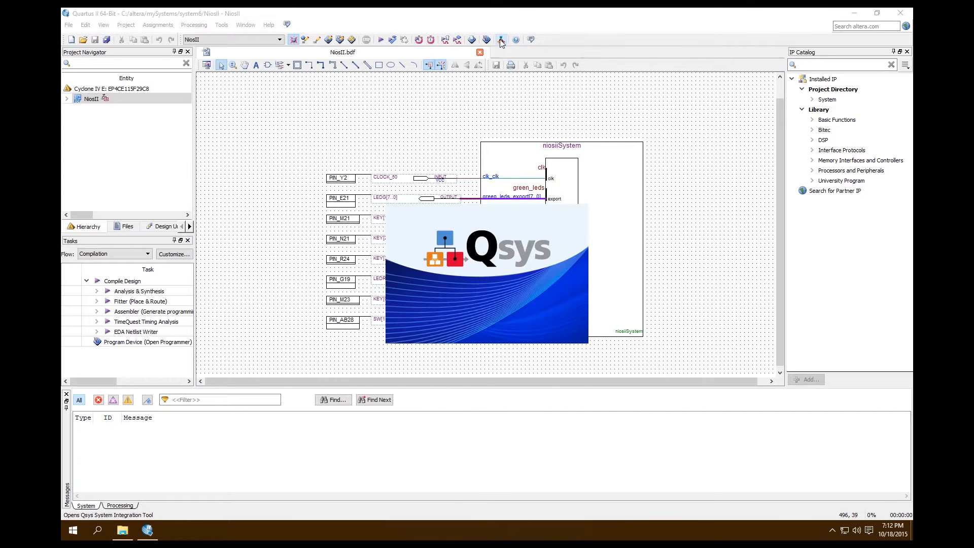
click(500, 39)
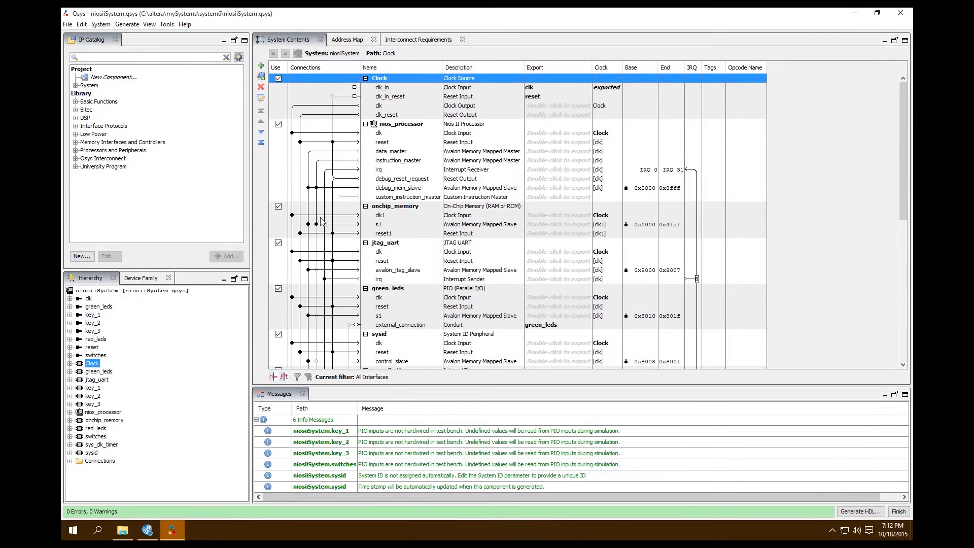
- Search the IP Catalog for 'sram' and add the University Program SRAM/SSRAM Controller
click(149, 56)
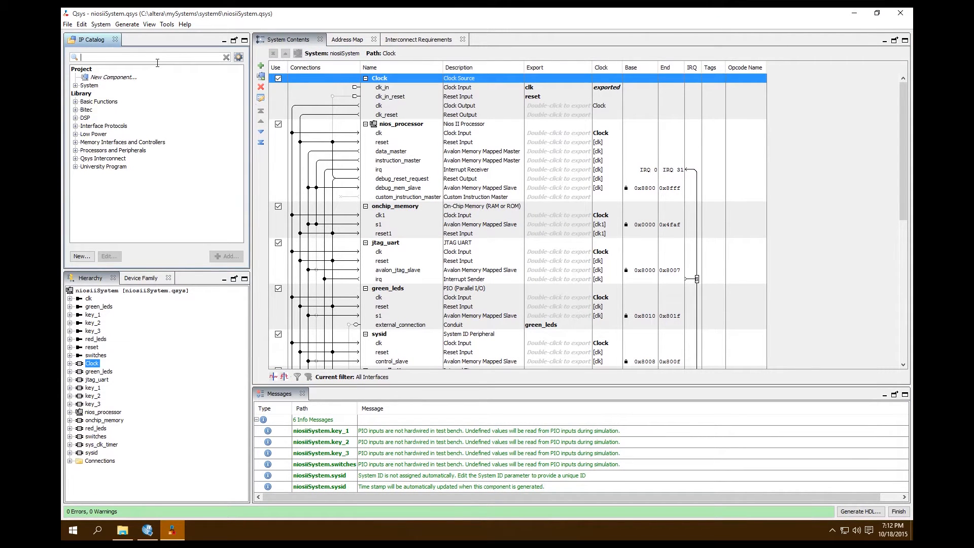
text(sram)
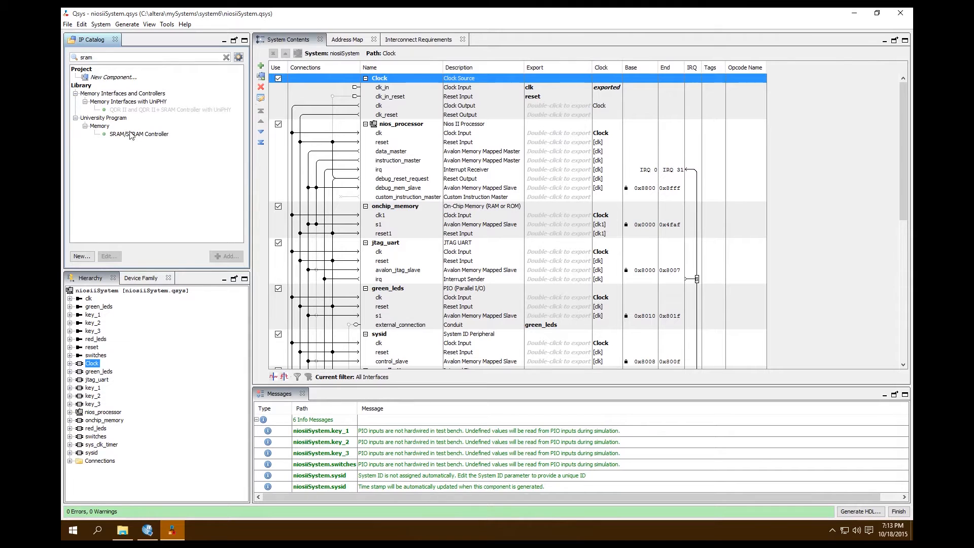
click(104, 117)
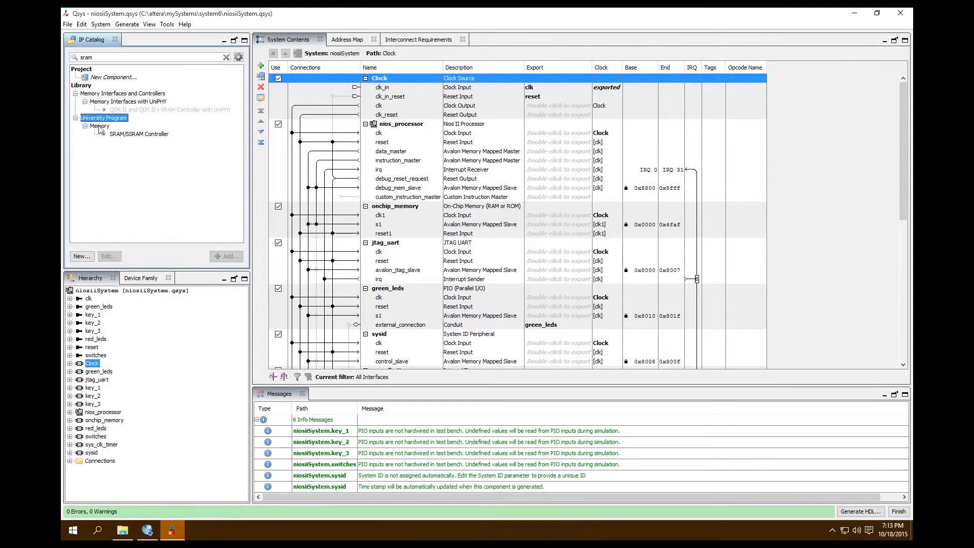
click(140, 134)
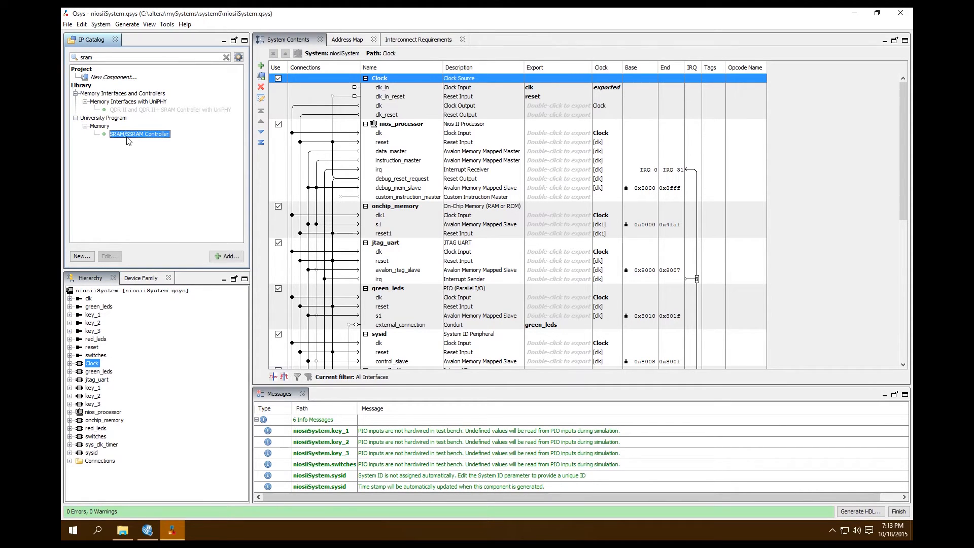
click(226, 255)
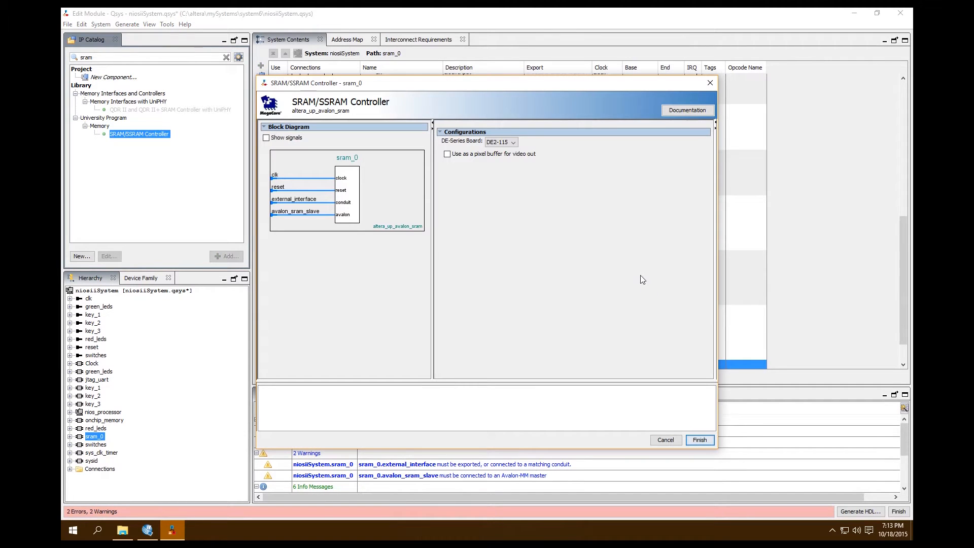
mouse_move(511, 146)
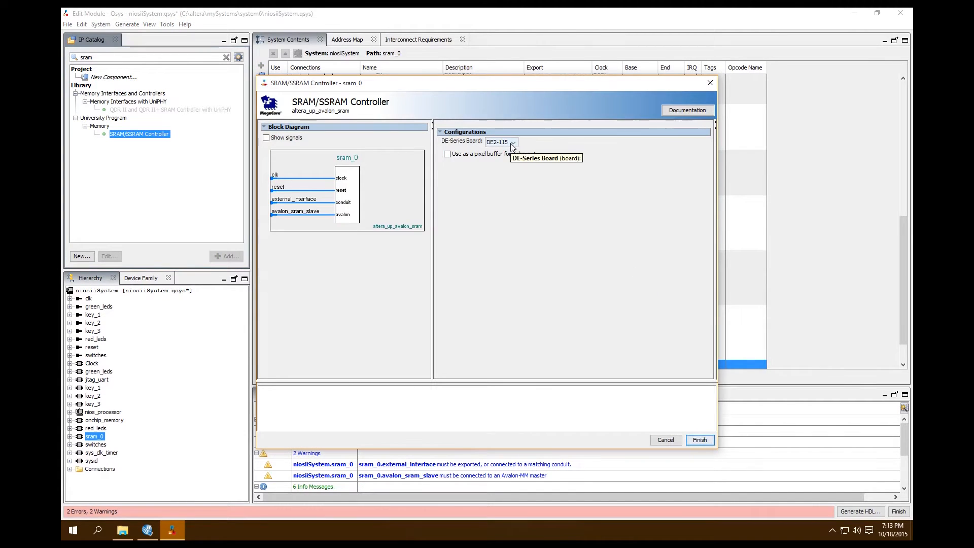
- Keep DE2-115 as the target board and finish adding the controller as sram_0
click(512, 142)
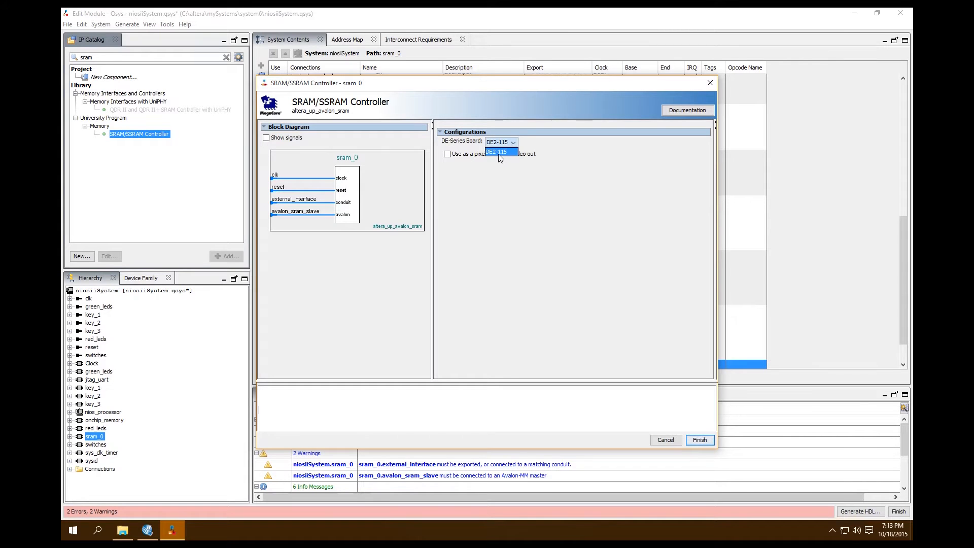
mouse_move(496, 158)
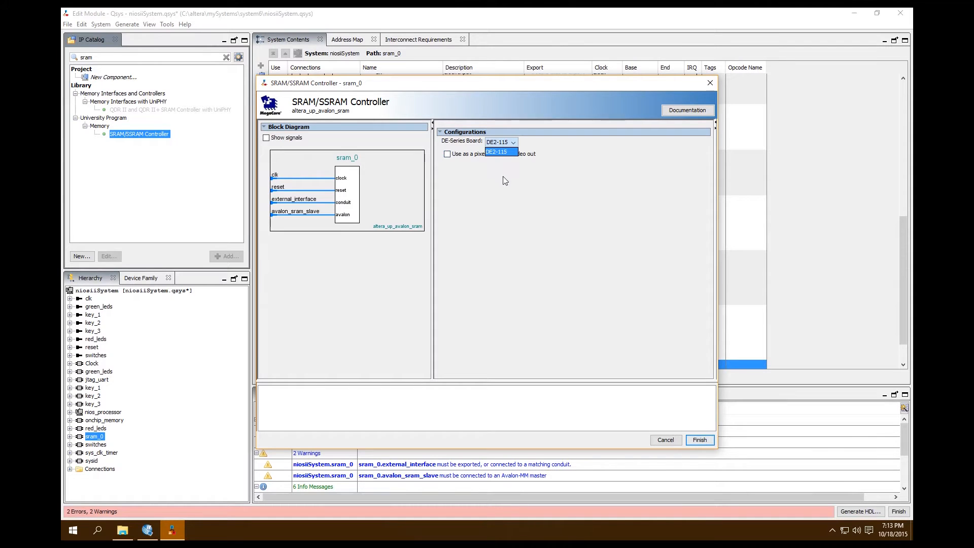
click(502, 151)
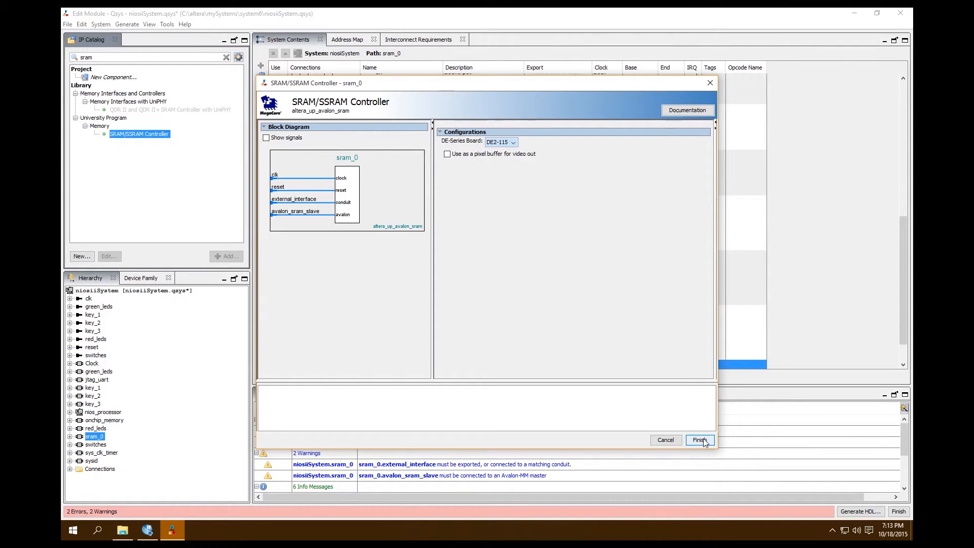
click(699, 439)
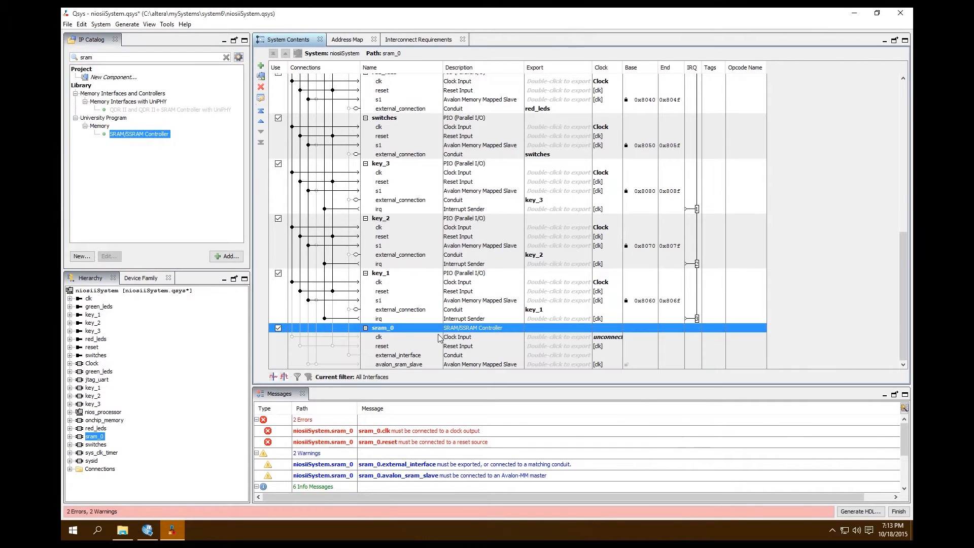
- Connect sram_0's clock and reset and export its external_interface conduit as sram
click(379, 337)
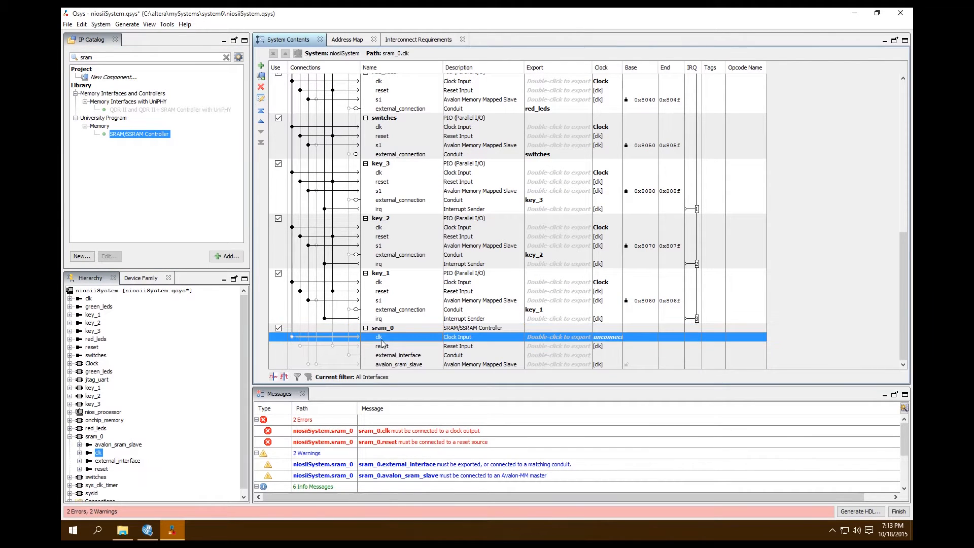
mouse_move(293, 337)
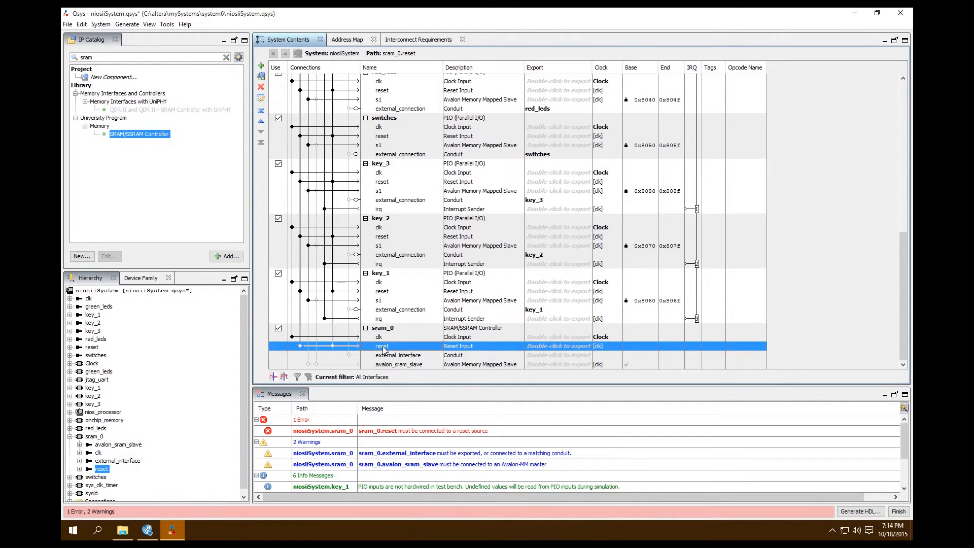
mouse_move(307, 350)
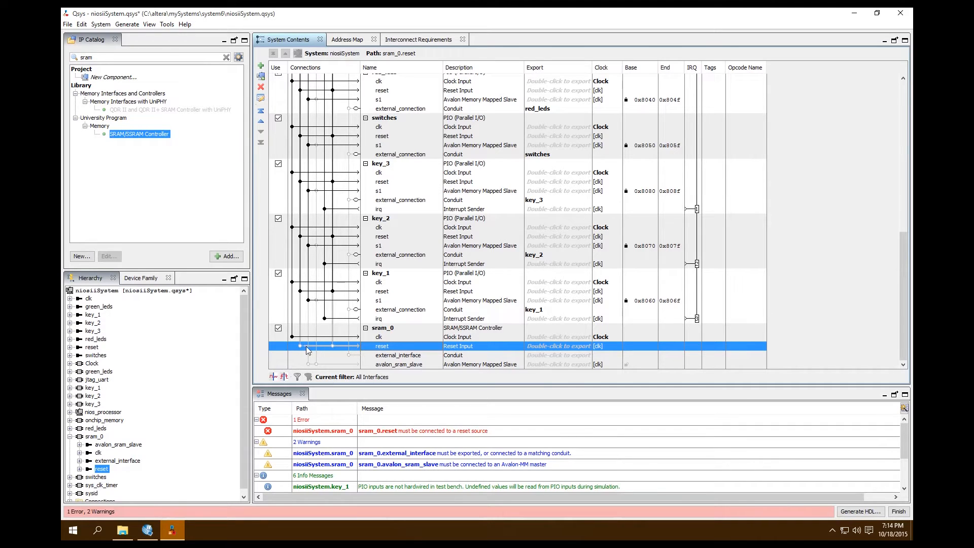
click(302, 345)
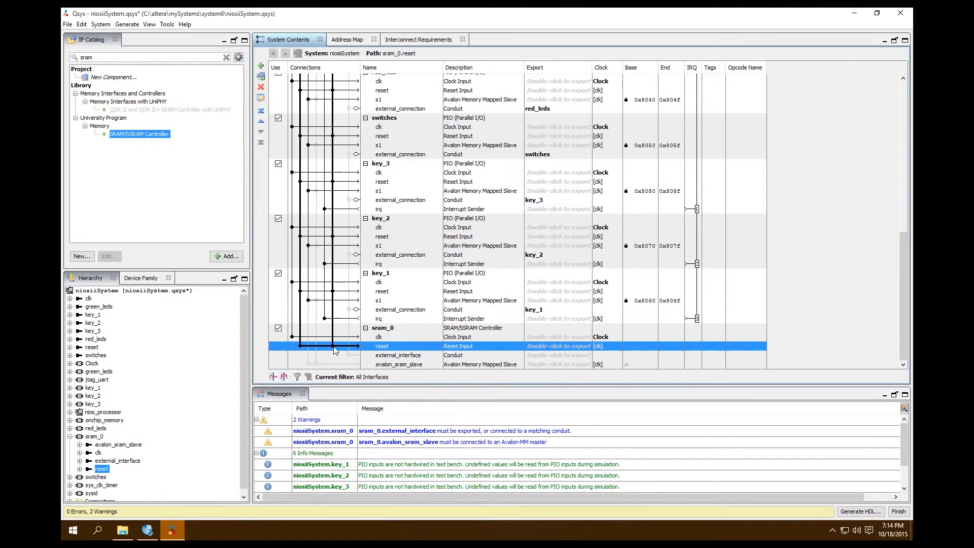
mouse_move(408, 361)
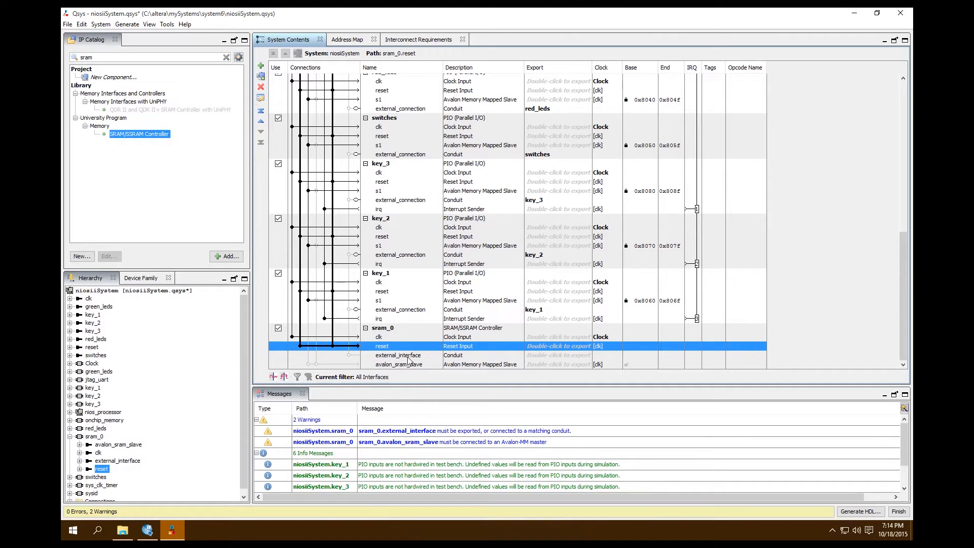
click(397, 355)
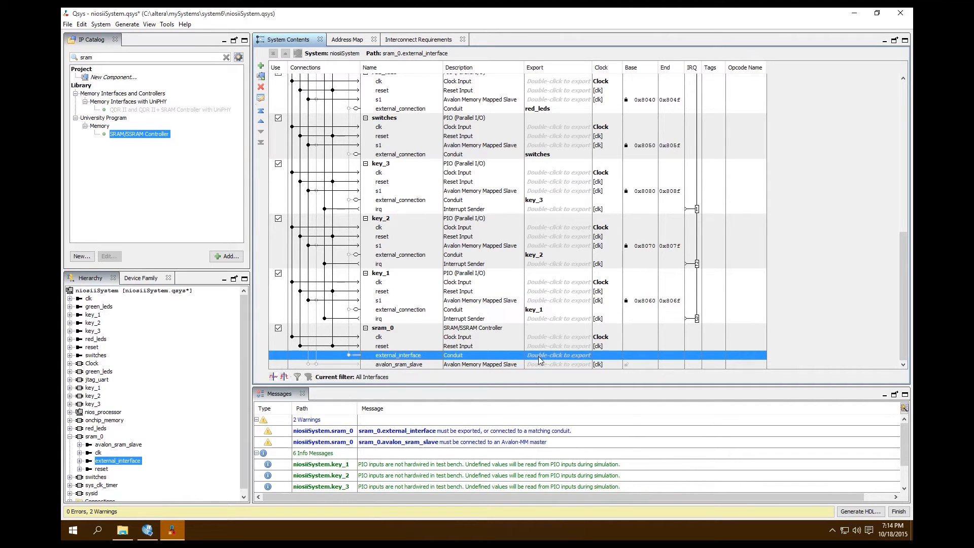
double_click(557, 355)
text(sram)
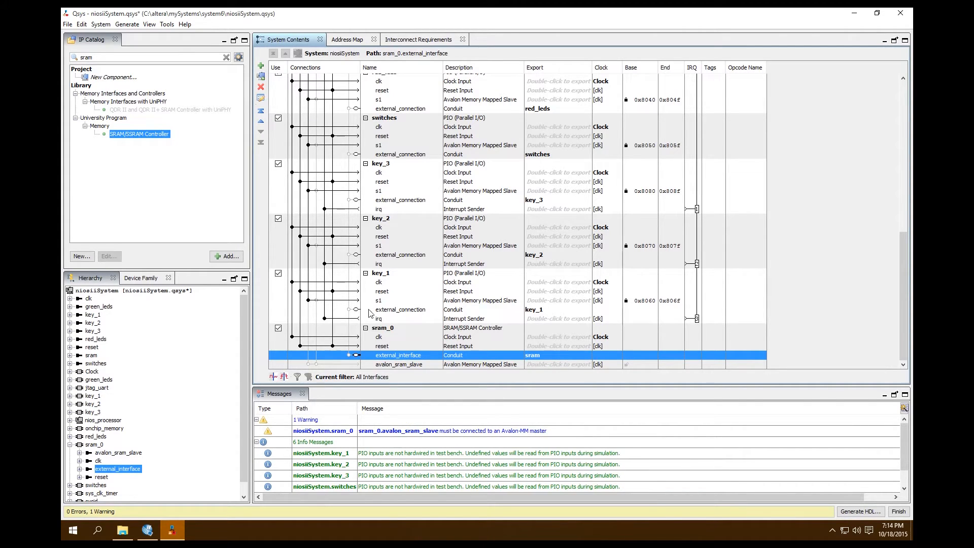
- Rename the sram_0 component to sram
right_click(382, 328)
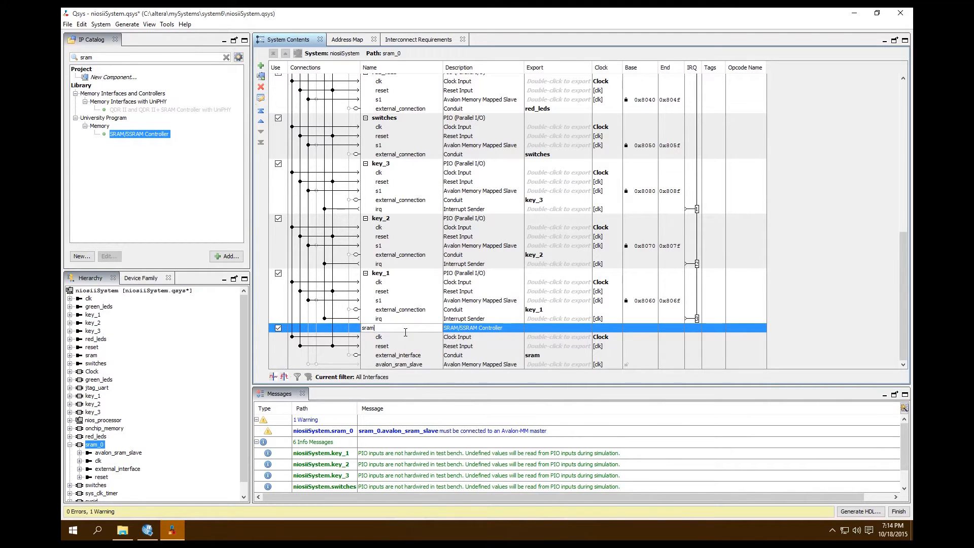
click(381, 346)
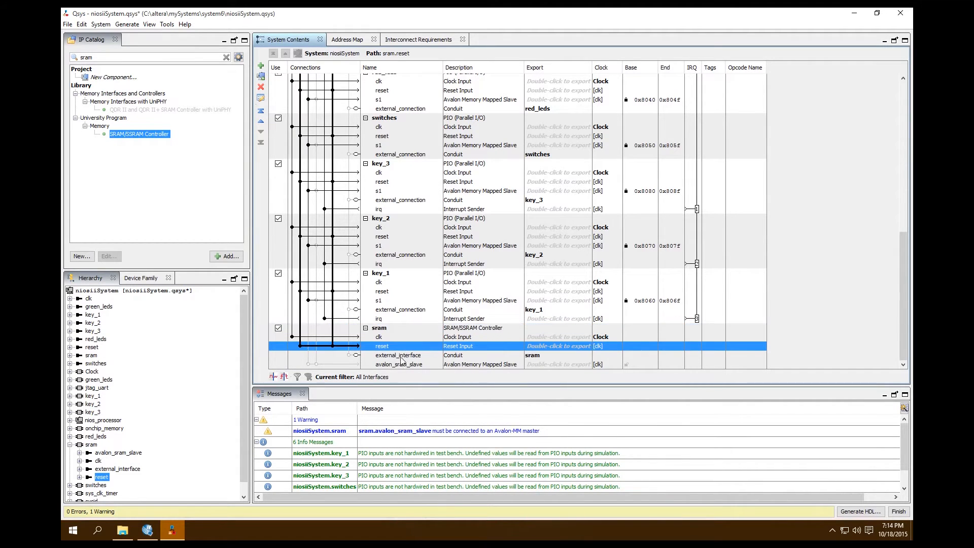
- Connect sram.avalon_sram_slave to the nios_processor data and instruction masters
click(398, 365)
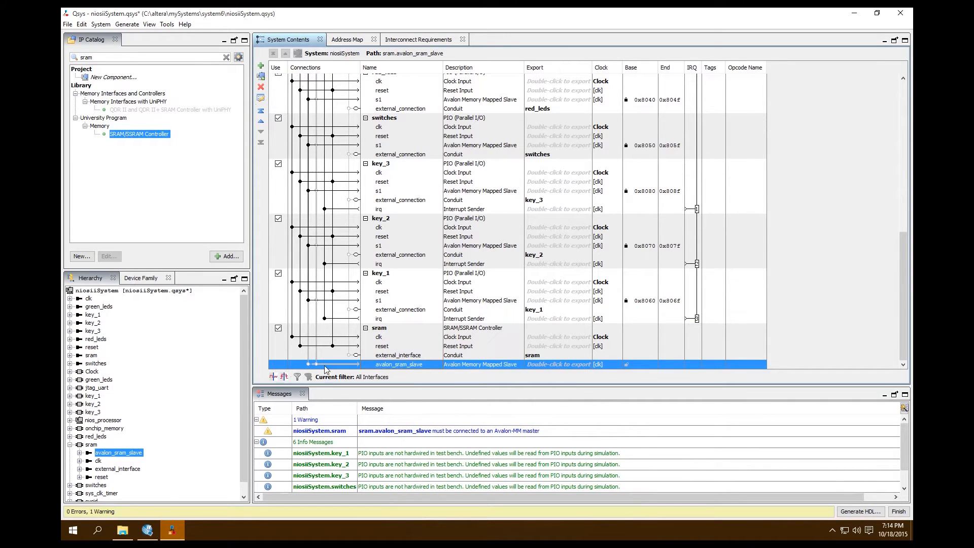
mouse_move(309, 364)
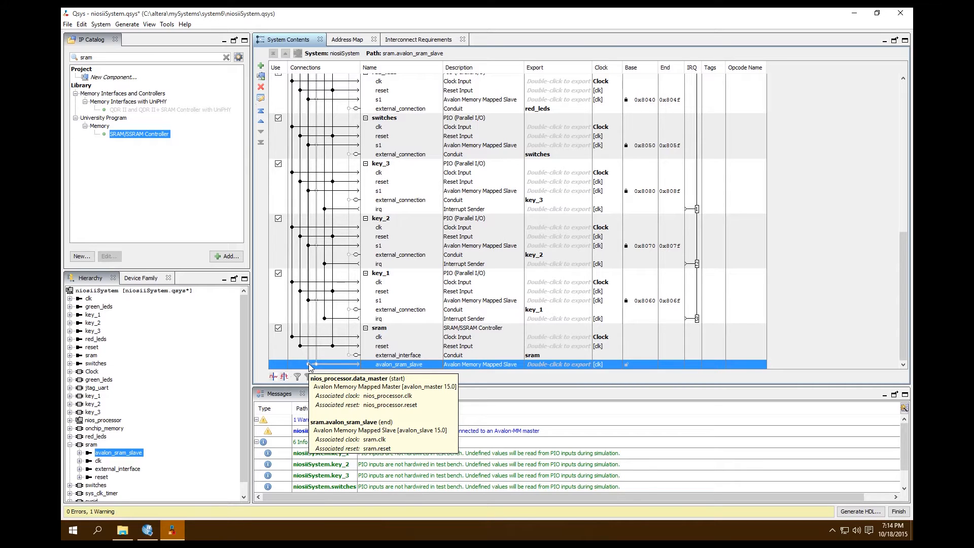
click(308, 364)
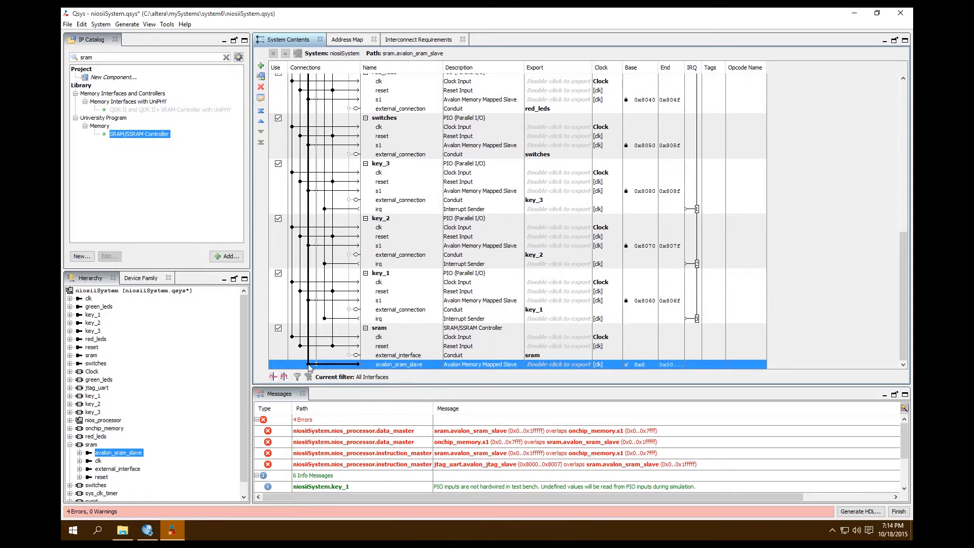
mouse_move(319, 367)
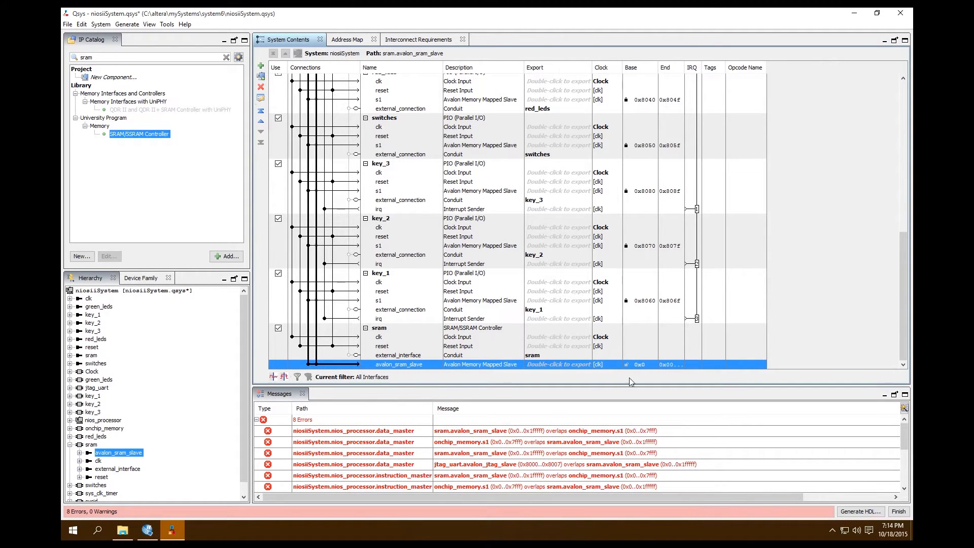
mouse_move(669, 67)
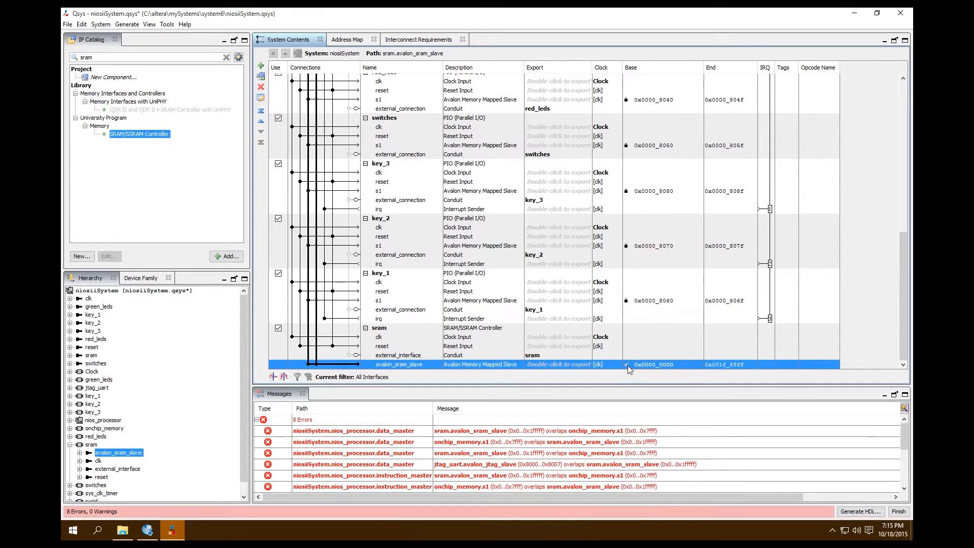
- Remove the instruction_master link to onchip_memory.s1 and adjust the jtag_uart slave connection
scroll(up, 3)
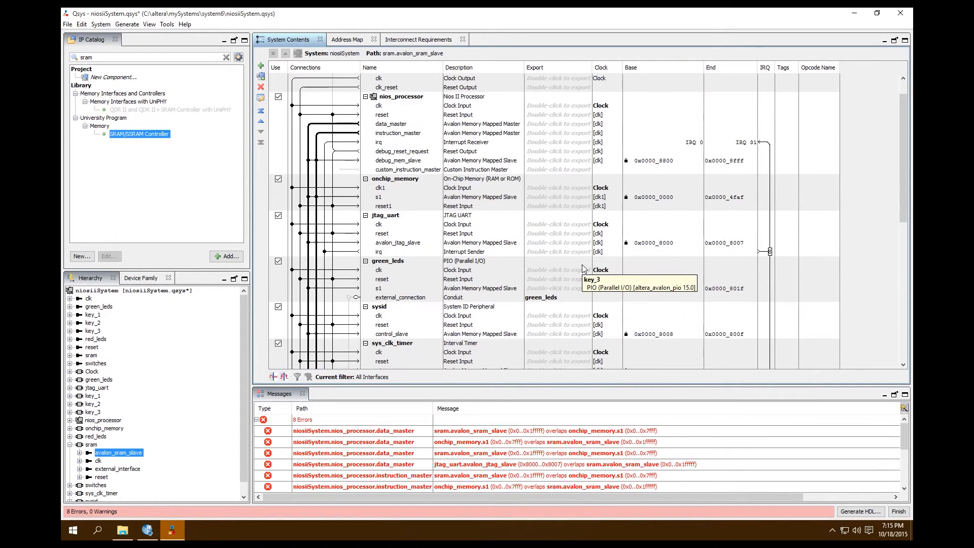
scroll(up, 3)
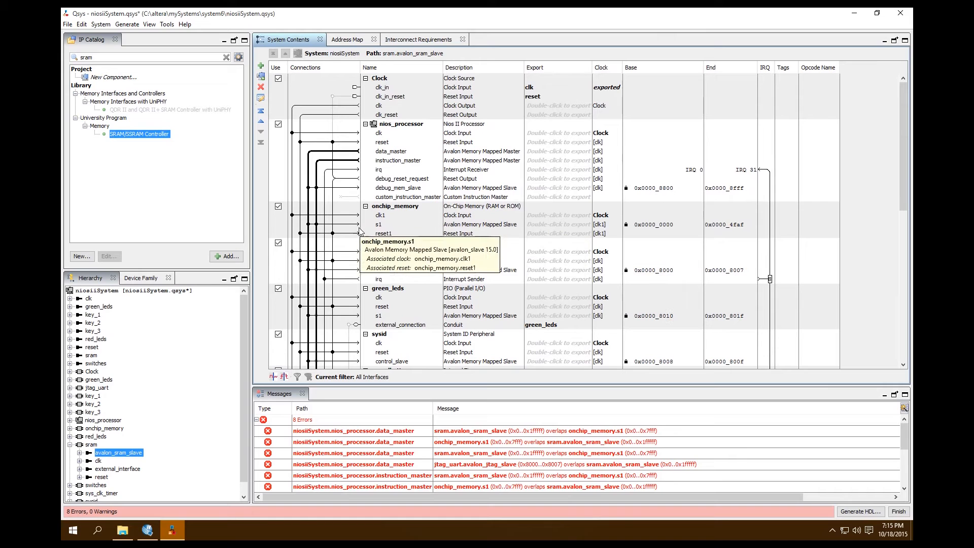
click(379, 224)
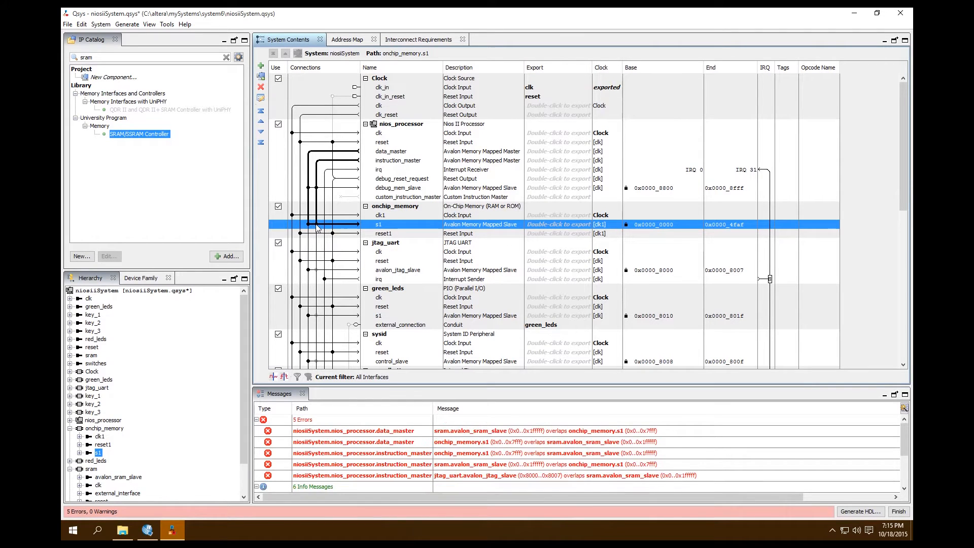
mouse_move(319, 225)
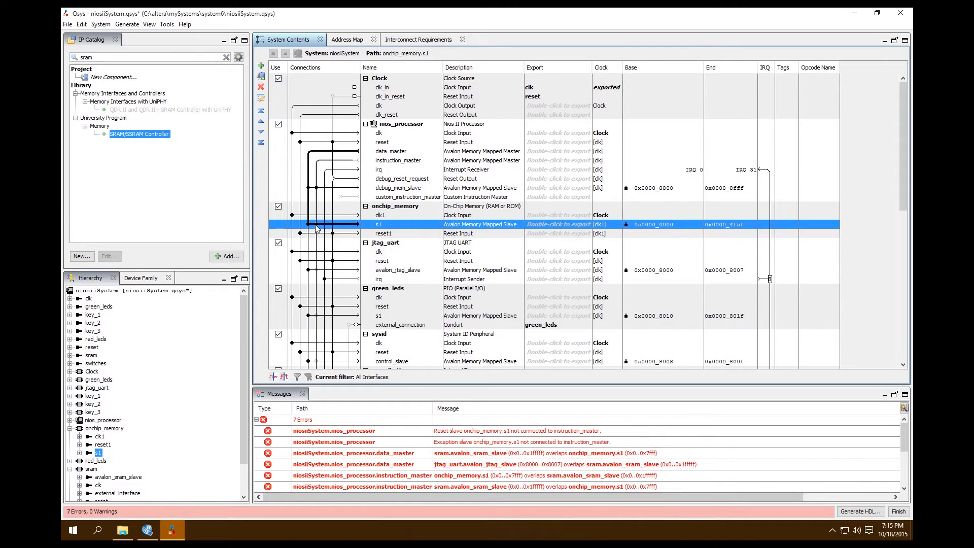
mouse_move(316, 227)
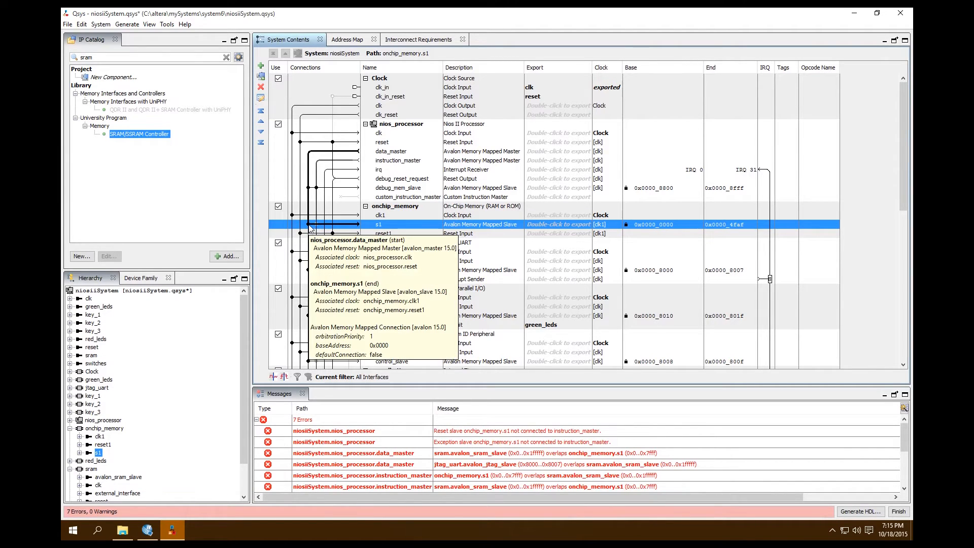
mouse_move(316, 228)
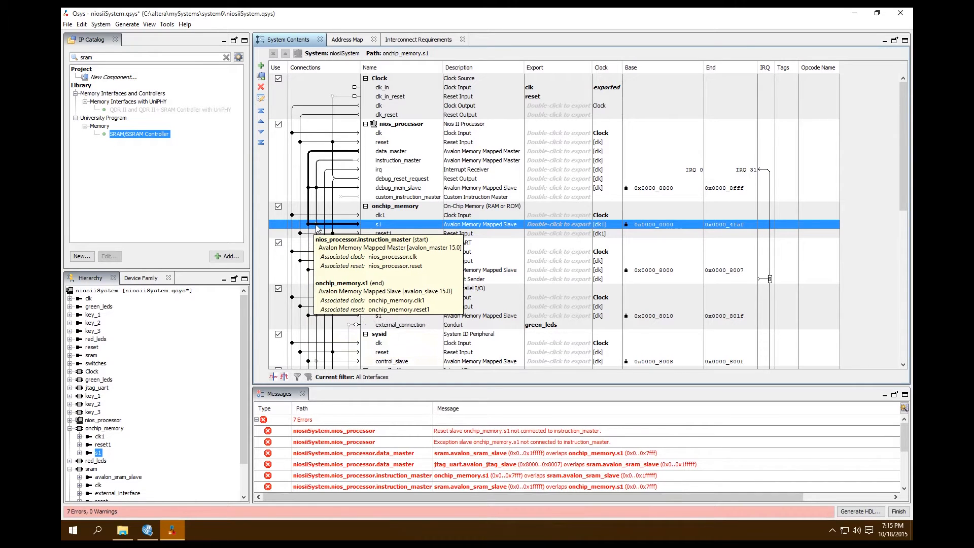
mouse_move(626, 225)
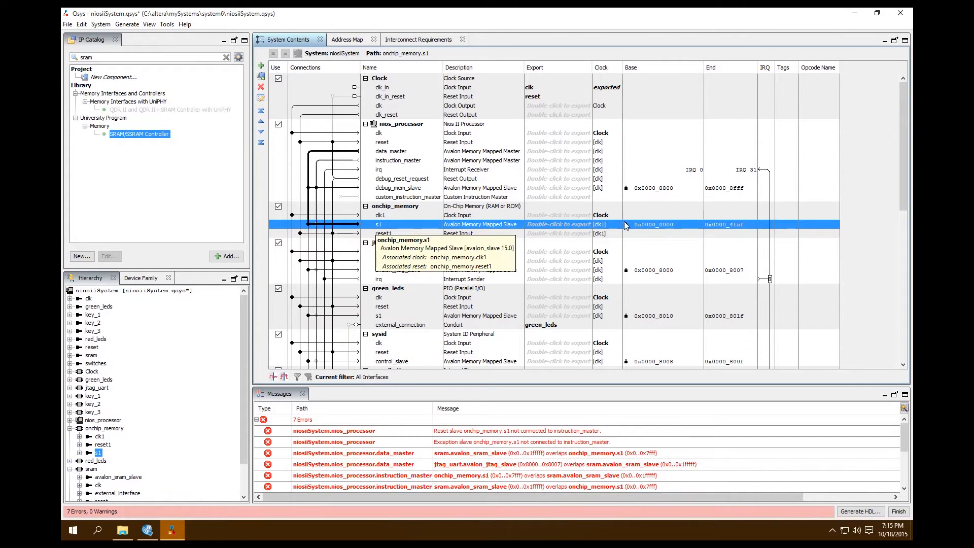
mouse_move(629, 254)
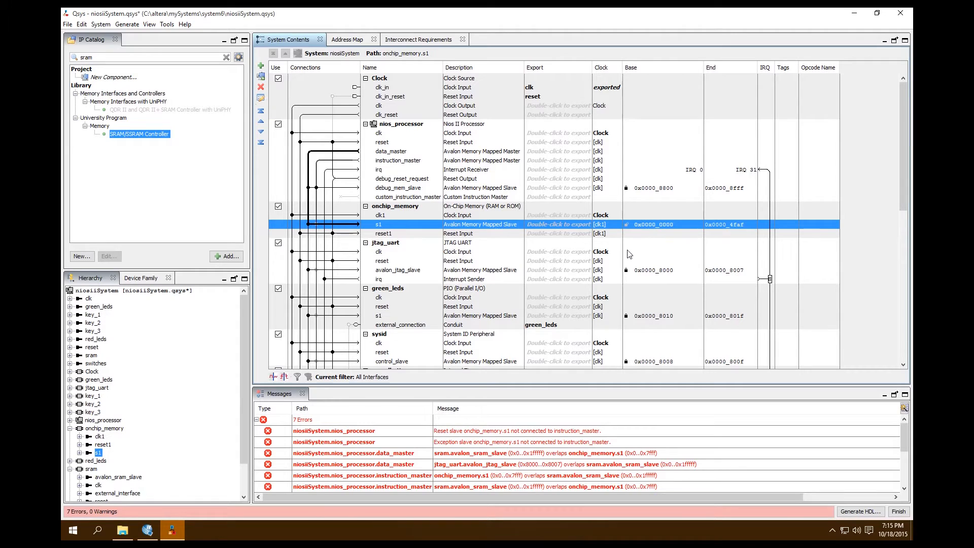
mouse_move(671, 224)
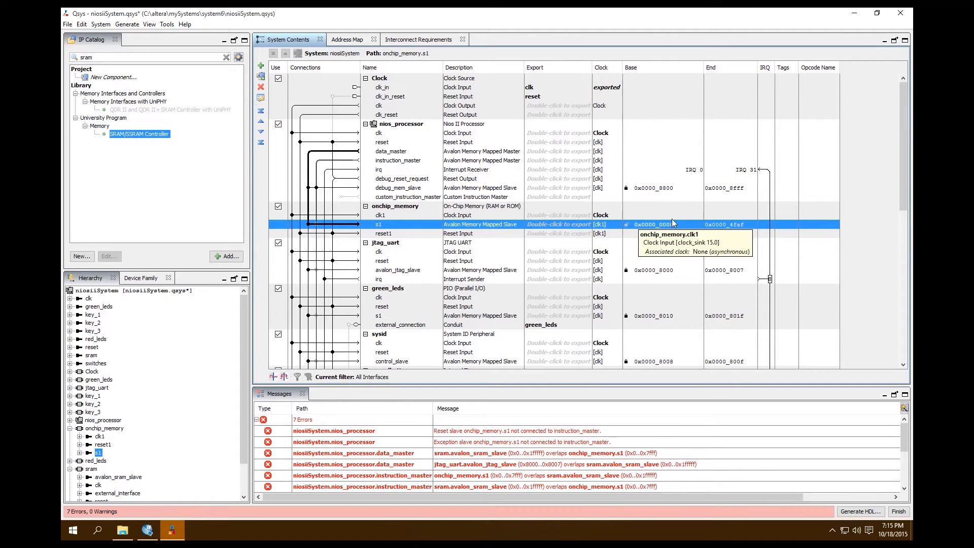
mouse_move(890, 157)
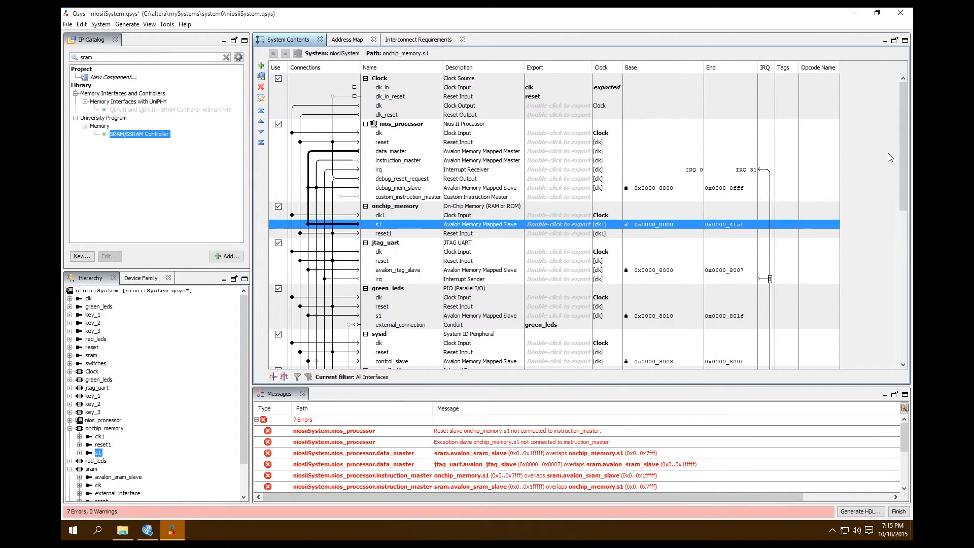
mouse_move(493, 485)
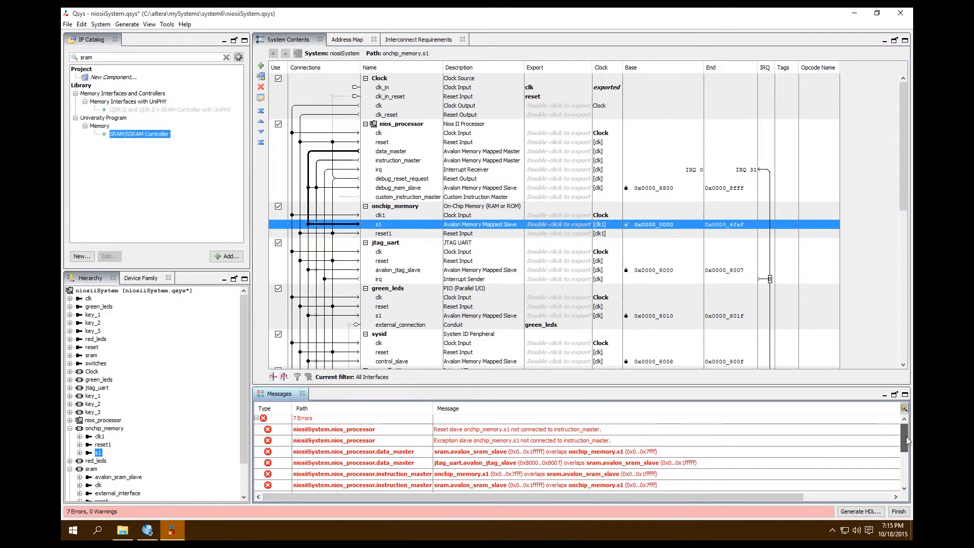
scroll(down, 3)
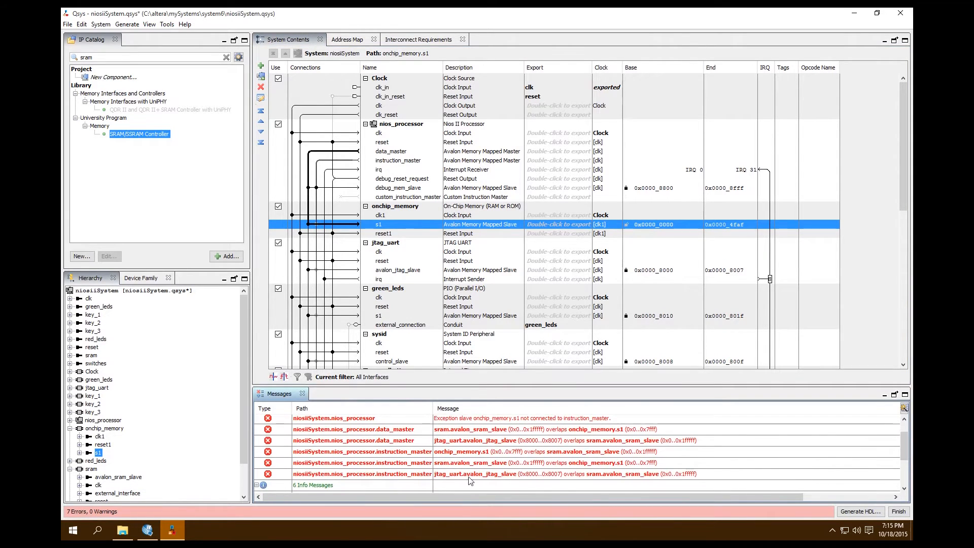
mouse_move(623, 282)
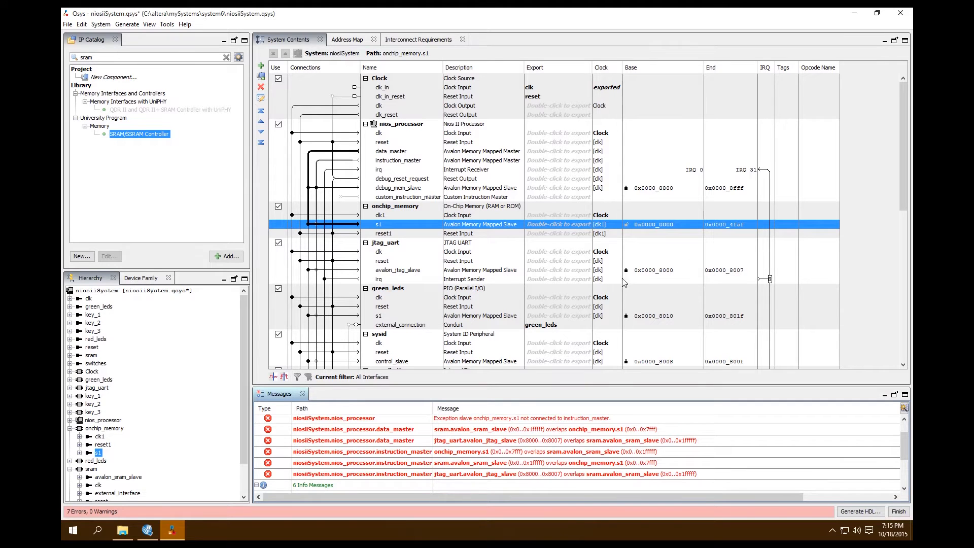
click(397, 270)
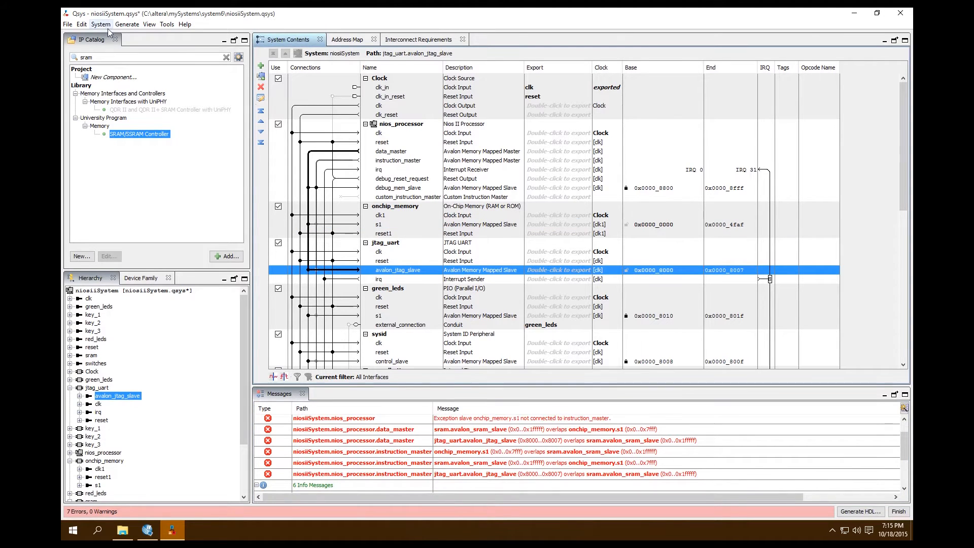
- Run System > Assign Base Addresses and review the remaining overlap errors
click(101, 24)
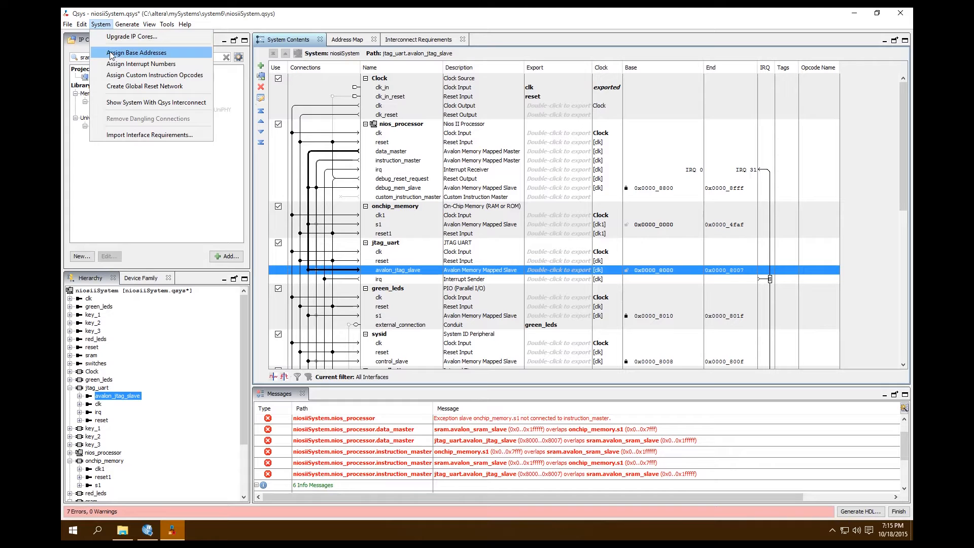
click(135, 52)
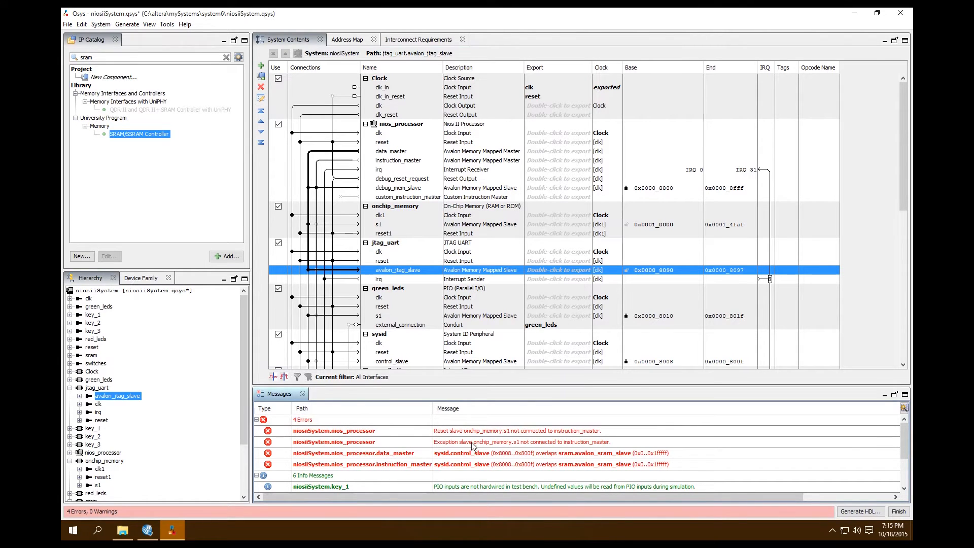
click(381, 306)
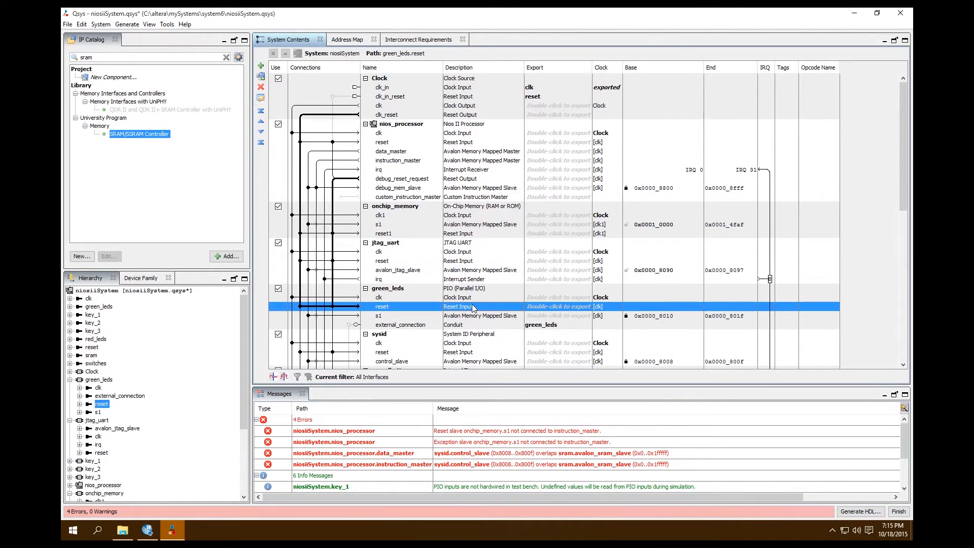
scroll(down, 3)
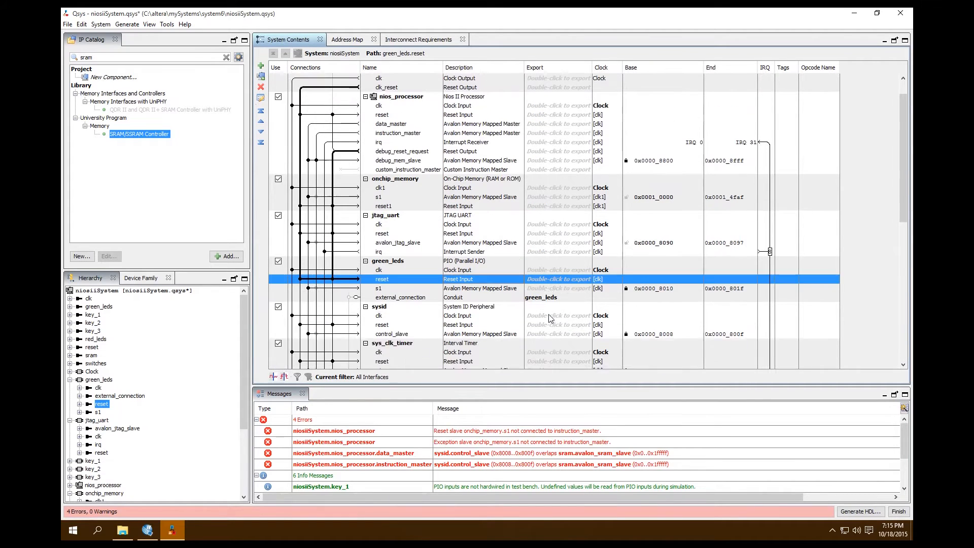
click(115, 428)
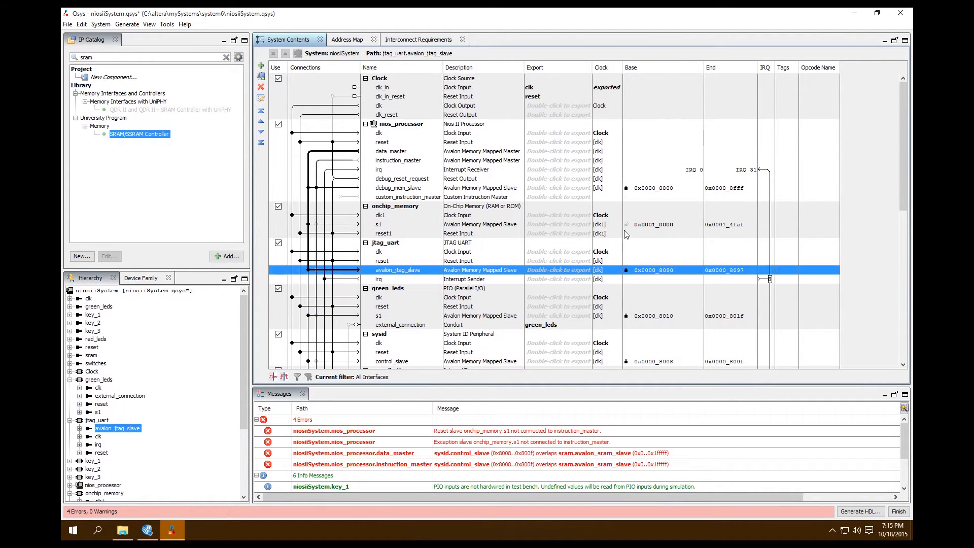
click(377, 225)
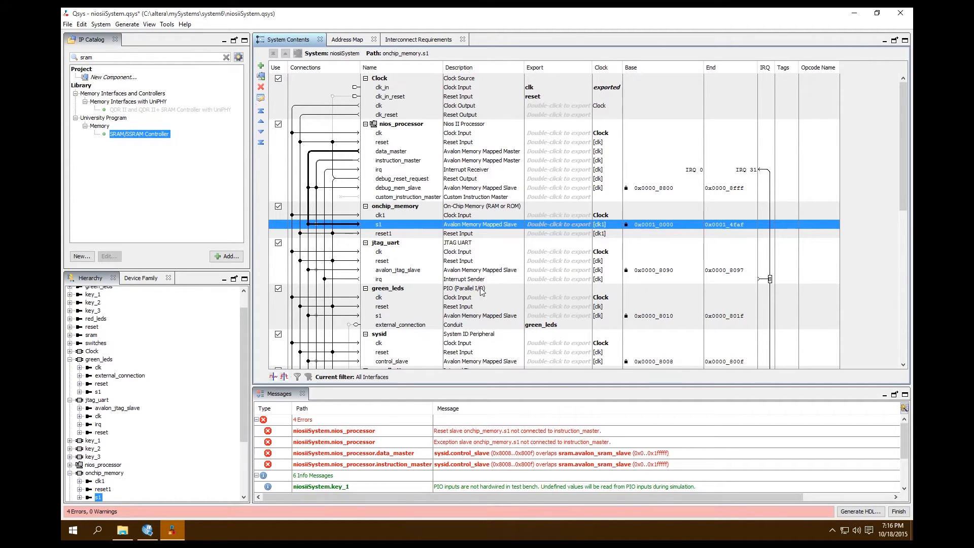
mouse_move(403, 124)
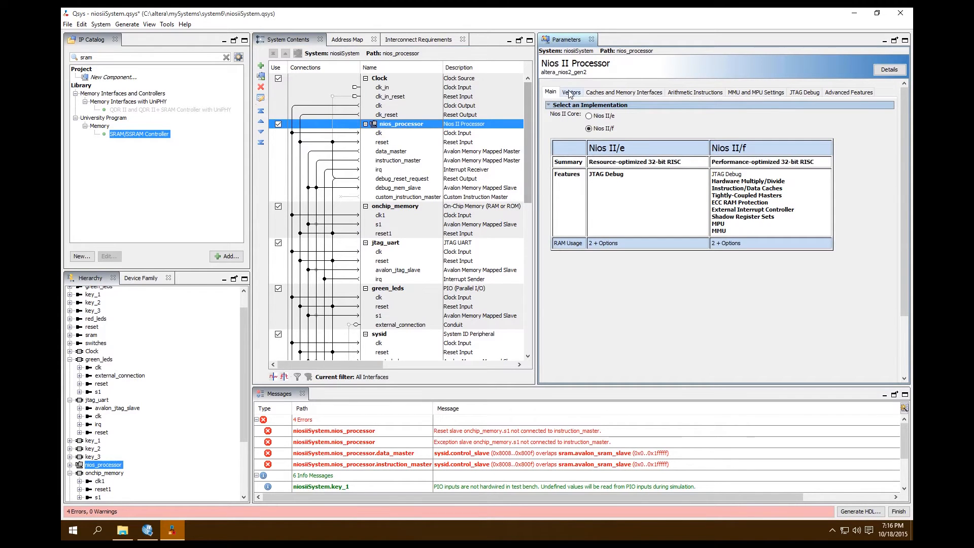
- Set nios_processor's reset and exception vector memory to sram.avalon_sram_slave
click(569, 93)
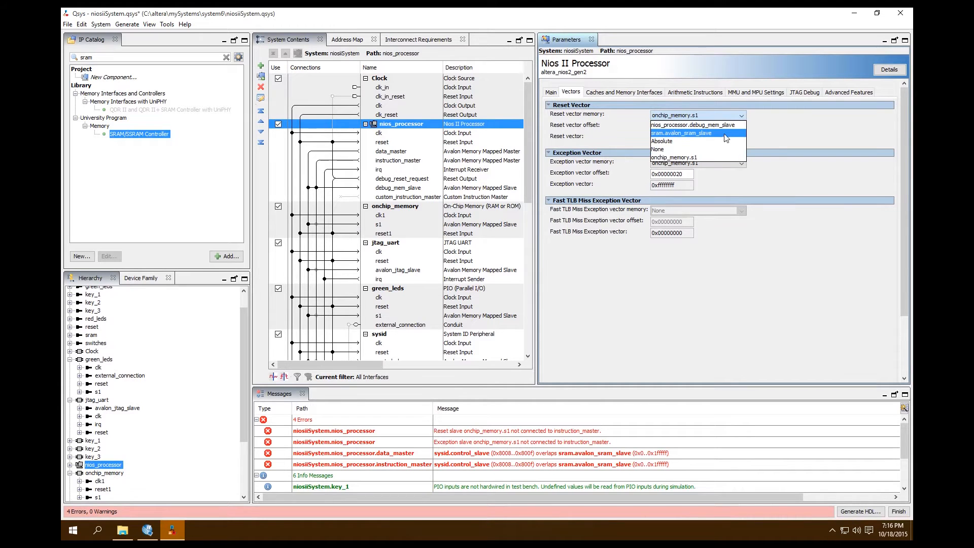
click(682, 133)
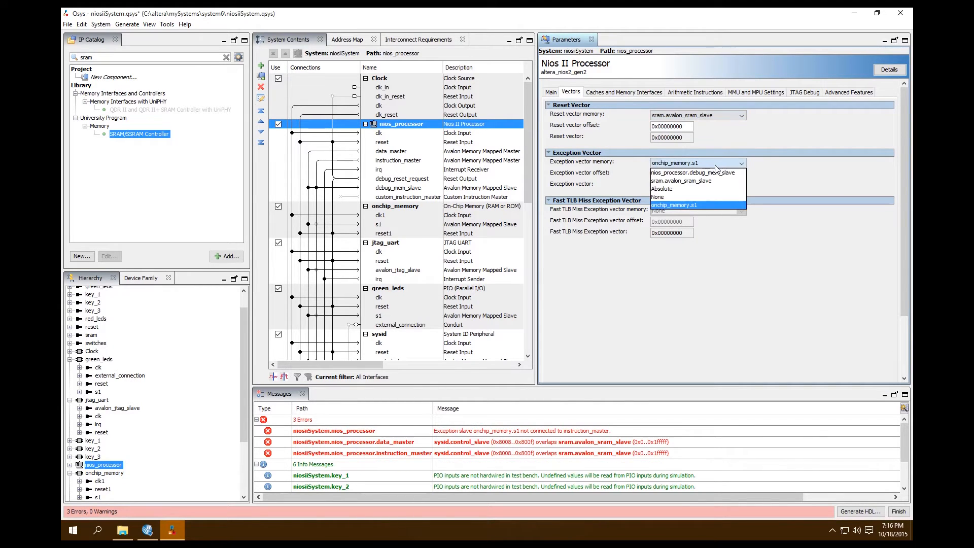
mouse_move(680, 181)
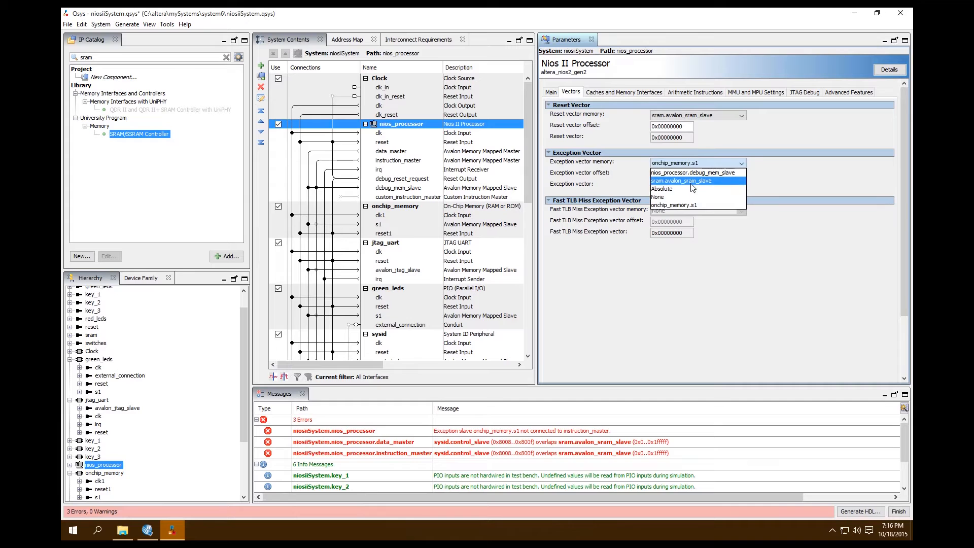
click(680, 180)
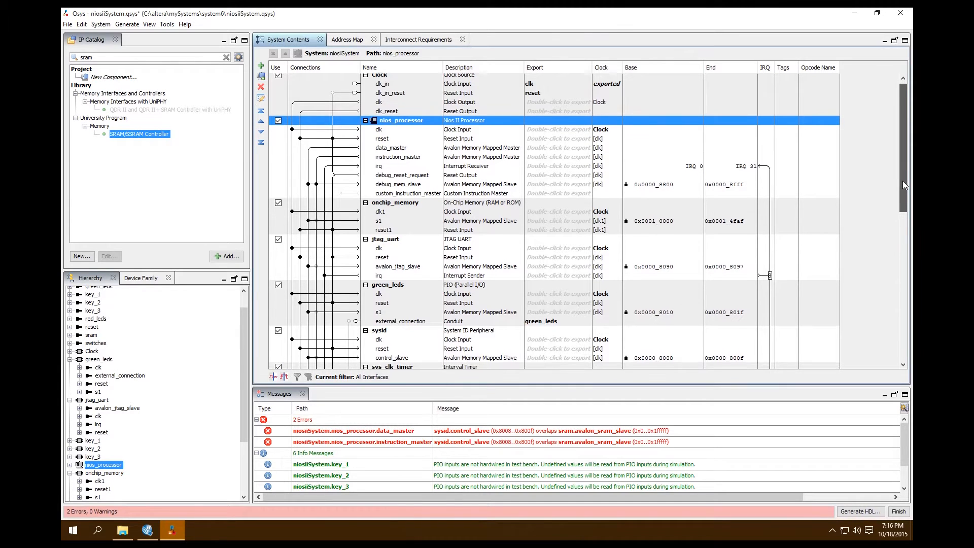
- Unlock the base addresses of sysid, green_leds, key_1, jtag_uart and onchip_memory
scroll(down, 3)
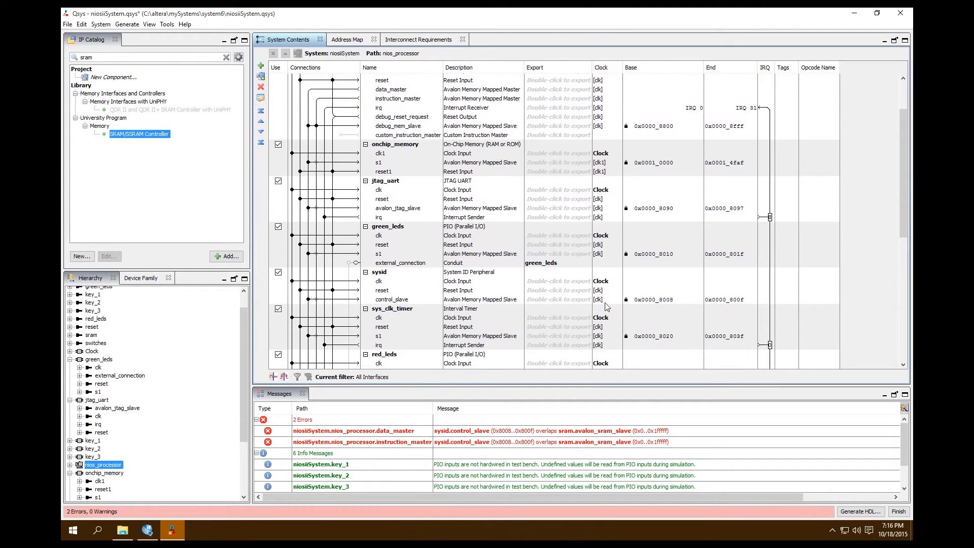
click(391, 298)
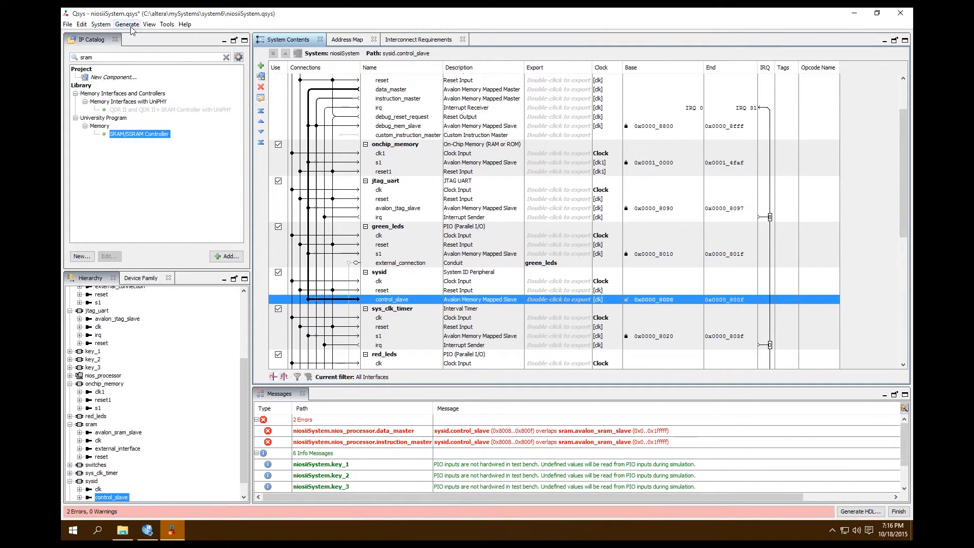
mouse_move(112, 57)
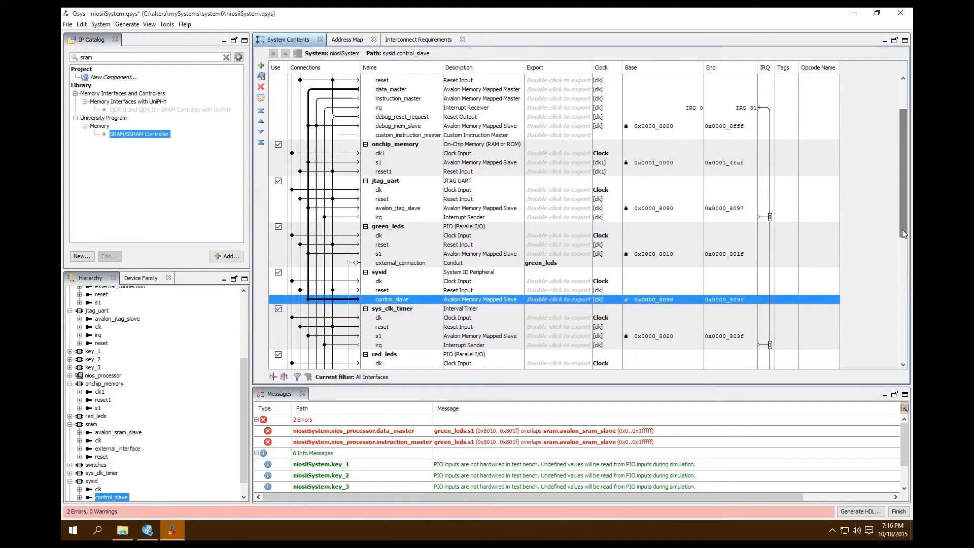
scroll(down, 3)
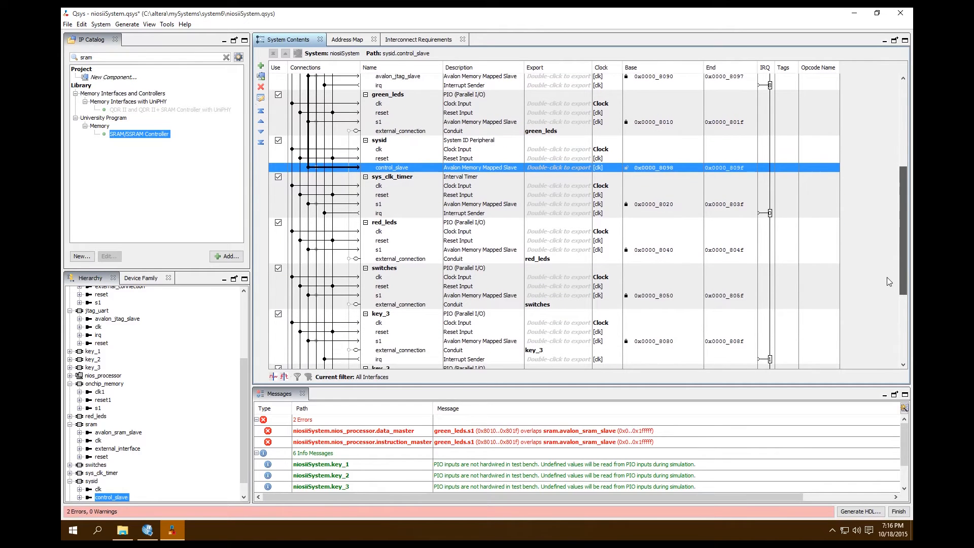
scroll(down, 3)
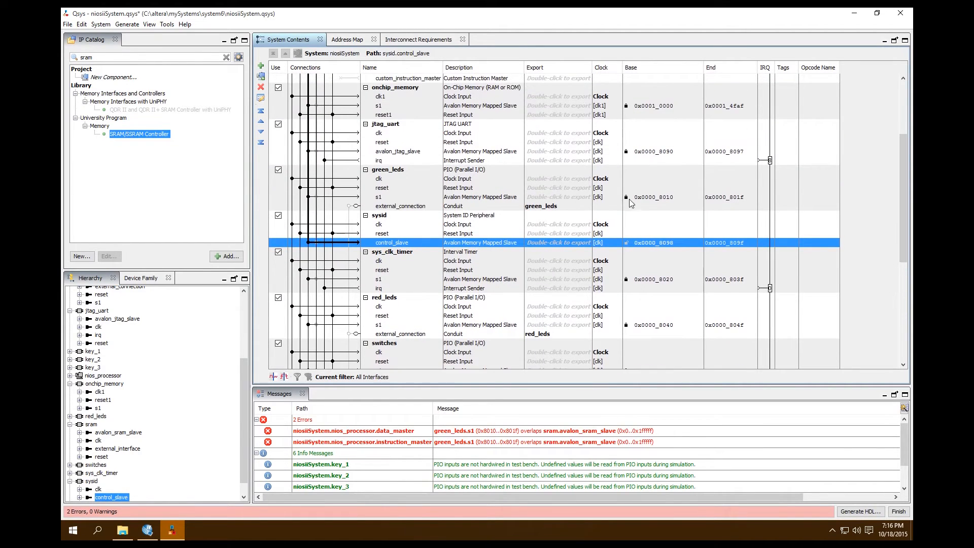
click(379, 197)
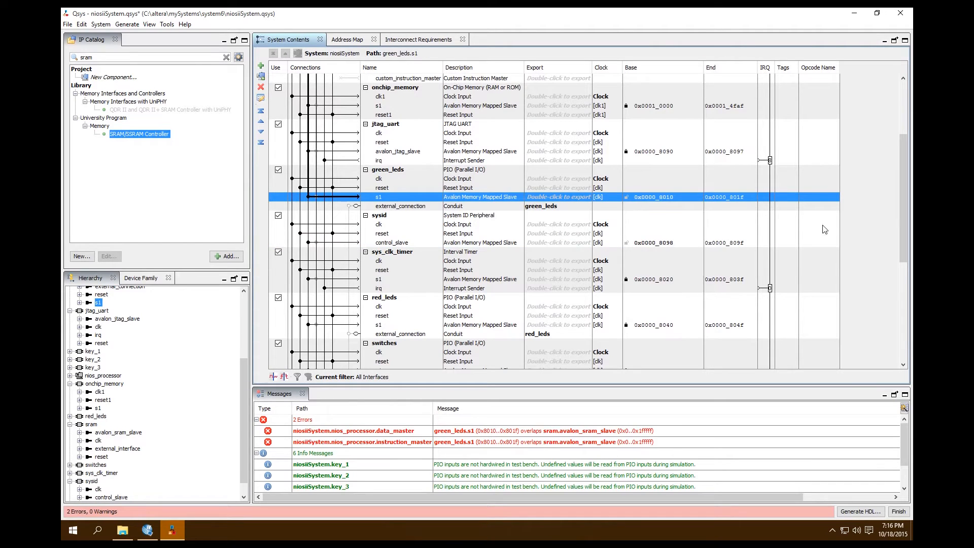
scroll(down, 3)
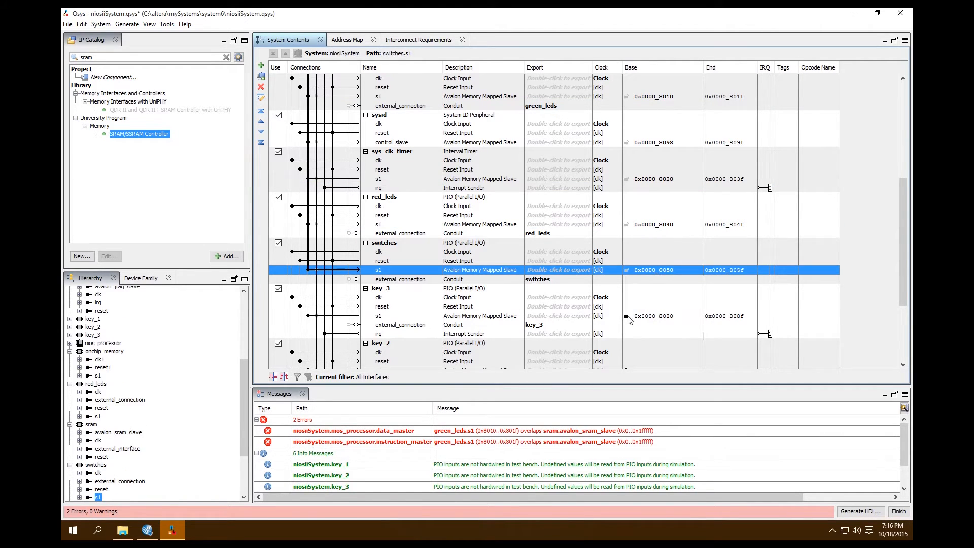
scroll(down, 3)
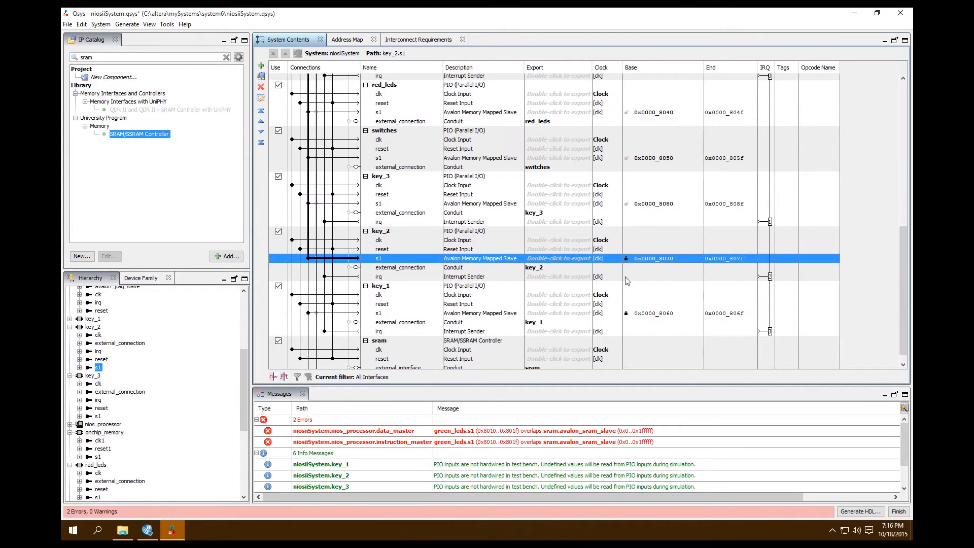
click(378, 312)
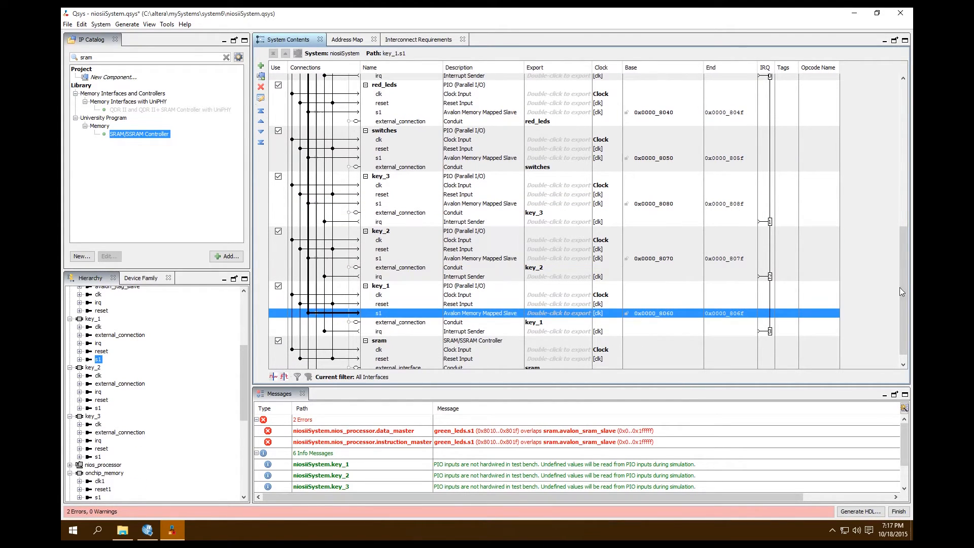
scroll(down, 3)
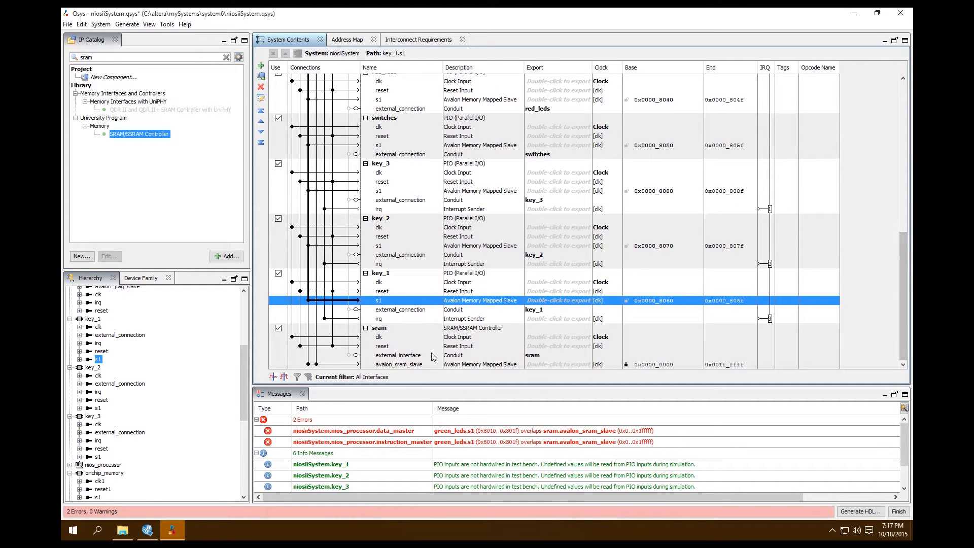
mouse_move(101, 24)
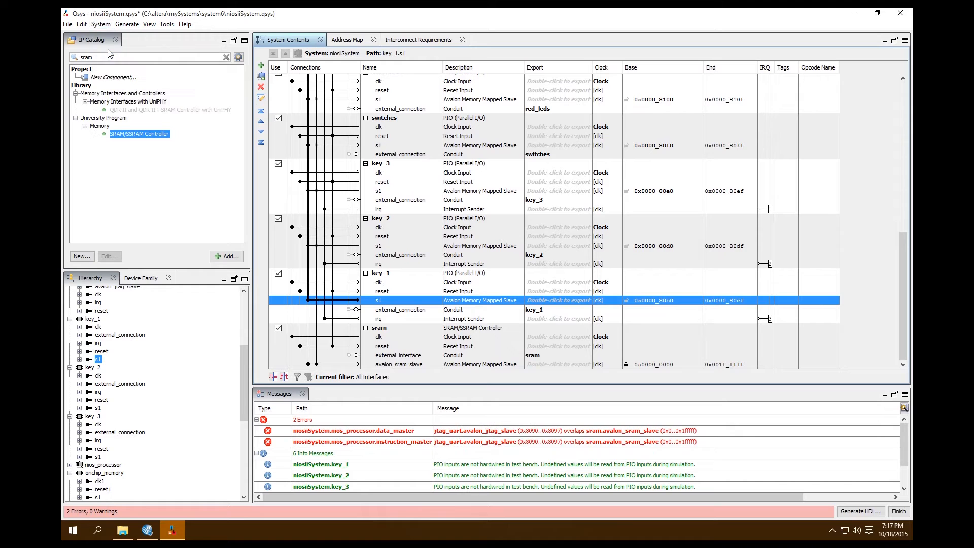
mouse_move(903, 320)
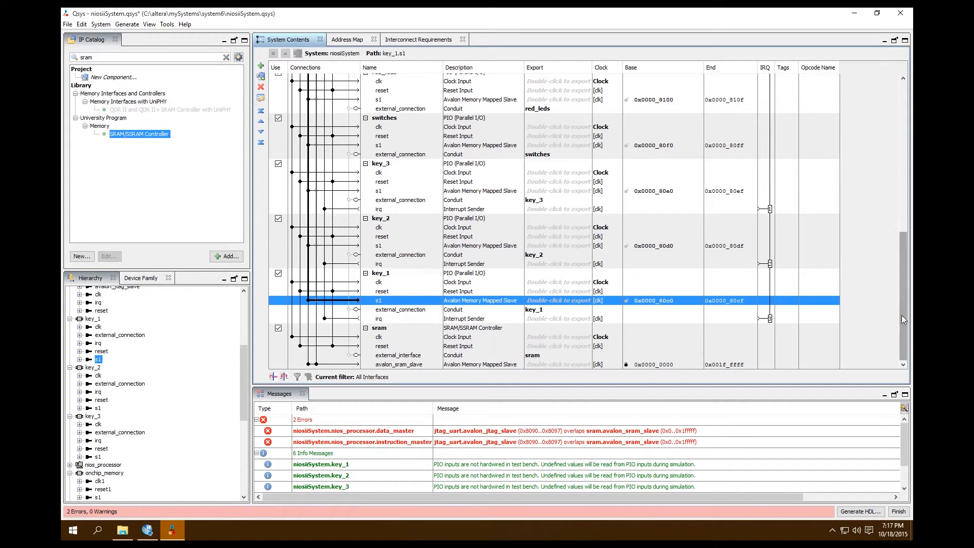
scroll(up, 3)
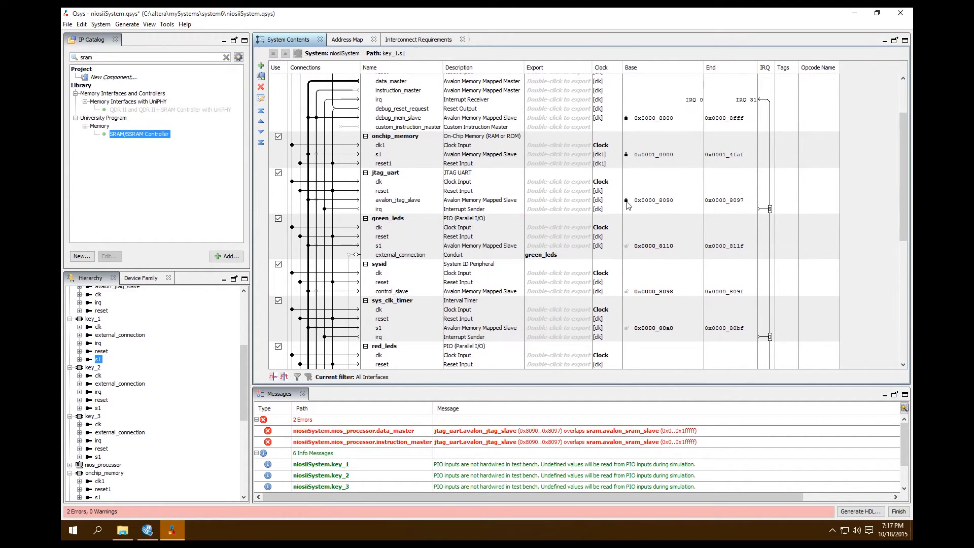
click(398, 200)
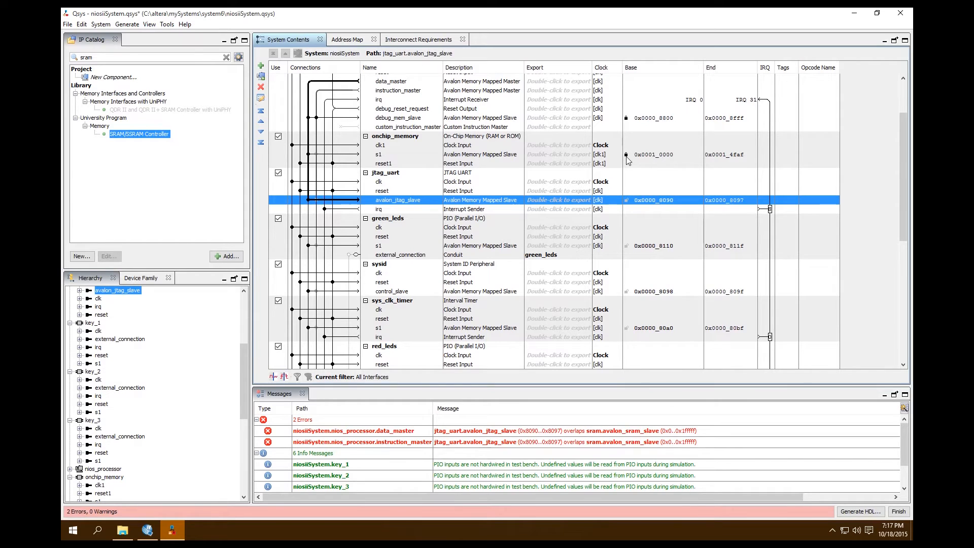
click(377, 154)
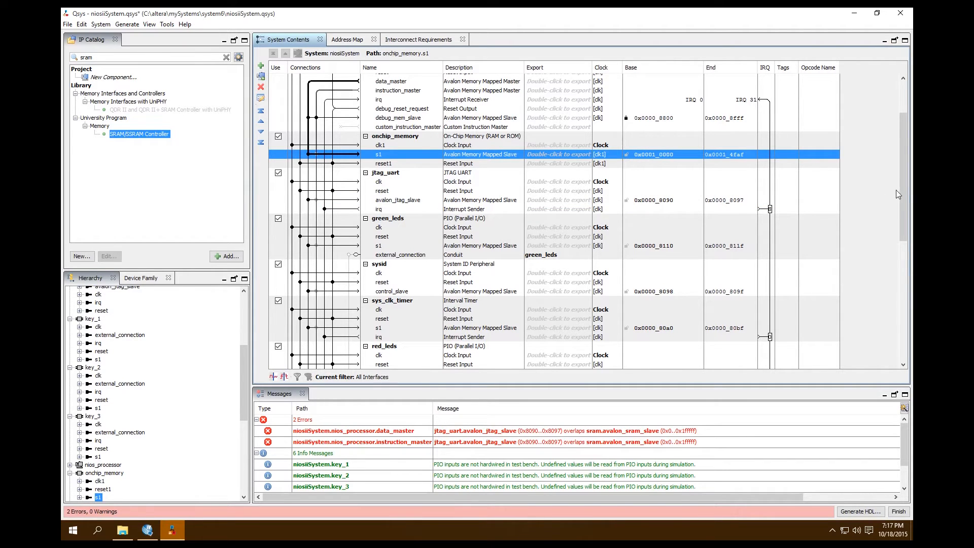
- Run System > Assign Base Addresses again so all overlap errors clear
scroll(up, 3)
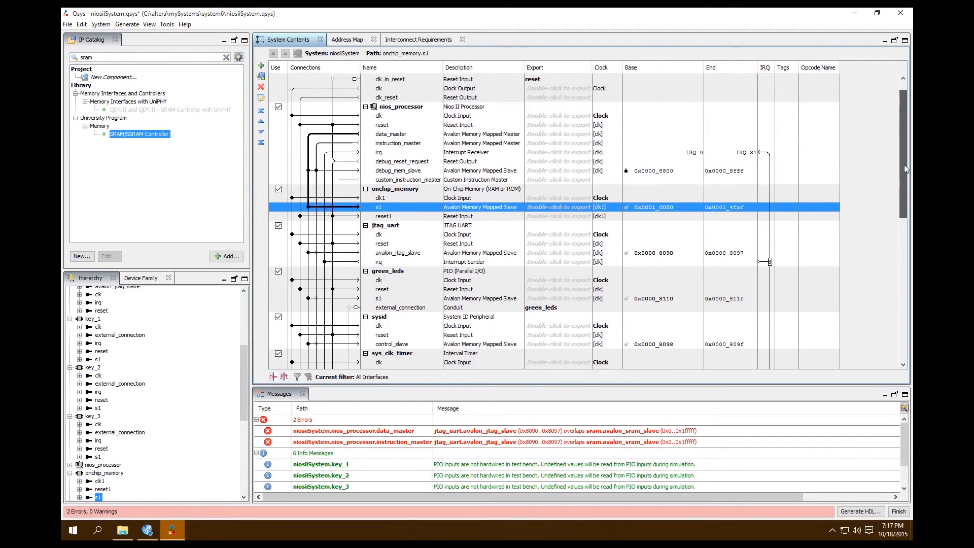
scroll(up, 3)
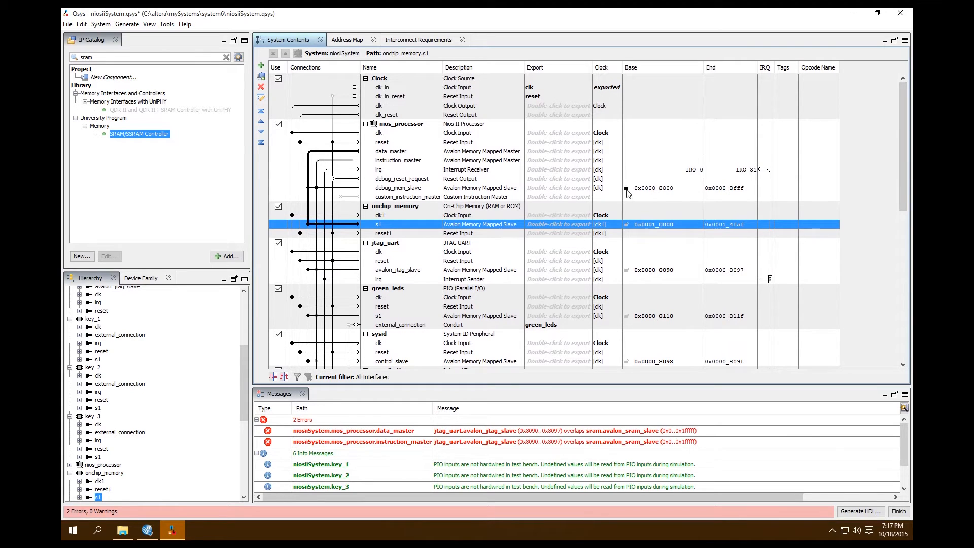
click(101, 23)
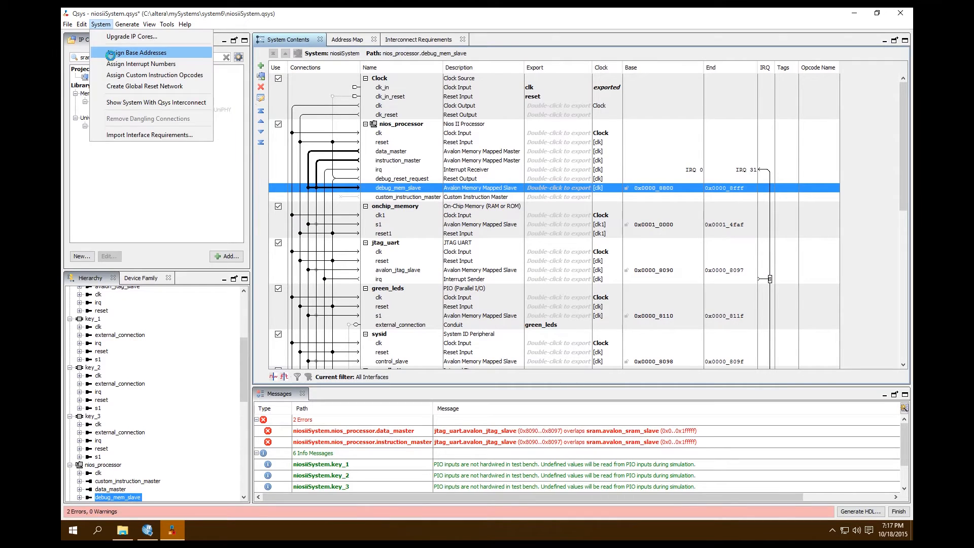
click(136, 52)
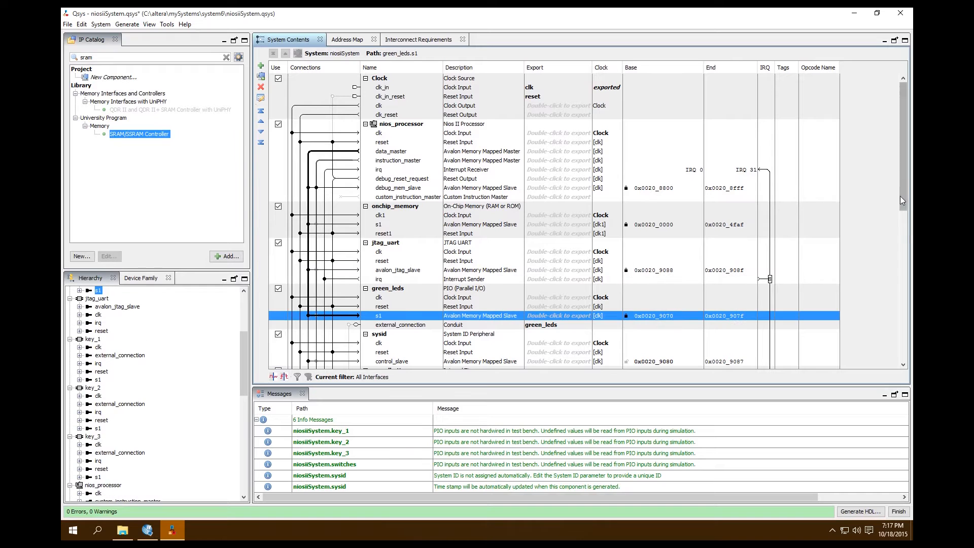
- Review the reassigned 0x0020_9xxx peripheral addresses and save niosiiSystem
scroll(down, 3)
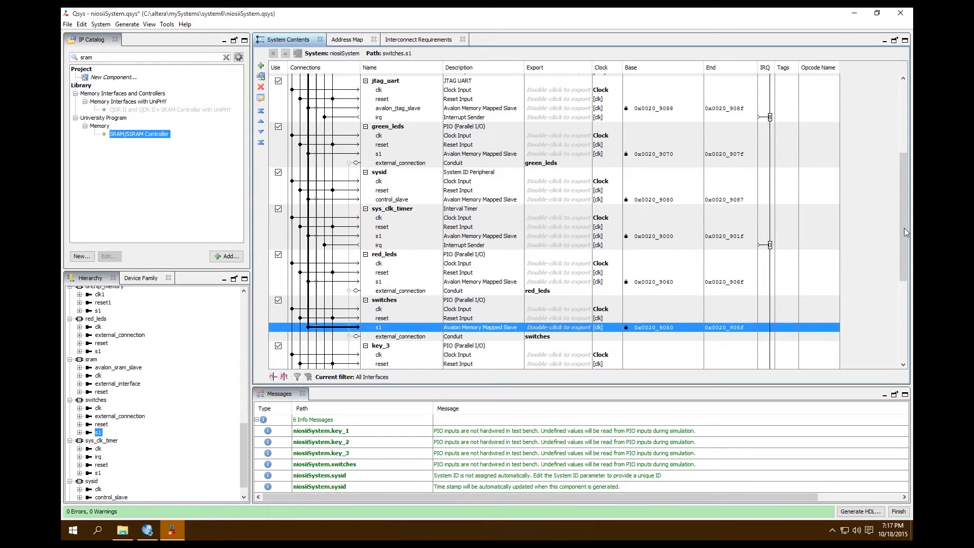
scroll(down, 3)
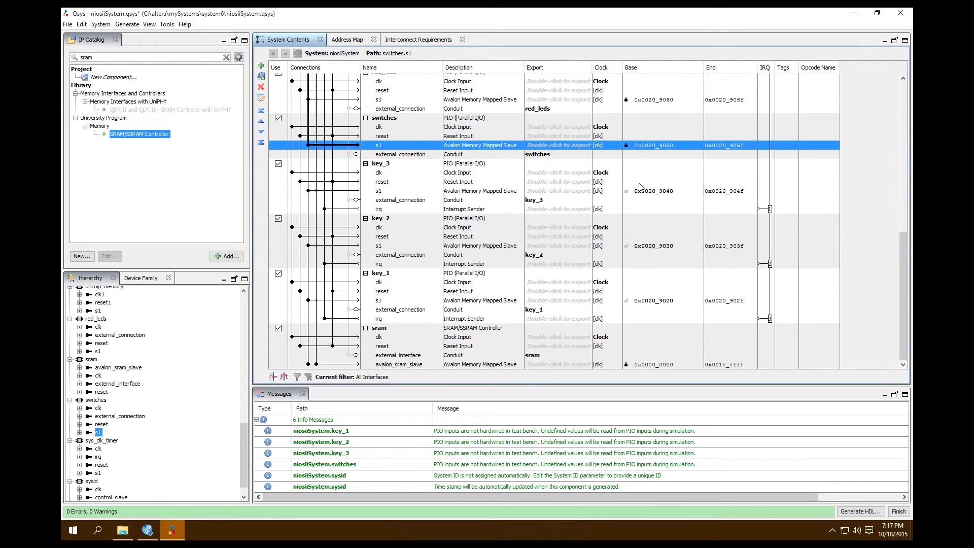
click(378, 245)
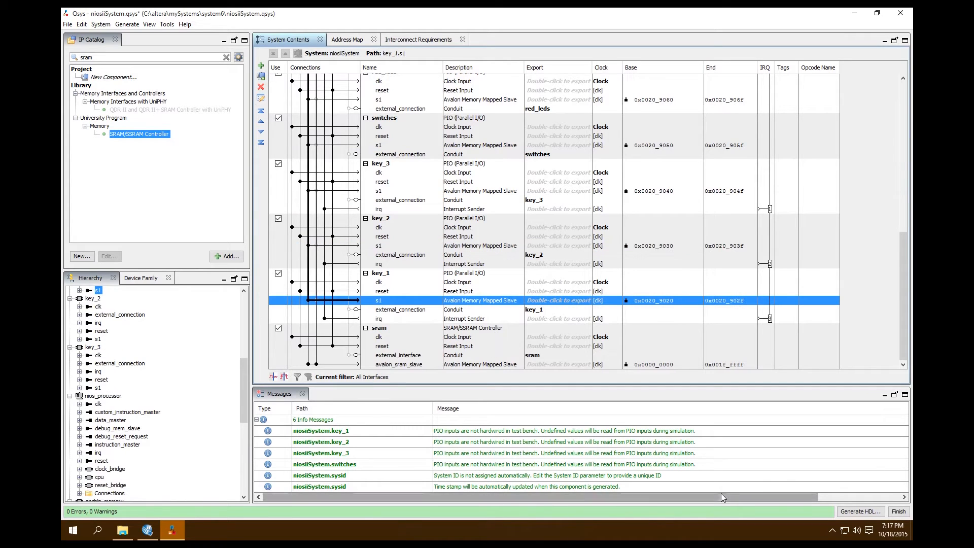
mouse_move(441, 439)
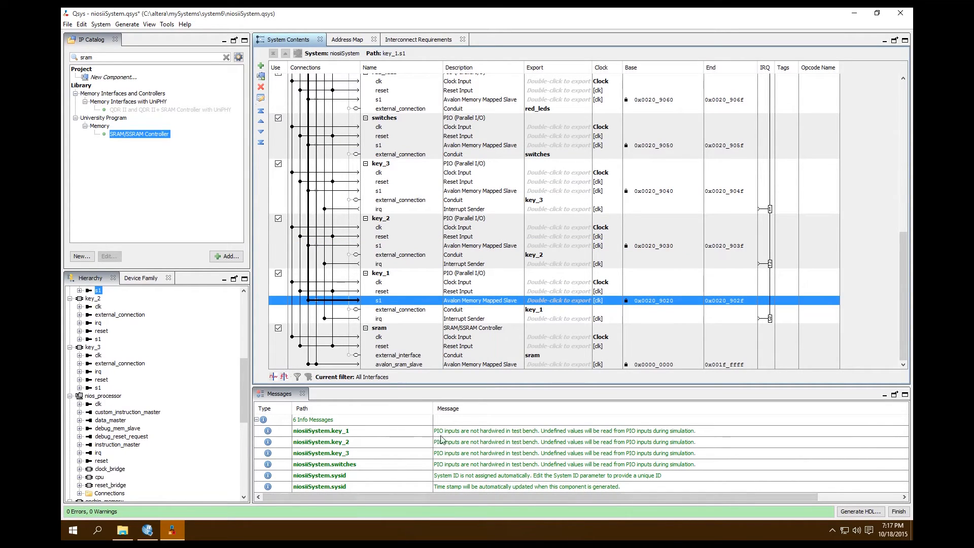
mouse_move(318, 419)
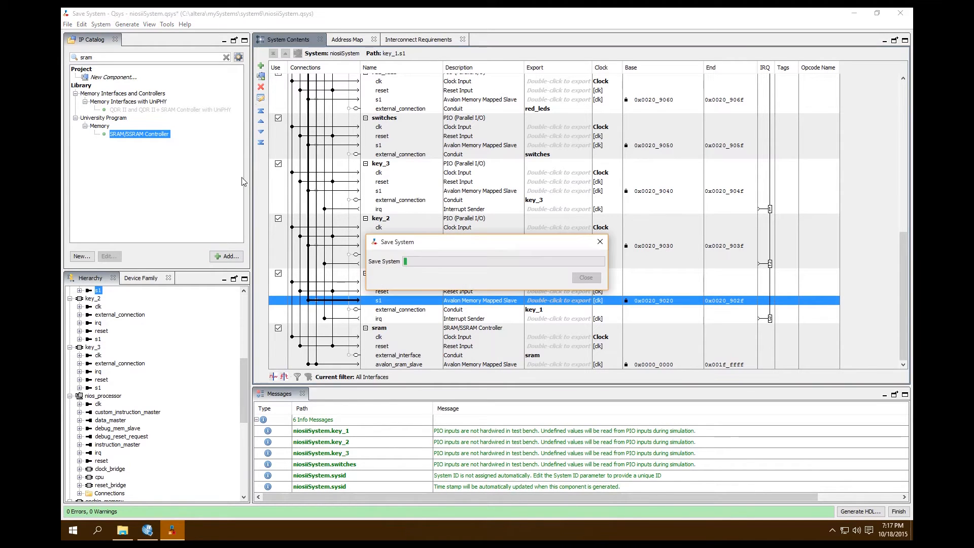
- Dismiss the save dialog, run Generate HDL to completion and close the report
click(584, 277)
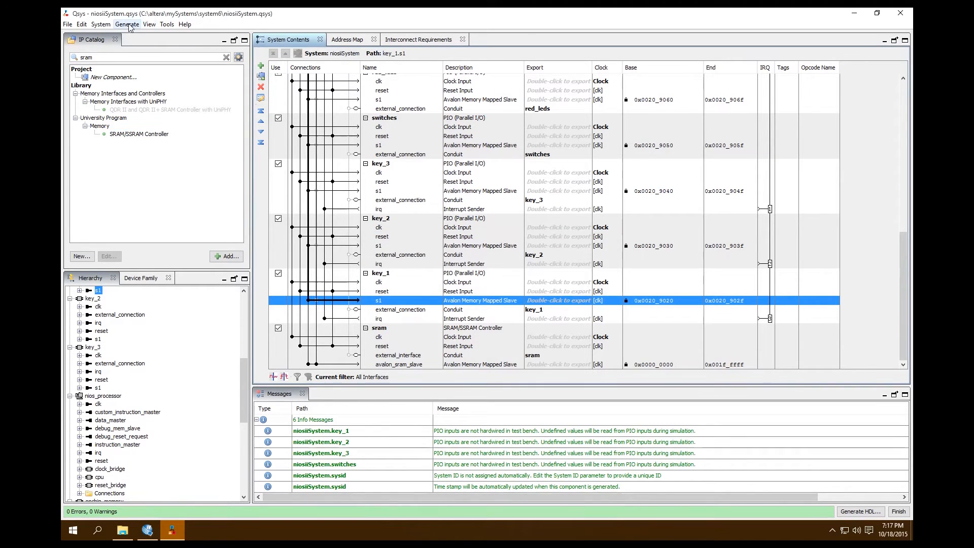
click(127, 24)
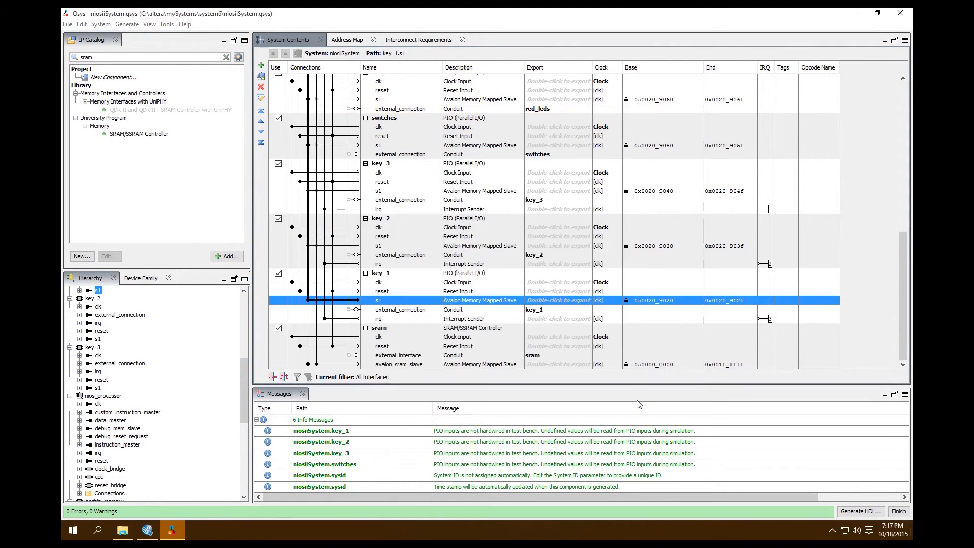
click(859, 511)
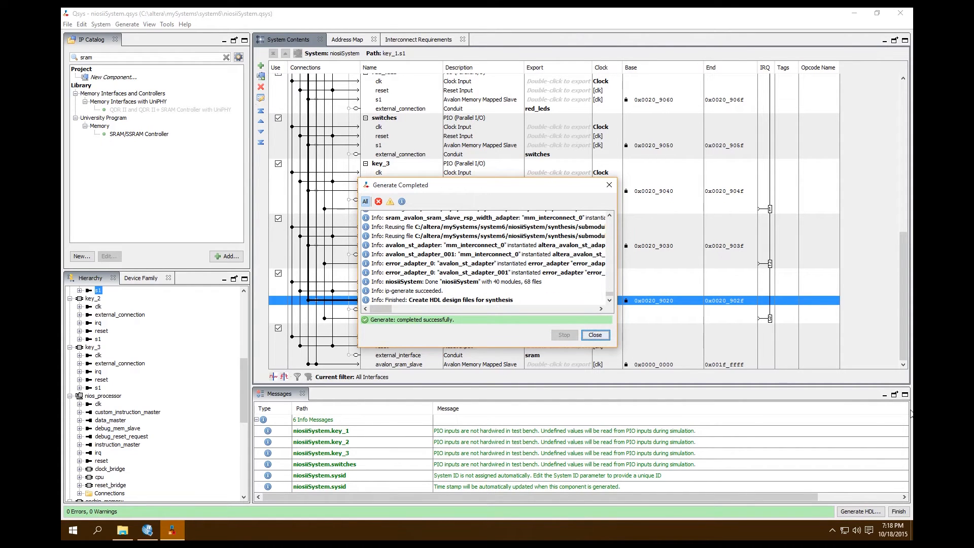
click(593, 335)
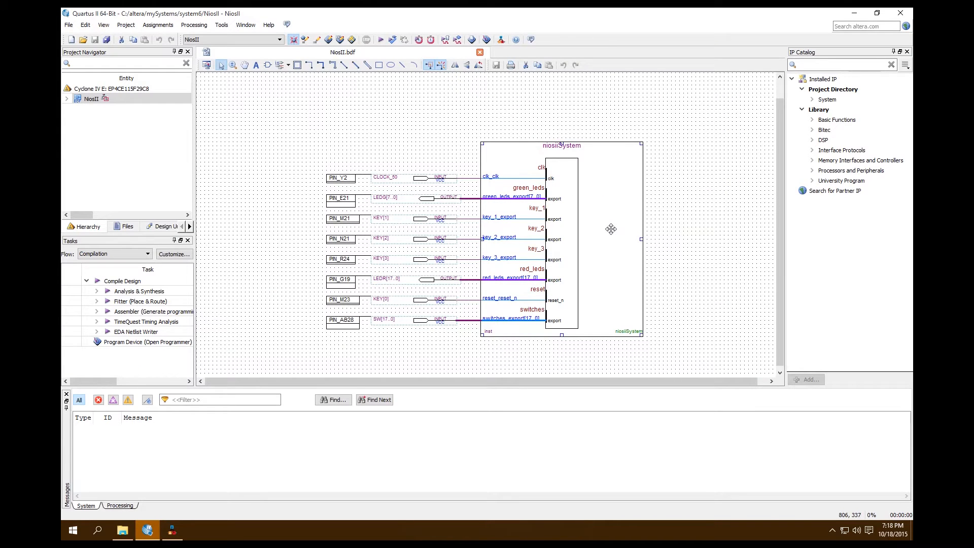
mouse_move(607, 228)
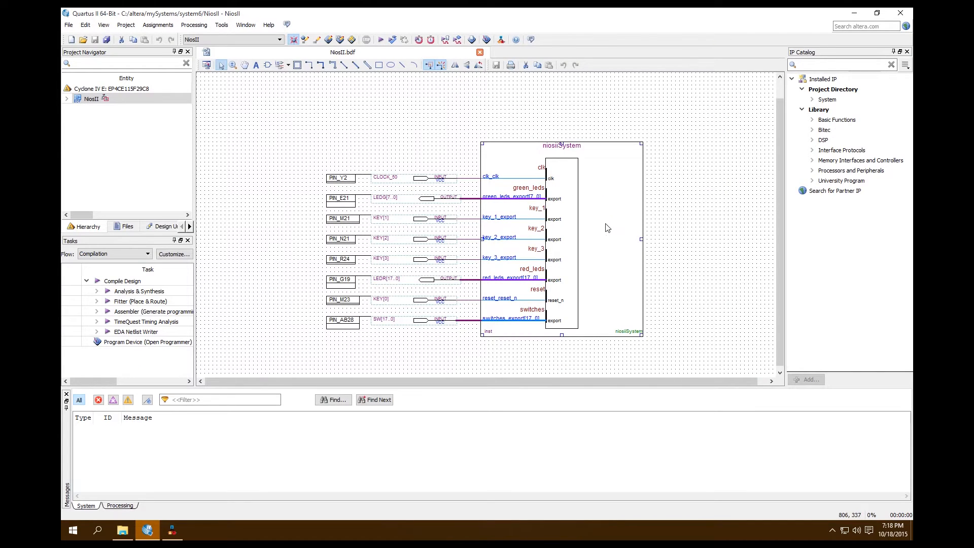
- Load the regenerated niosiiSystem.bsf symbol from mySystems\system6\niosiiSystem into the schematic
right_click(607, 227)
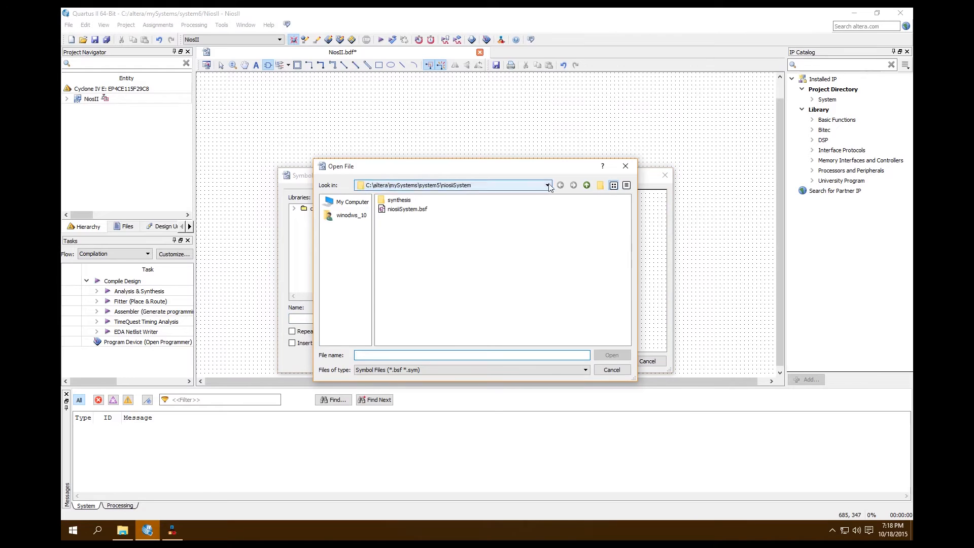
click(572, 184)
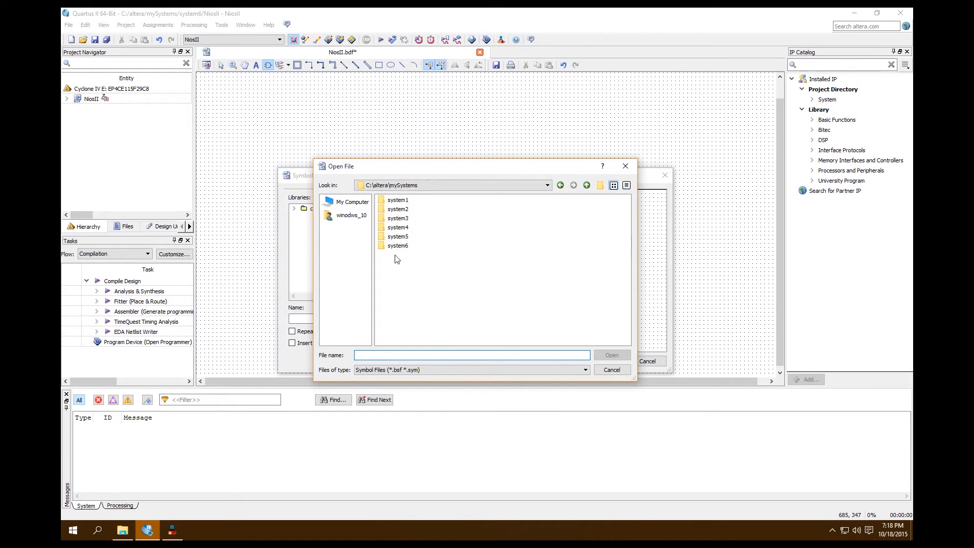
double_click(397, 246)
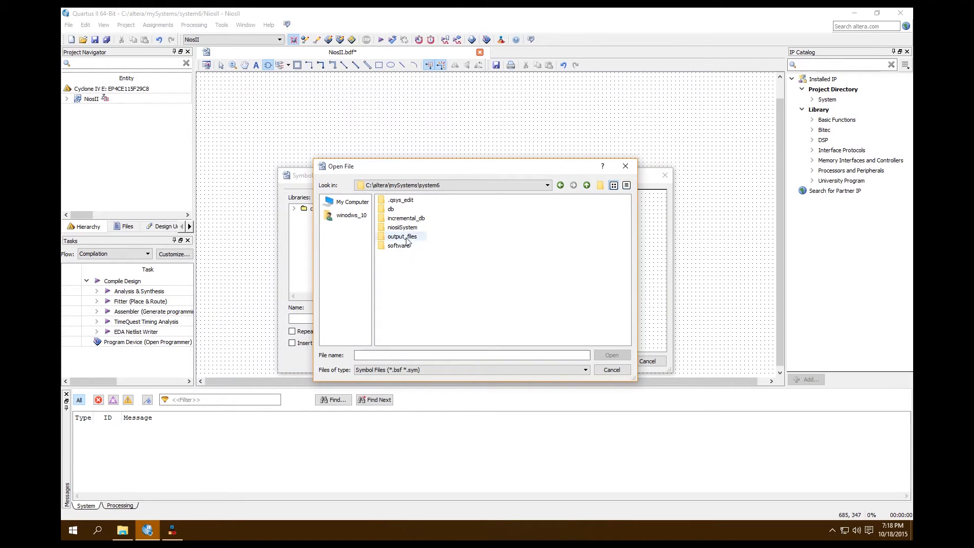
double_click(403, 226)
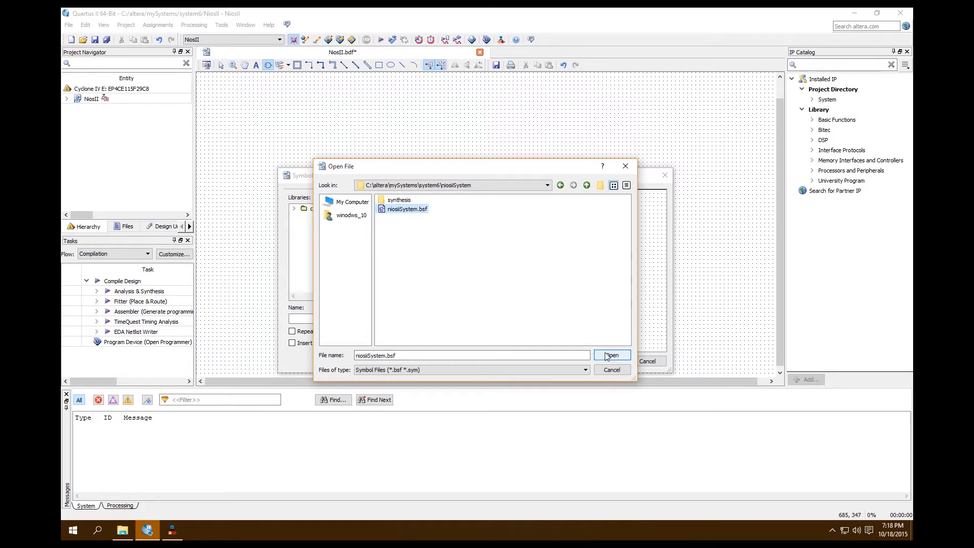
click(610, 355)
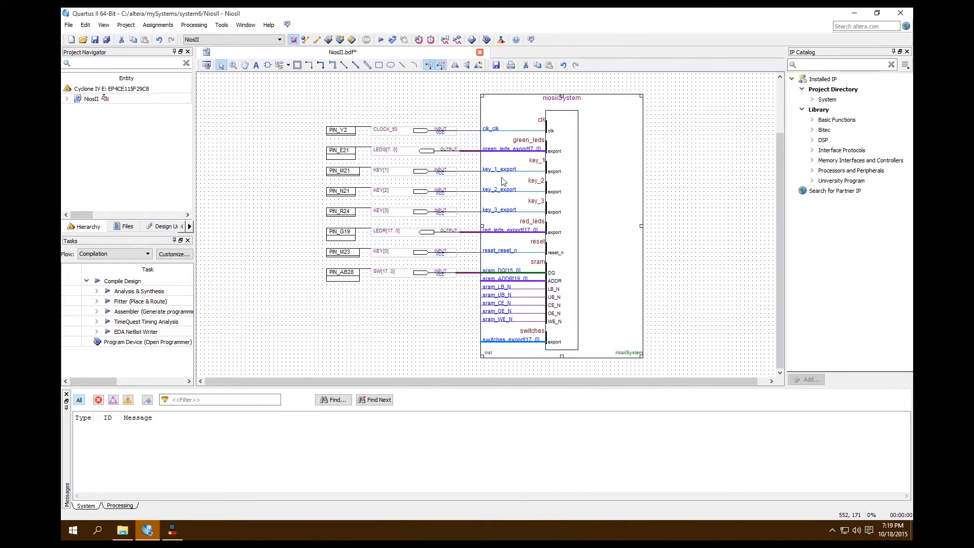
mouse_move(458, 176)
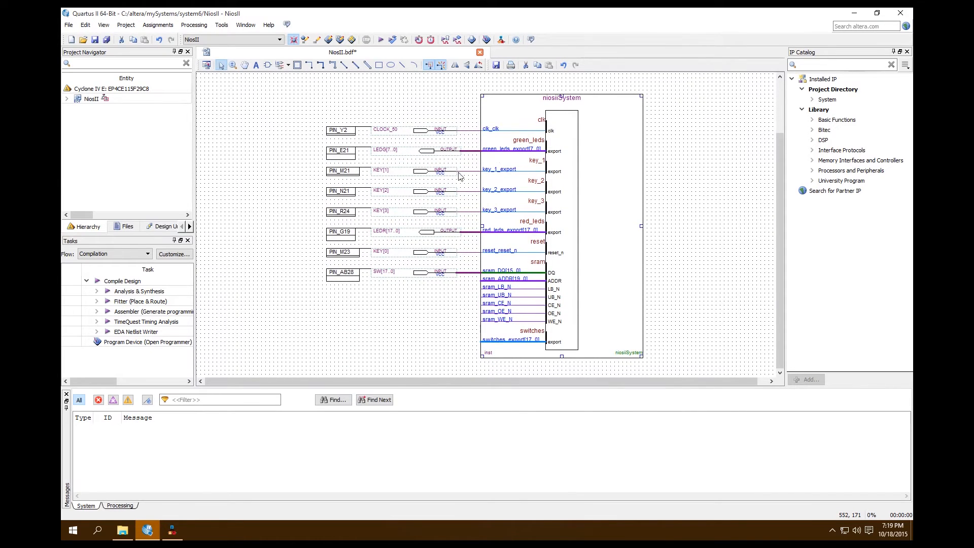
mouse_move(377, 229)
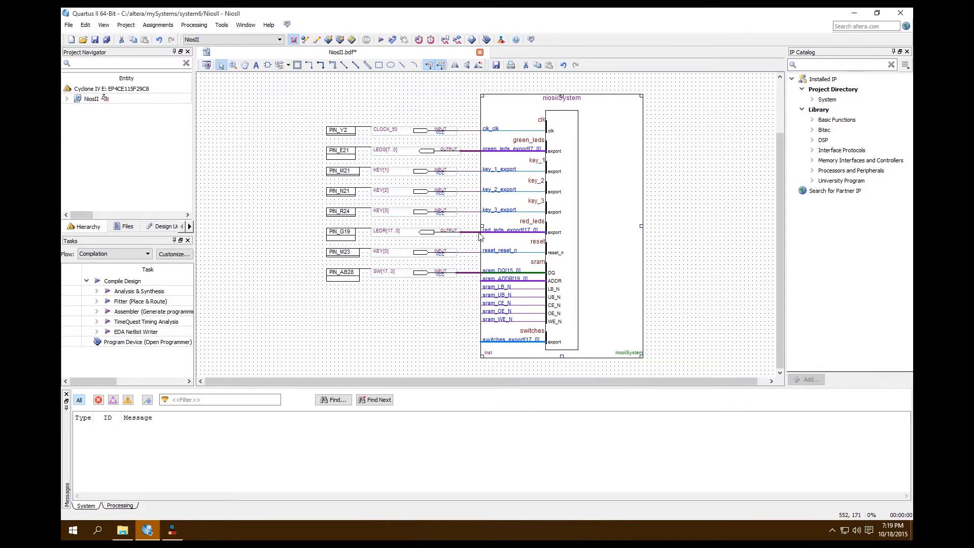
mouse_move(454, 280)
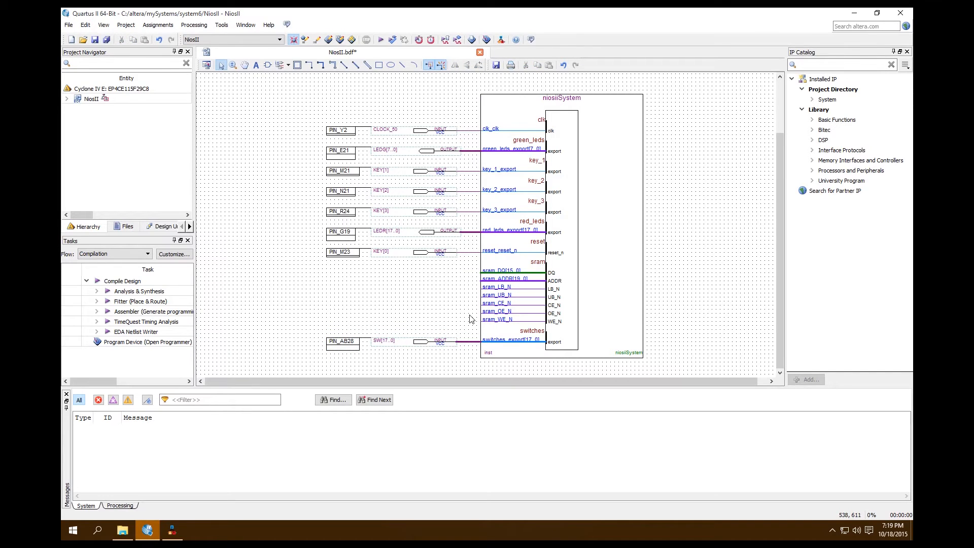
mouse_move(419, 336)
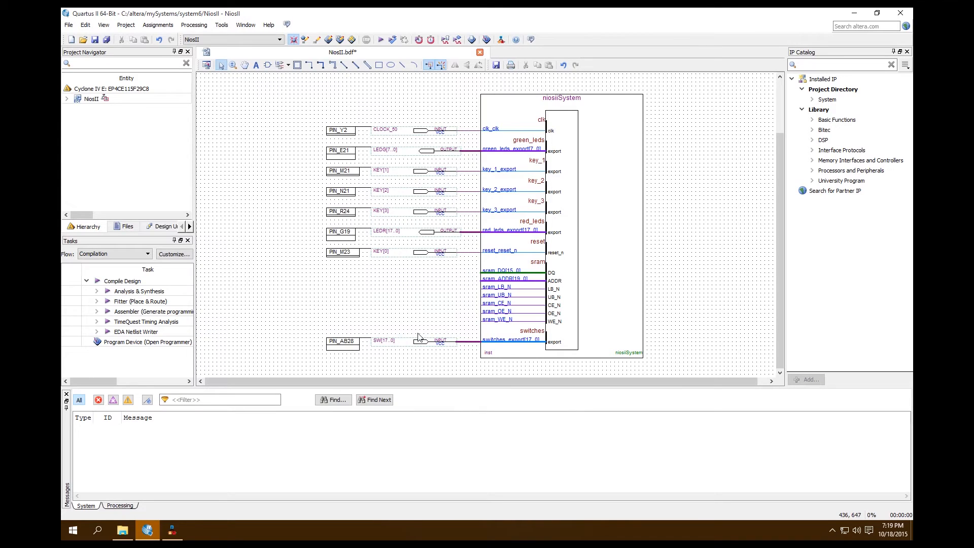
mouse_move(453, 317)
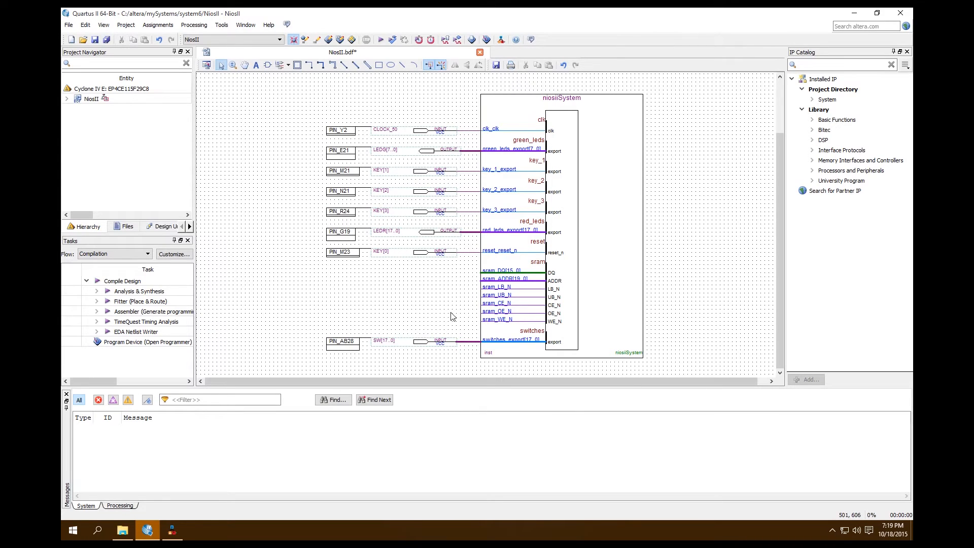
mouse_move(511, 331)
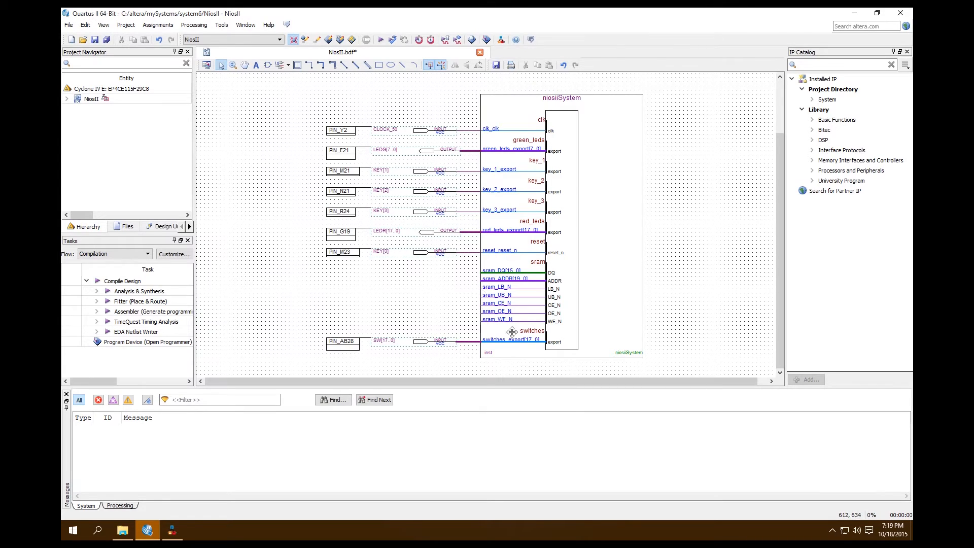
mouse_move(507, 328)
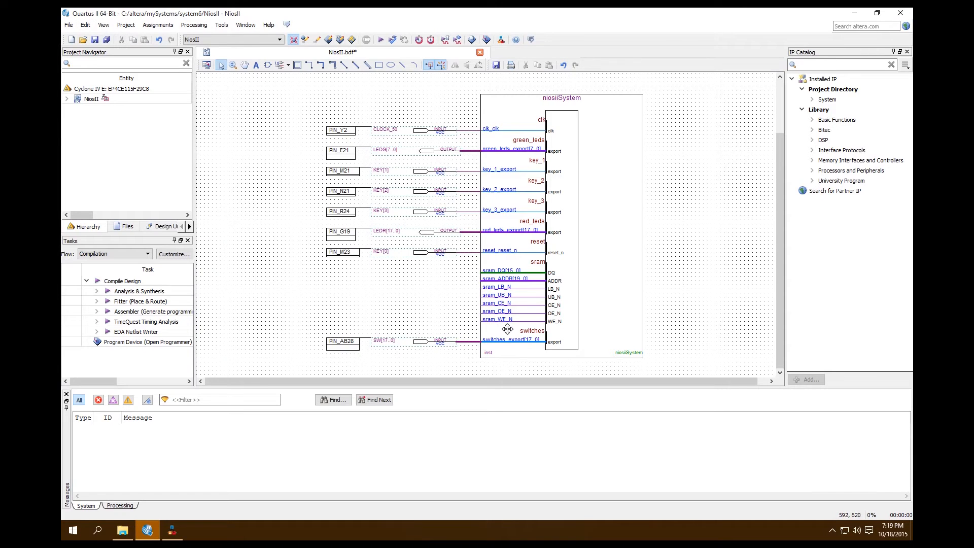
mouse_move(504, 302)
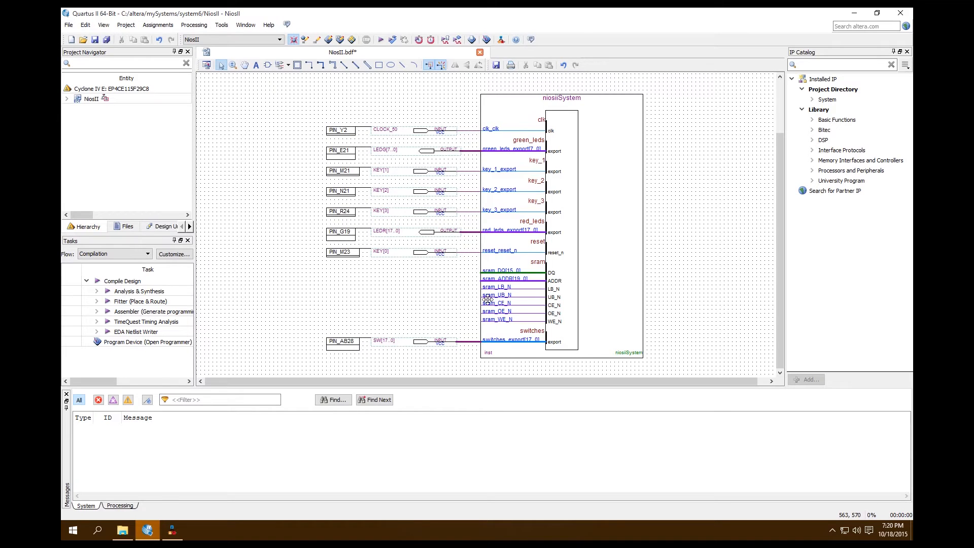
mouse_move(426, 305)
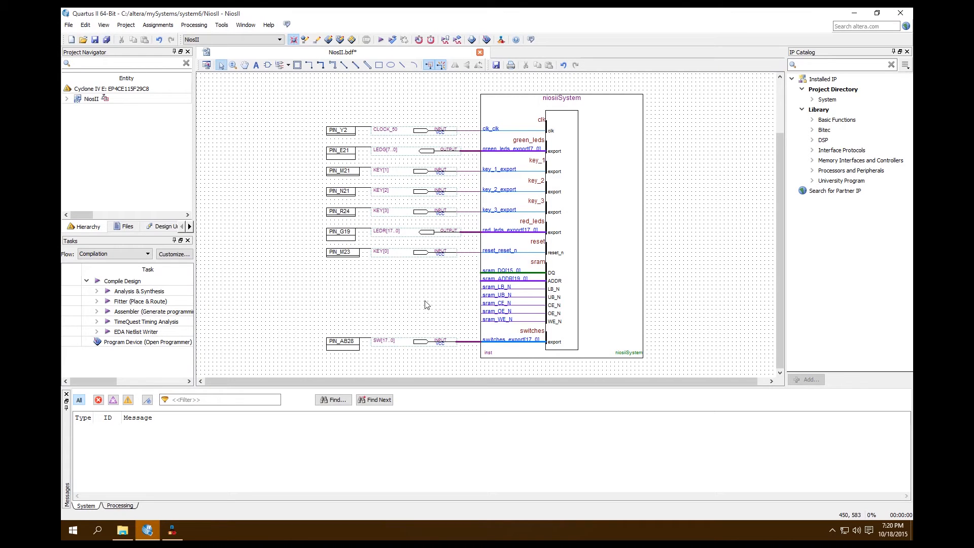
mouse_move(505, 287)
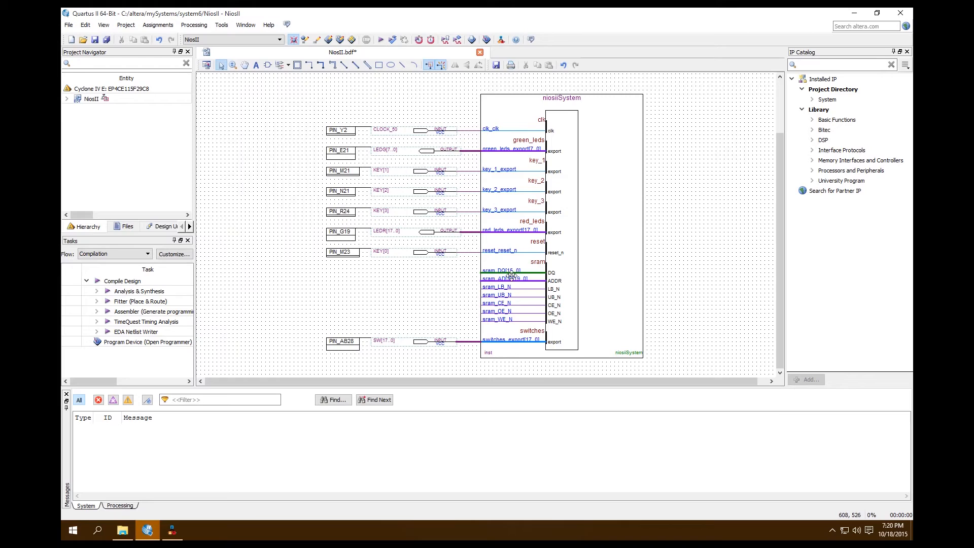
mouse_move(361, 291)
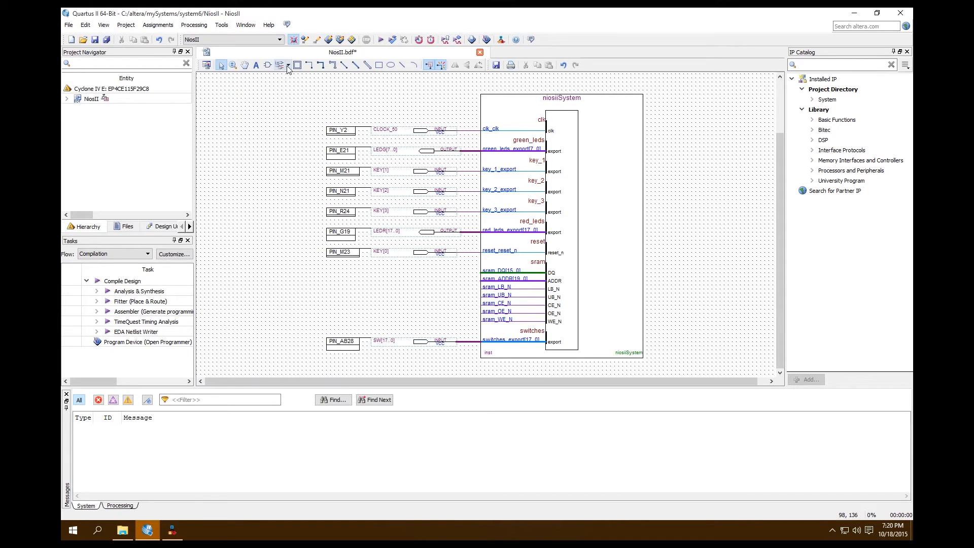
- Place an Output pin and flip it horizontally so it faces the niosiiSystem block
click(289, 64)
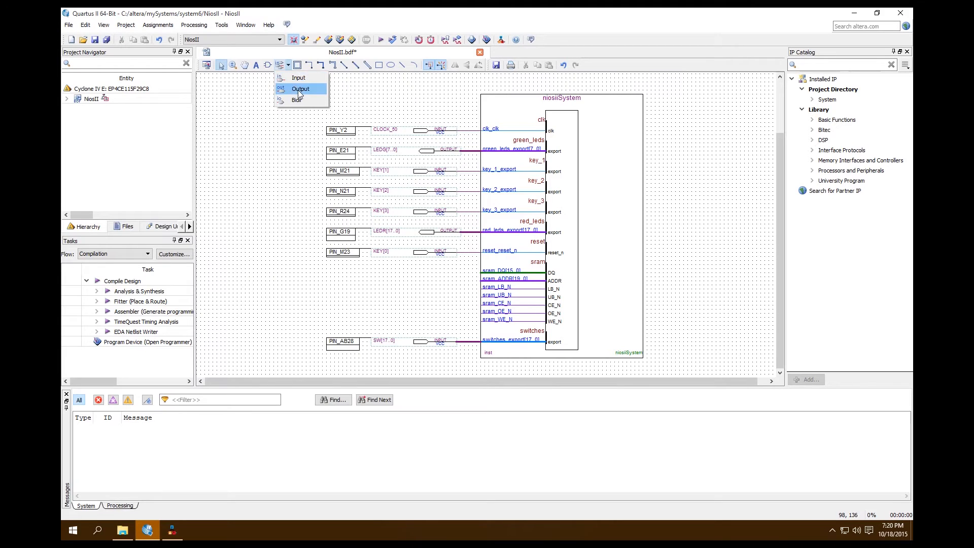
click(300, 90)
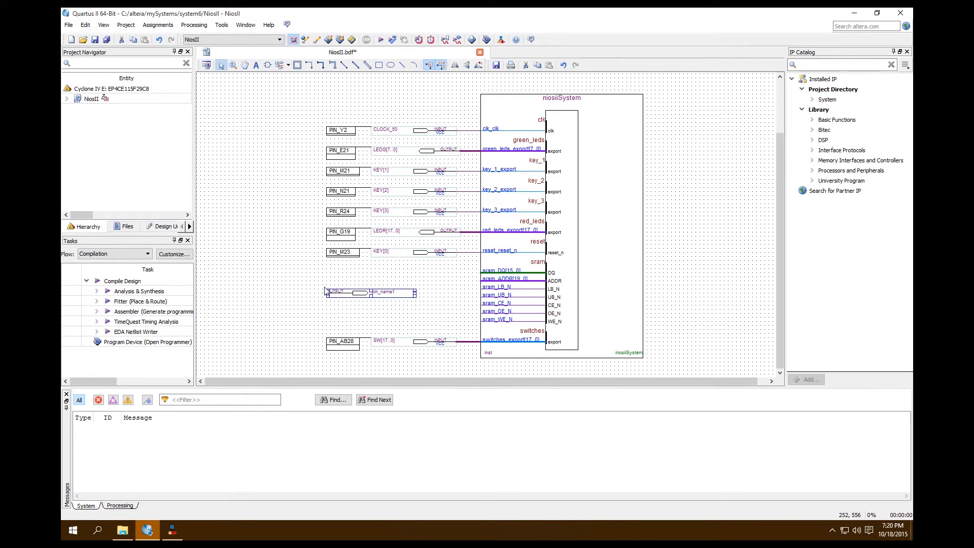
right_click(369, 292)
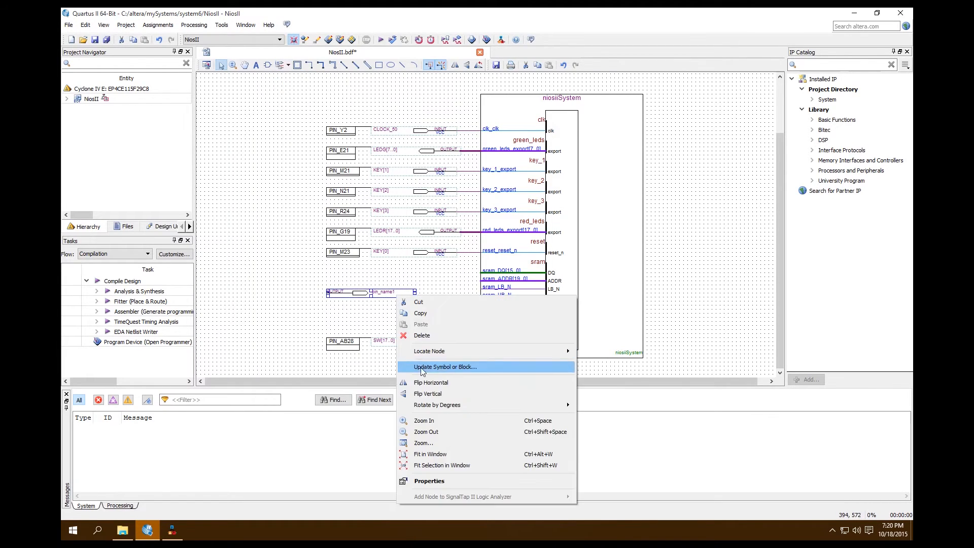
click(444, 367)
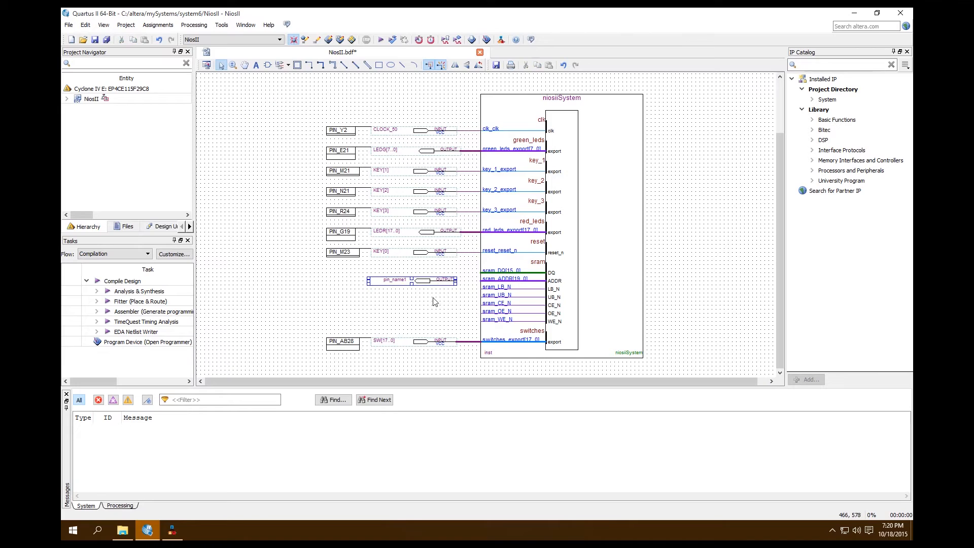
- Copy the flipped output pin and paste duplicates below it beside the sram ports
right_click(435, 280)
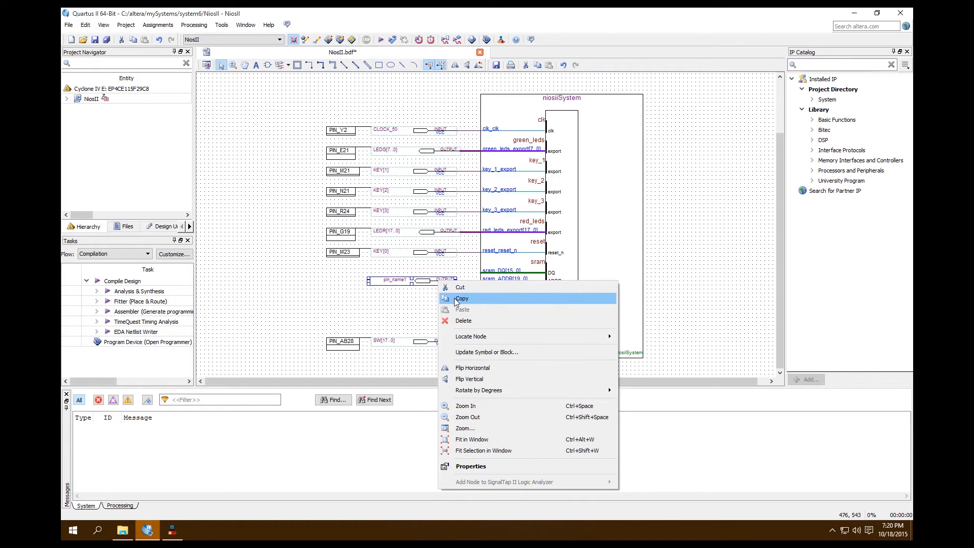
click(463, 309)
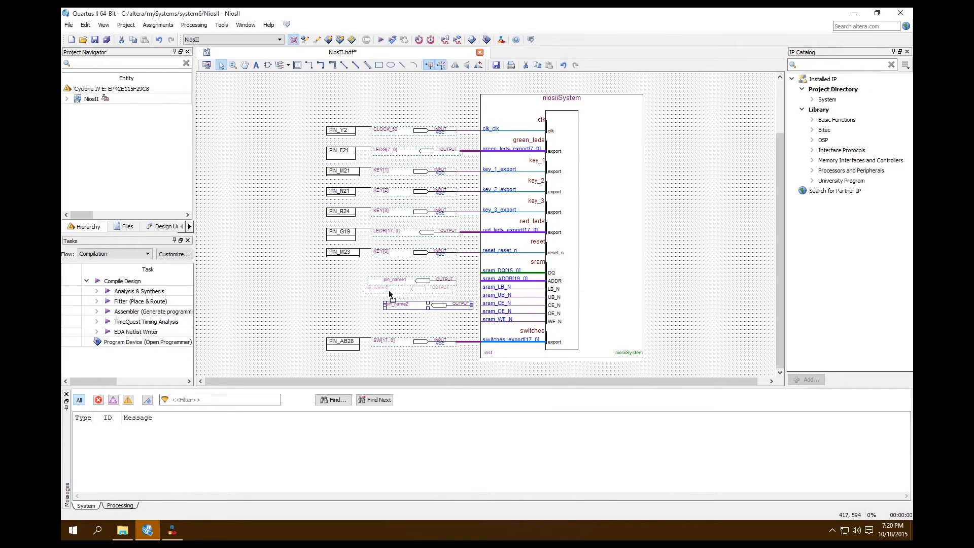
right_click(389, 304)
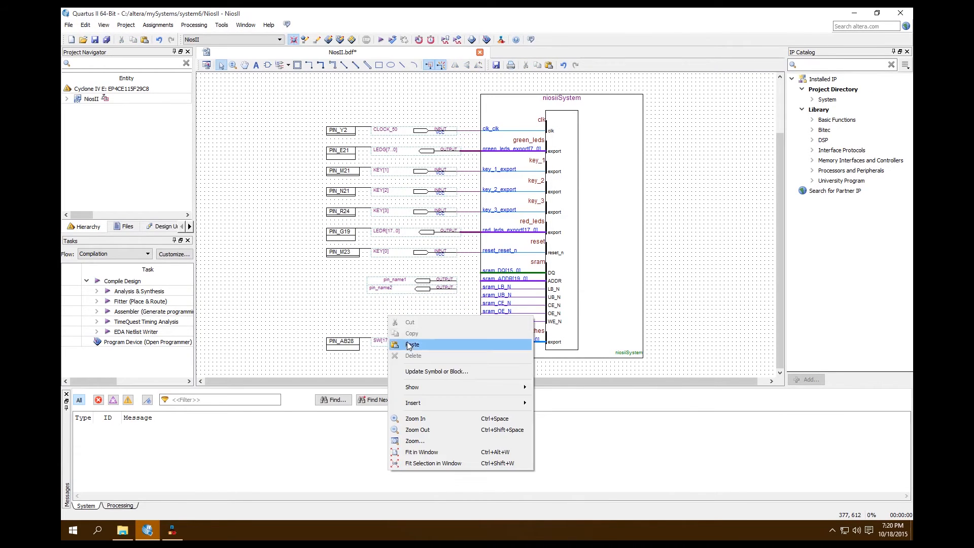
click(413, 344)
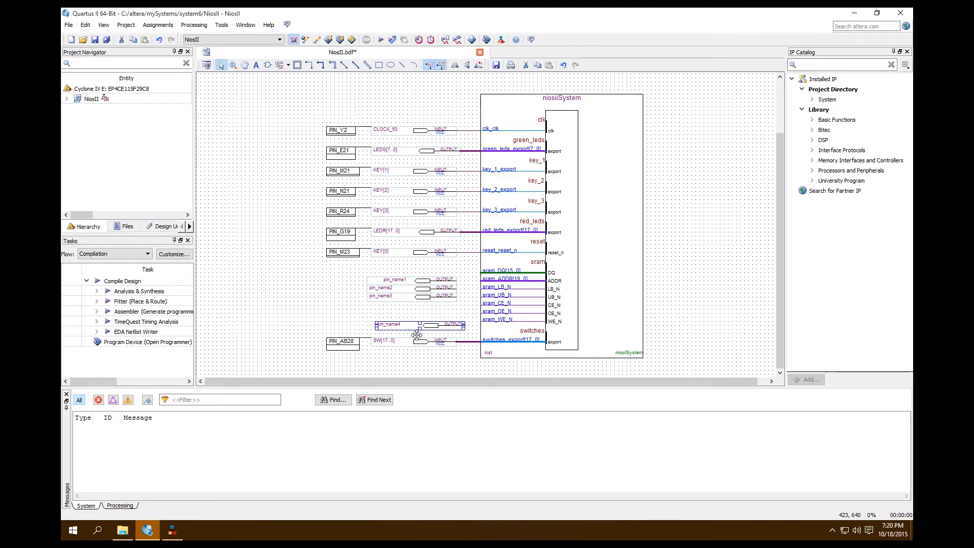
right_click(415, 333)
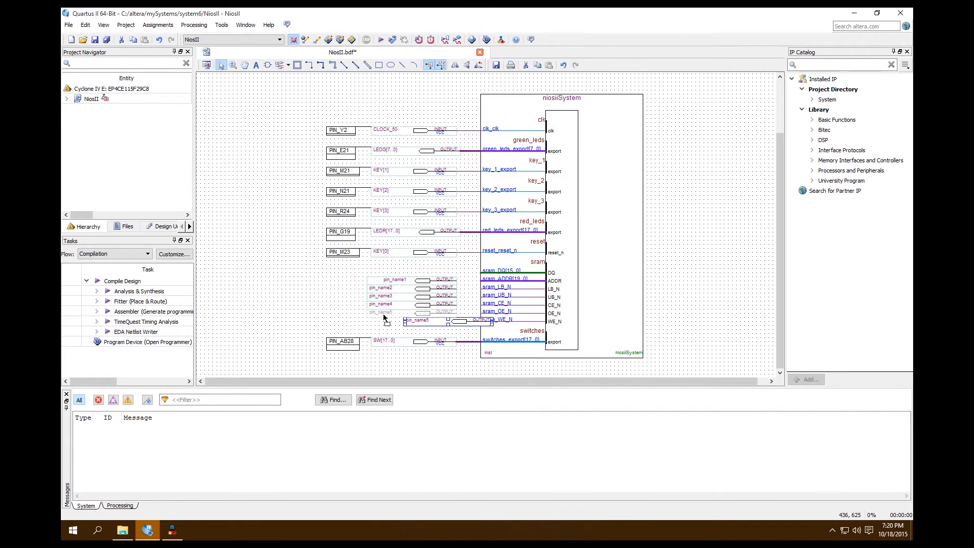
right_click(383, 317)
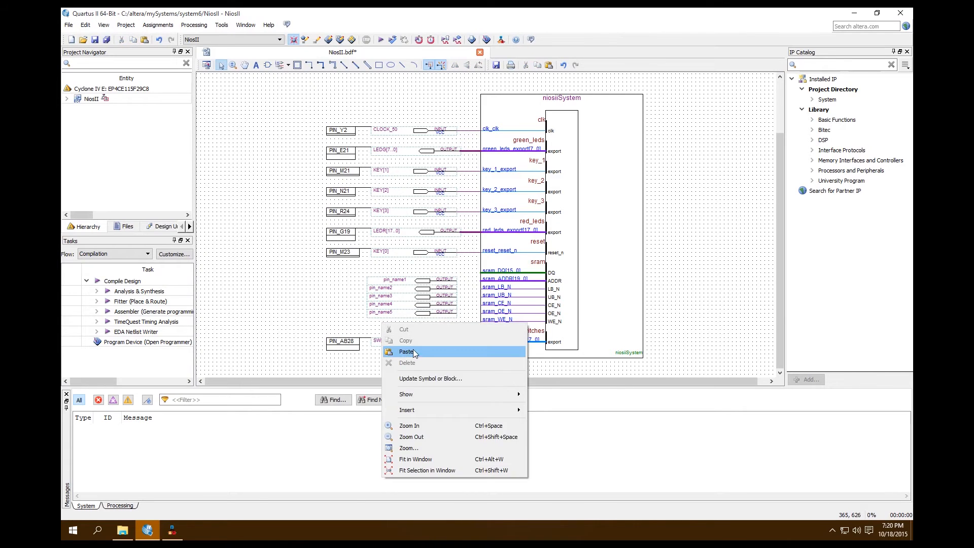
click(405, 352)
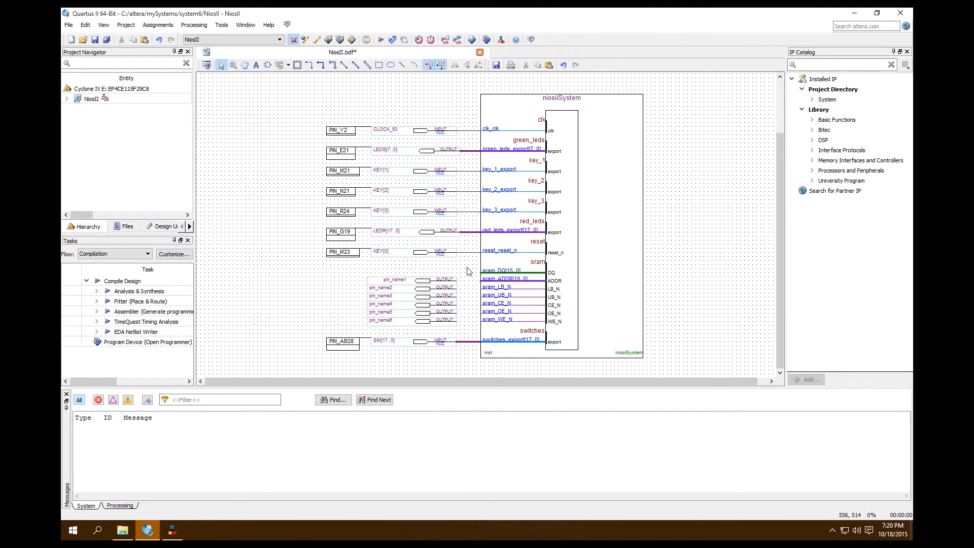
- Drop the last pasted output pin and reopen the pin-type list for a bidirectional pin
click(289, 65)
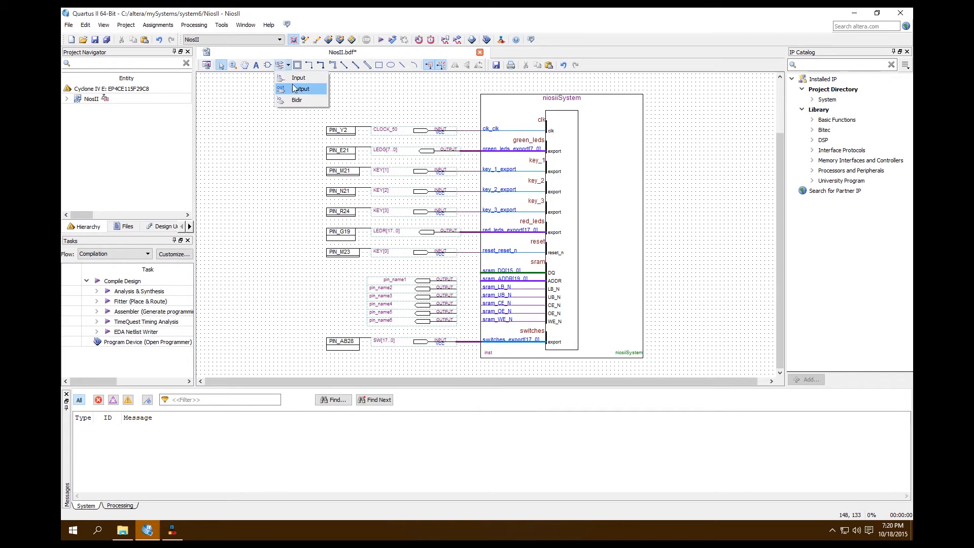
click(300, 89)
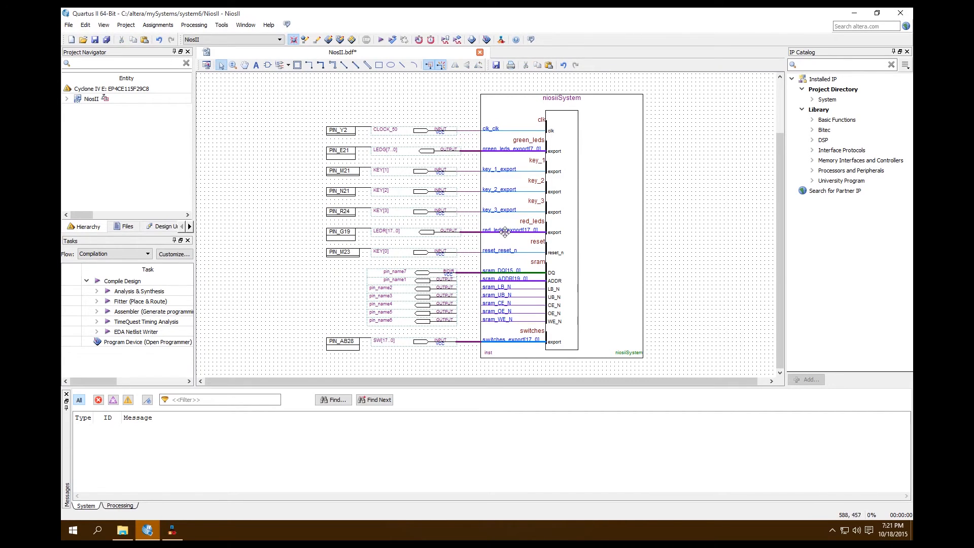
mouse_move(477, 284)
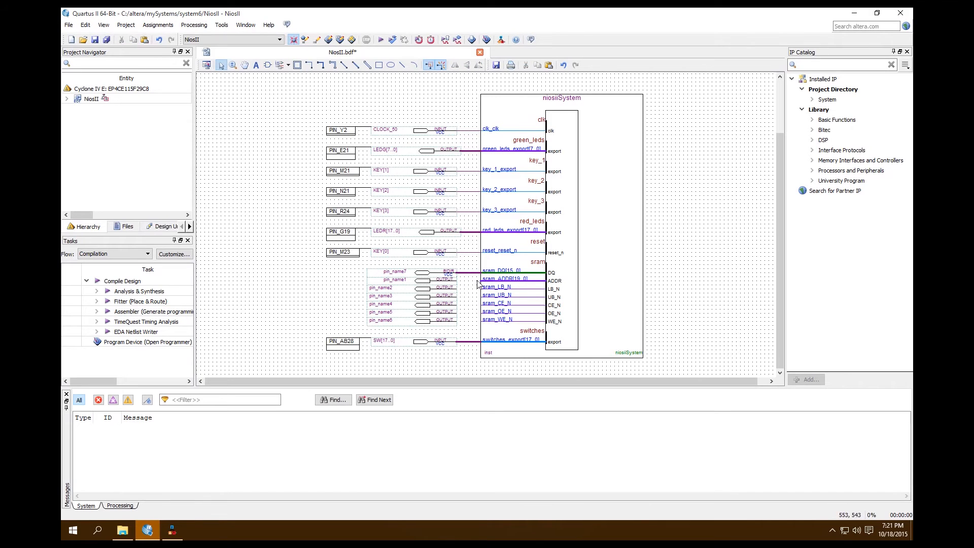
mouse_move(464, 286)
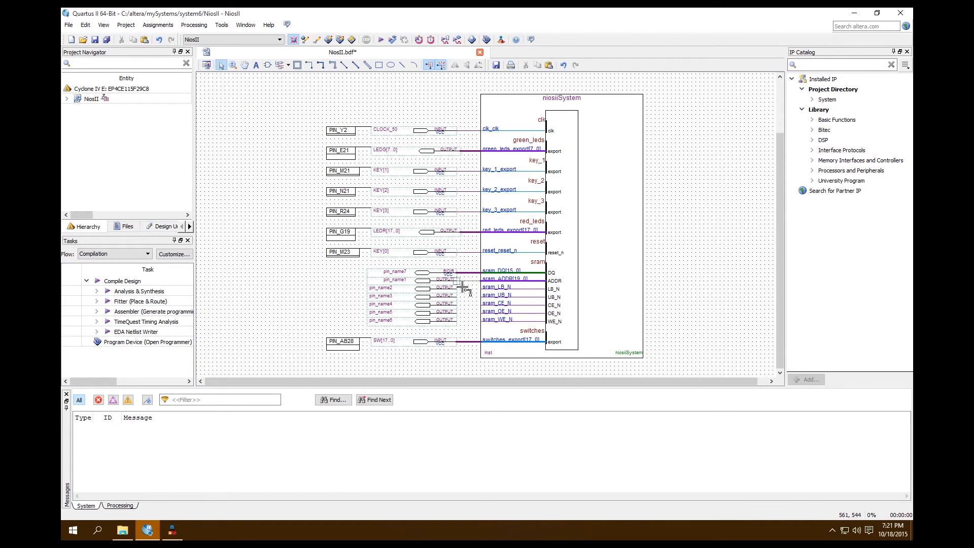
mouse_move(484, 293)
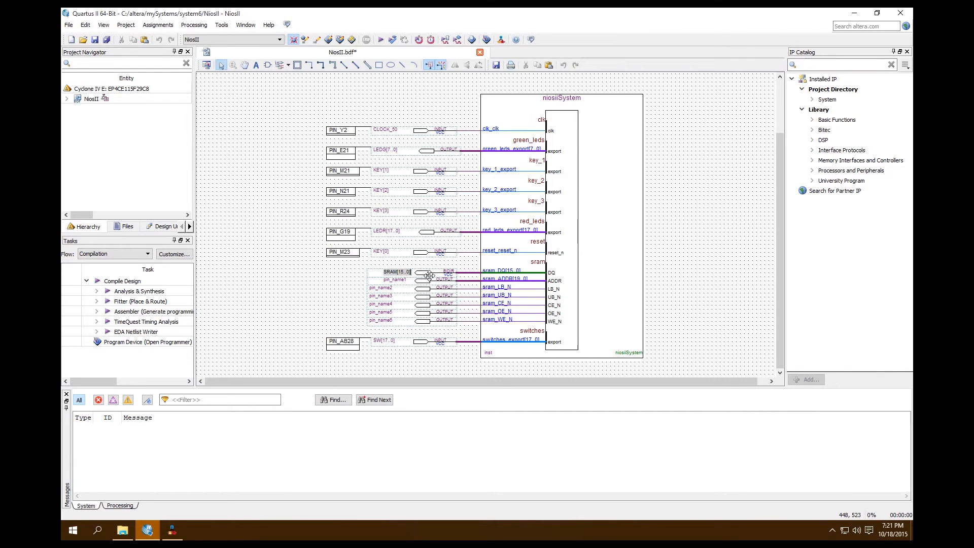
mouse_move(407, 286)
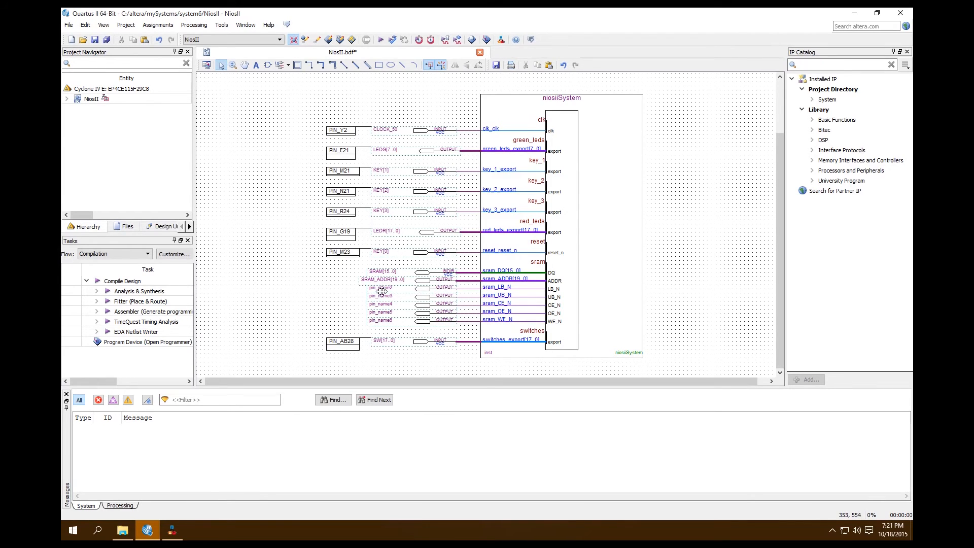
- Rename the pins wired to sram_LB_N, sram_UB_N and sram_CE_N to SRAM_LB_N, SRAM_UB_N and SRAM_CE_N
click(381, 287)
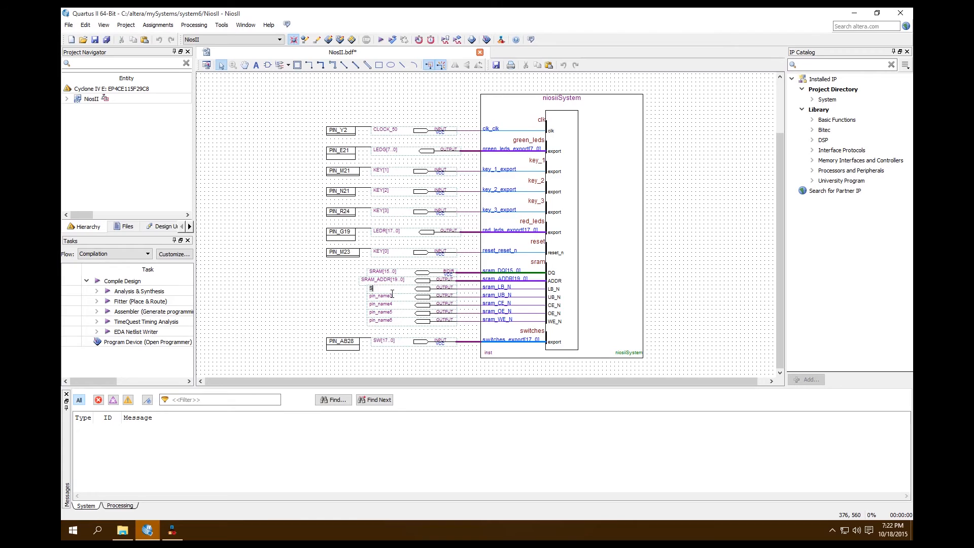
text(SRAM_LB_N)
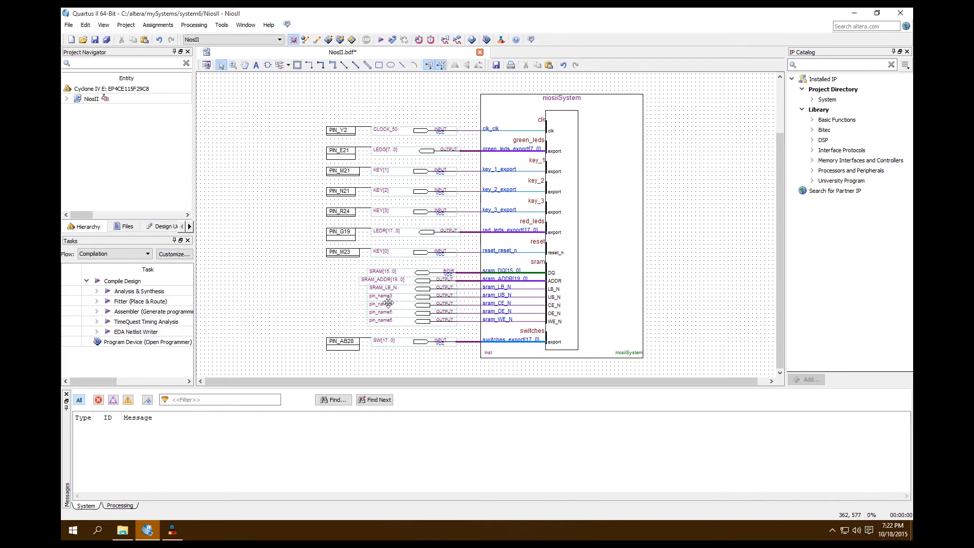
click(380, 295)
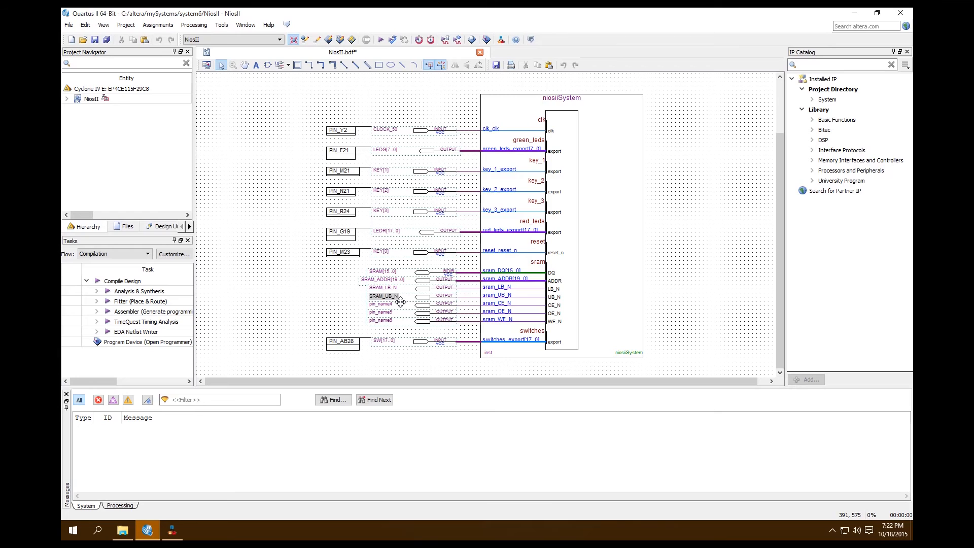
click(380, 303)
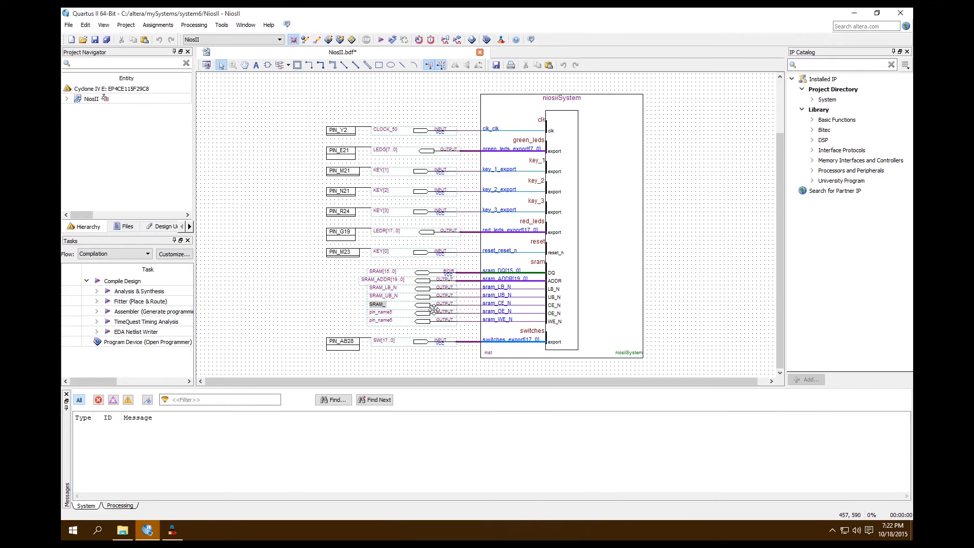
text(_CE_N)
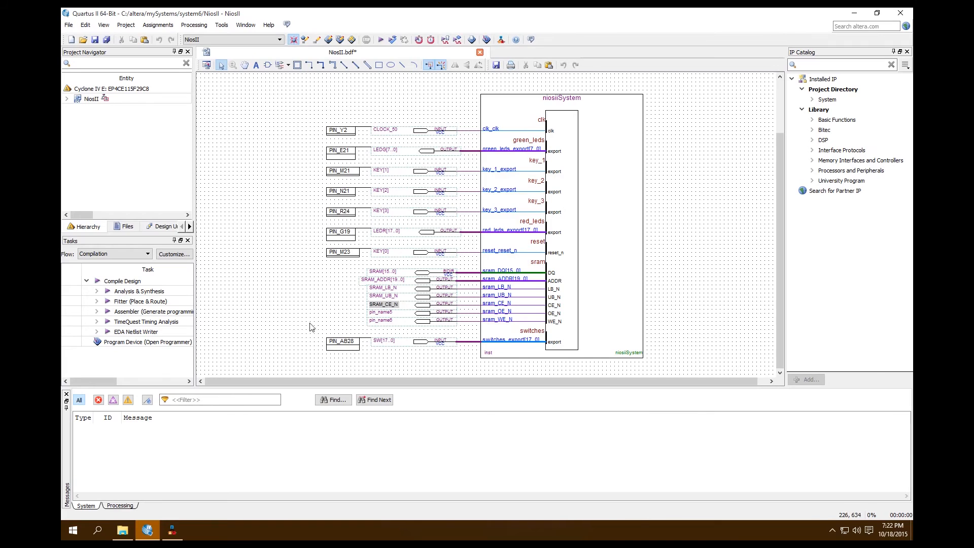
click(380, 311)
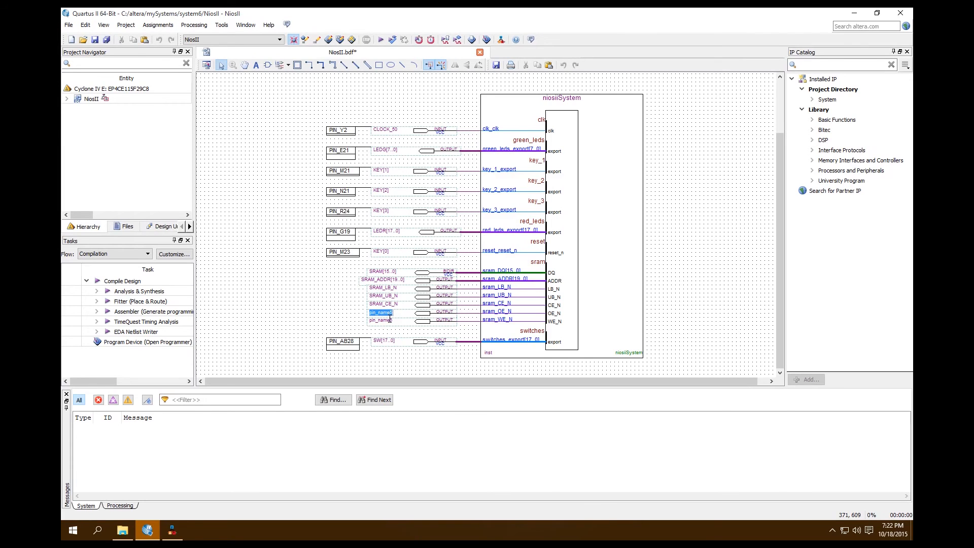
text(SRAM_OE_N)
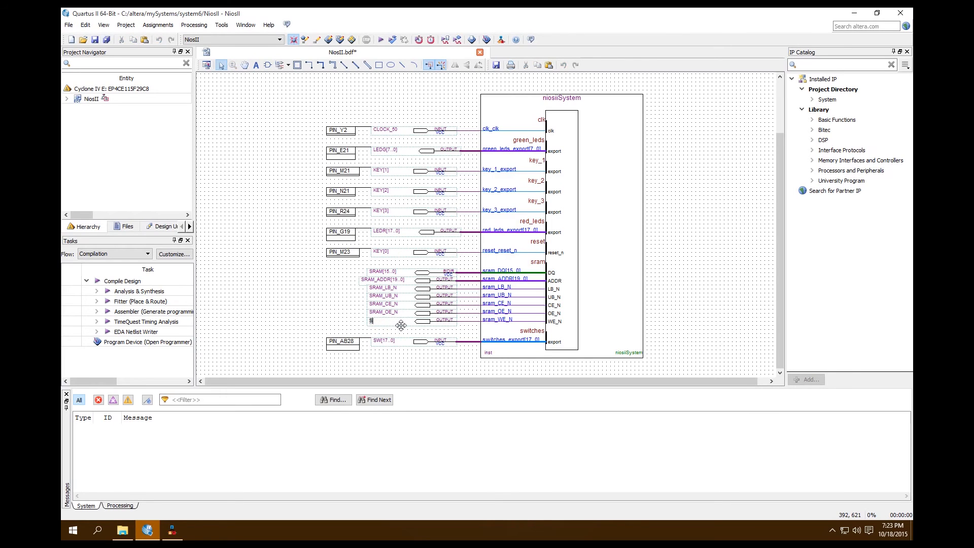
text(SRAM_WE_N)
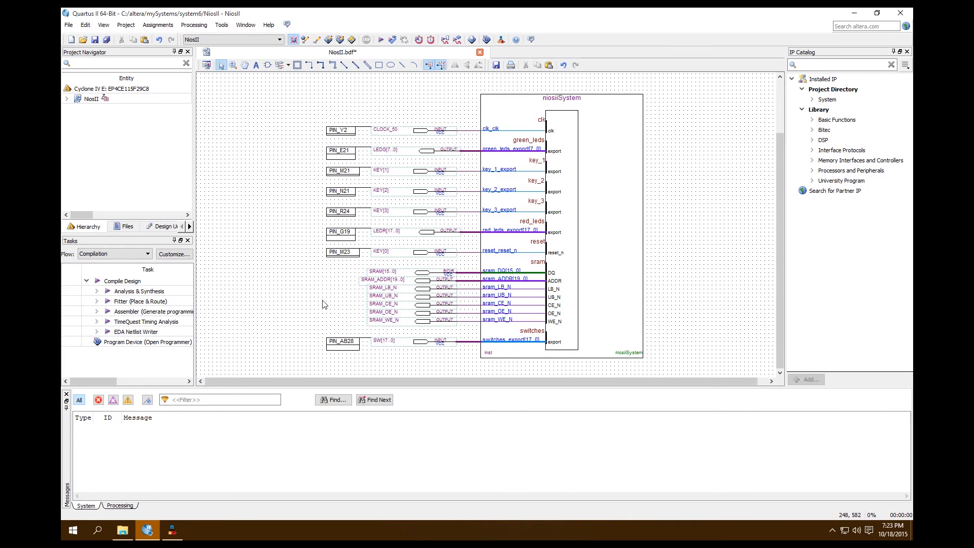
mouse_move(391, 167)
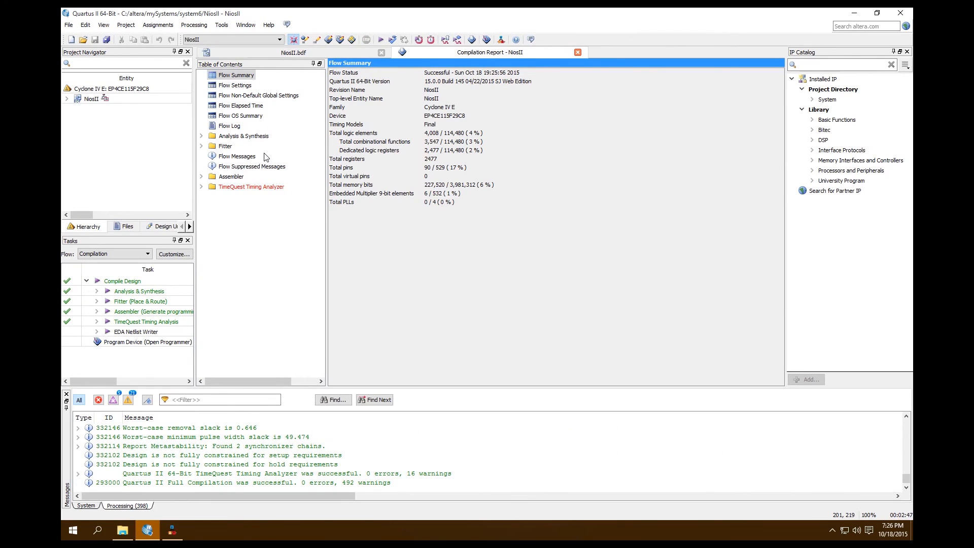
mouse_move(200, 489)
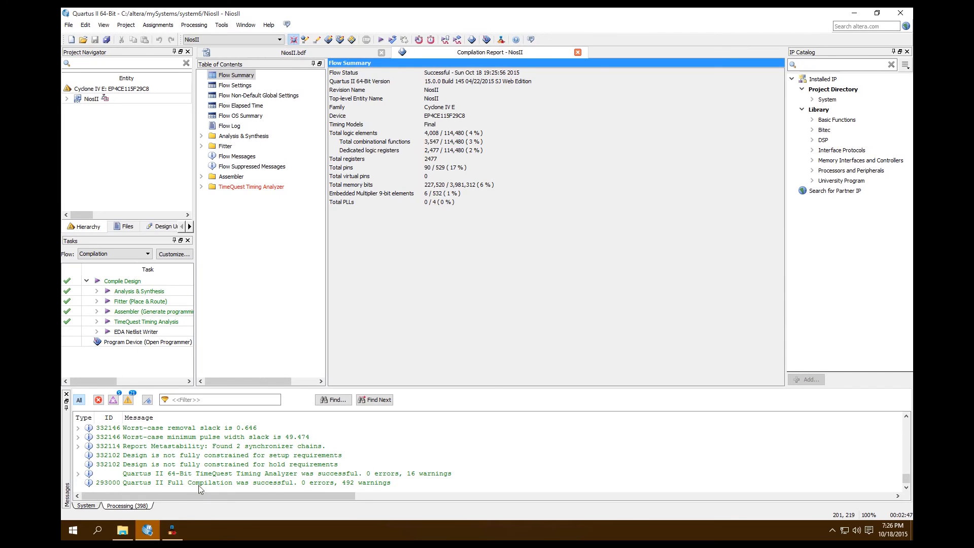
mouse_move(313, 490)
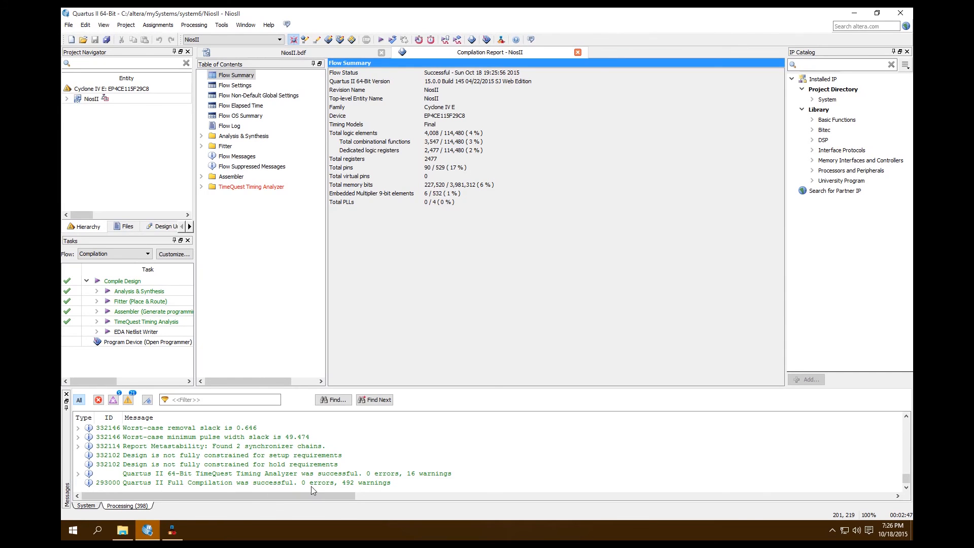
- Return to the NiosII.bdf block diagram after the successful compilation
click(292, 51)
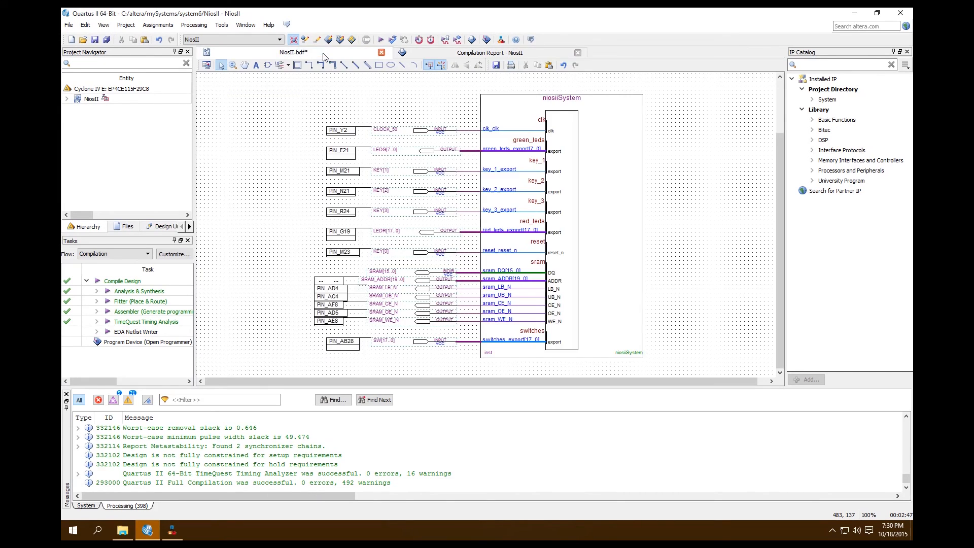
mouse_move(385, 134)
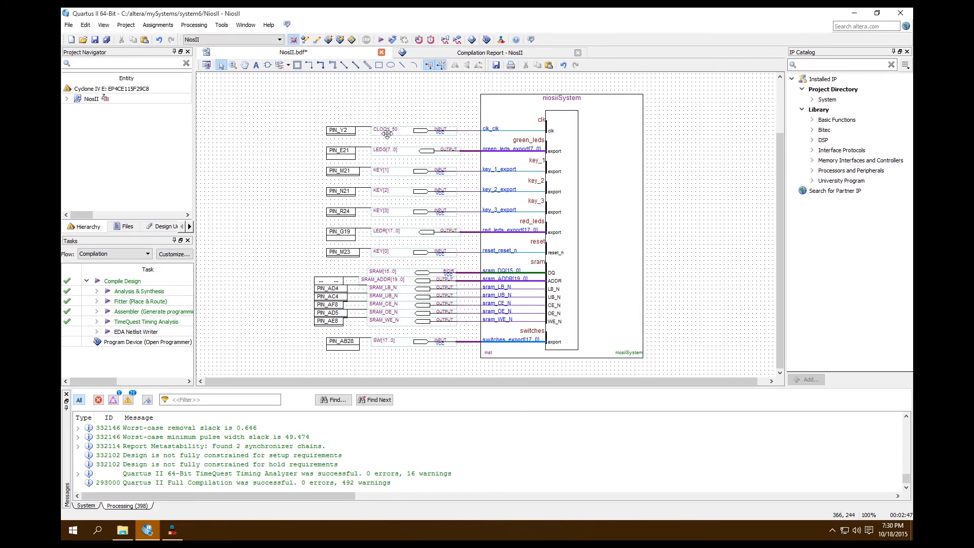
mouse_move(374, 290)
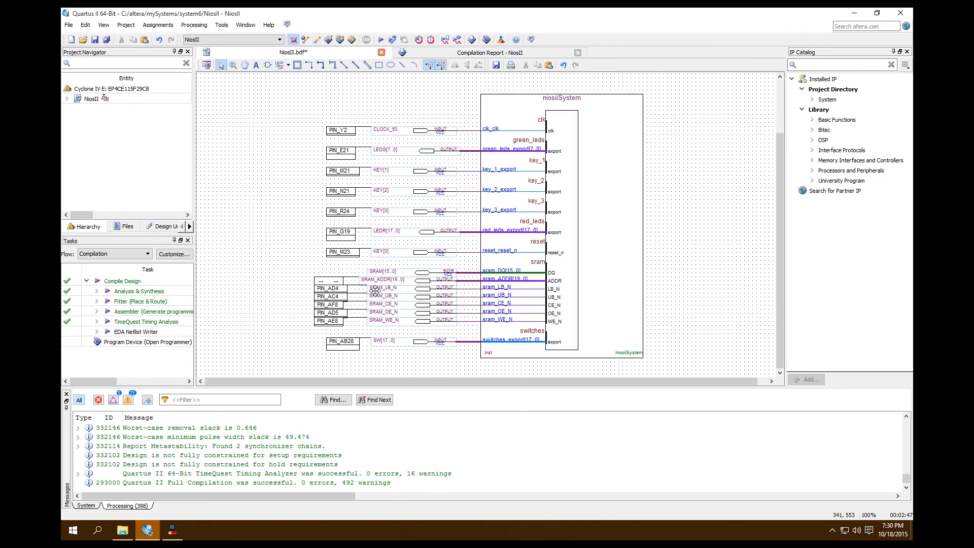
mouse_move(378, 279)
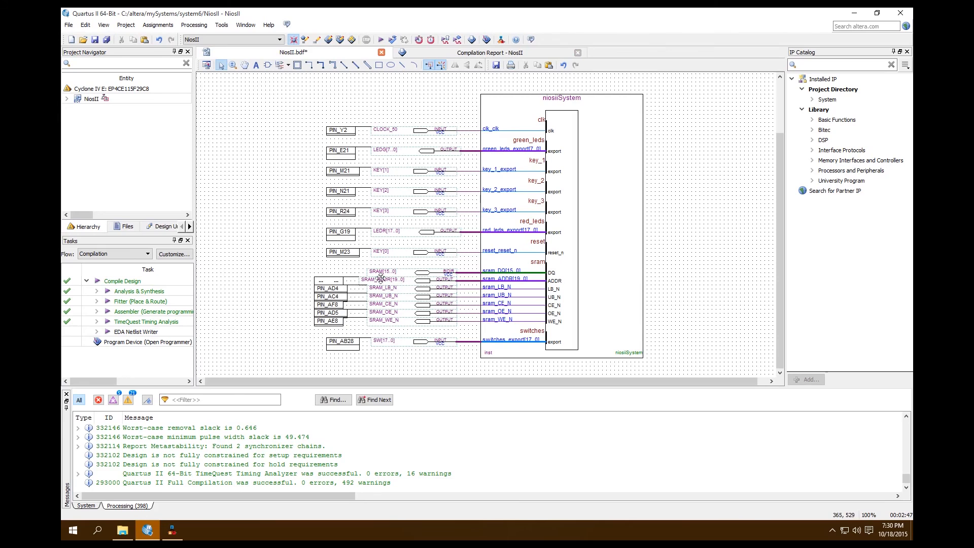
mouse_move(336, 287)
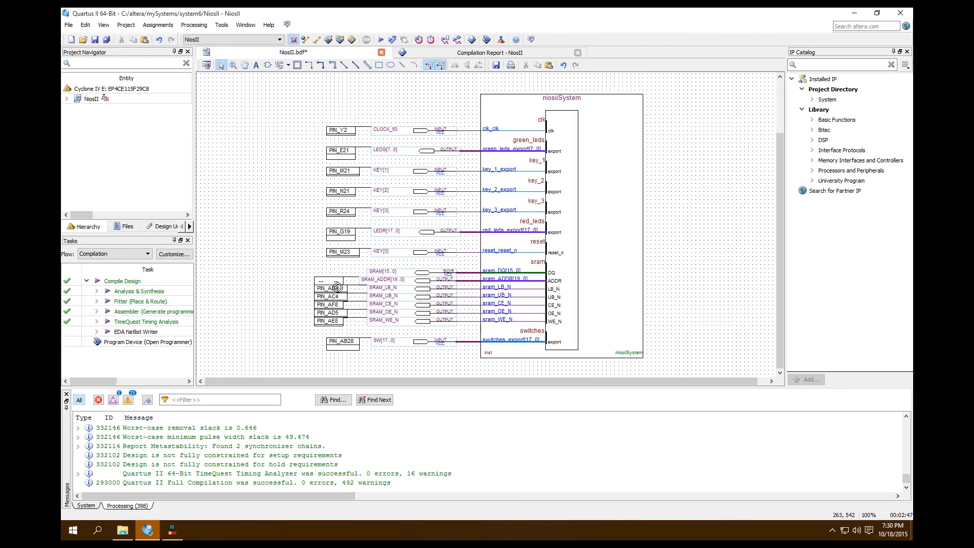
- Edit the bidirectional SRAM data pin's name to SRAM_DQ[15..0]
click(328, 281)
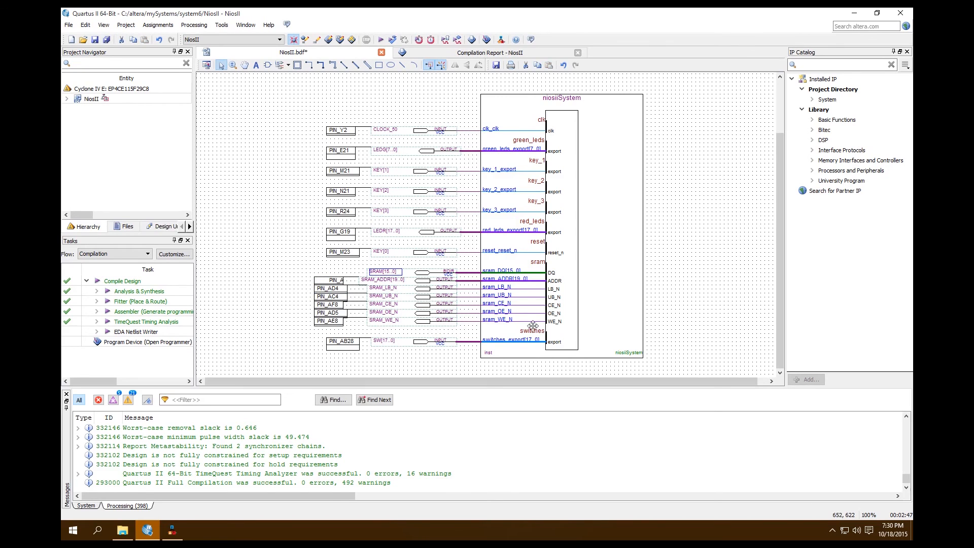
mouse_move(904, 526)
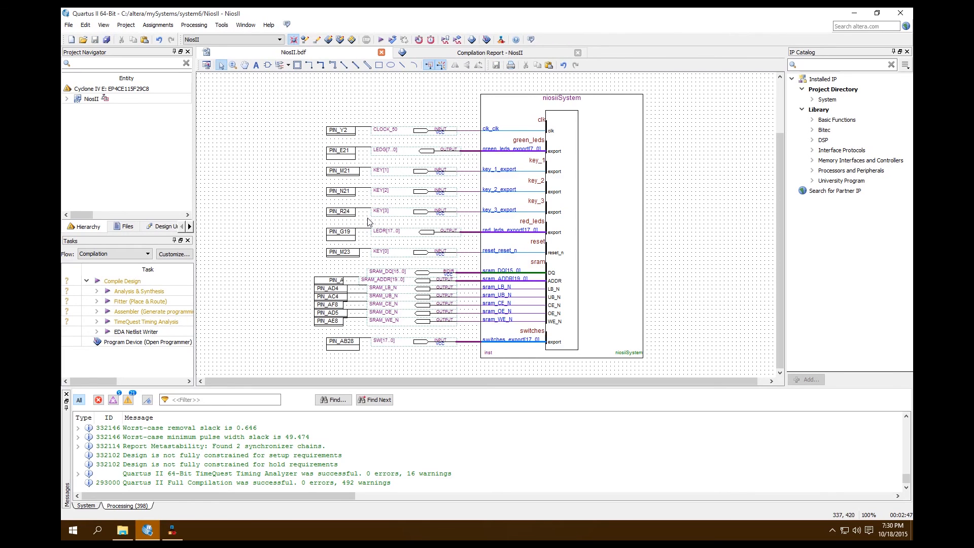
mouse_move(385, 277)
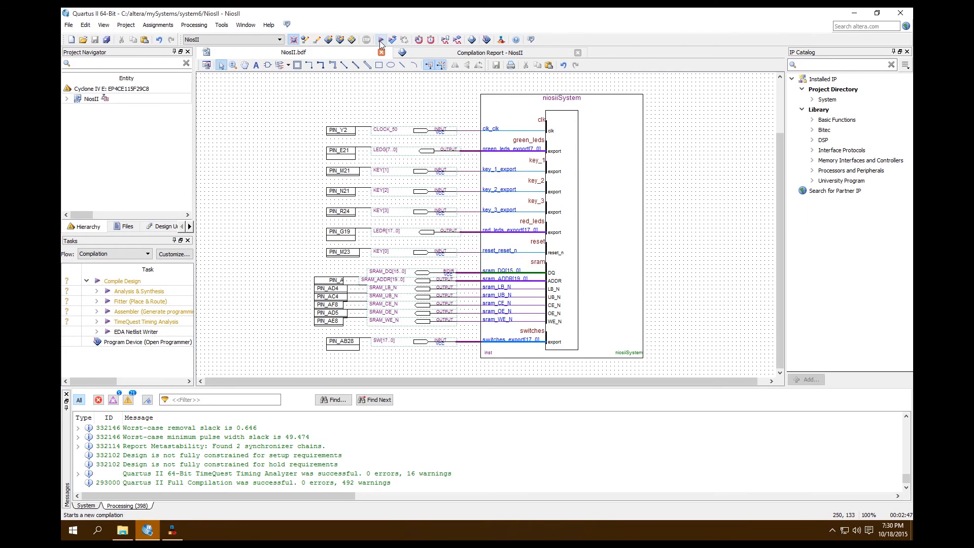
- Run a full compilation from the toolbar, then return to the NiosII.bdf diagram
click(366, 40)
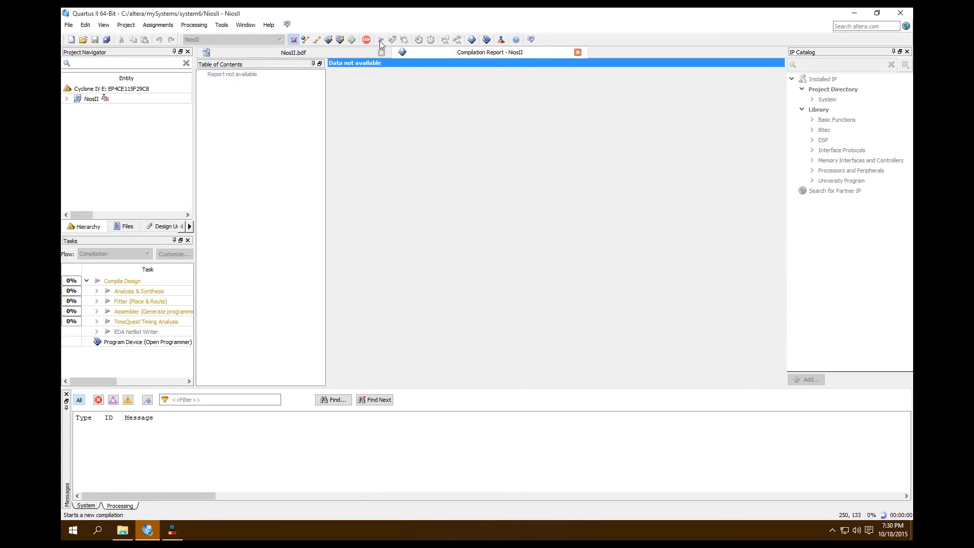
click(379, 40)
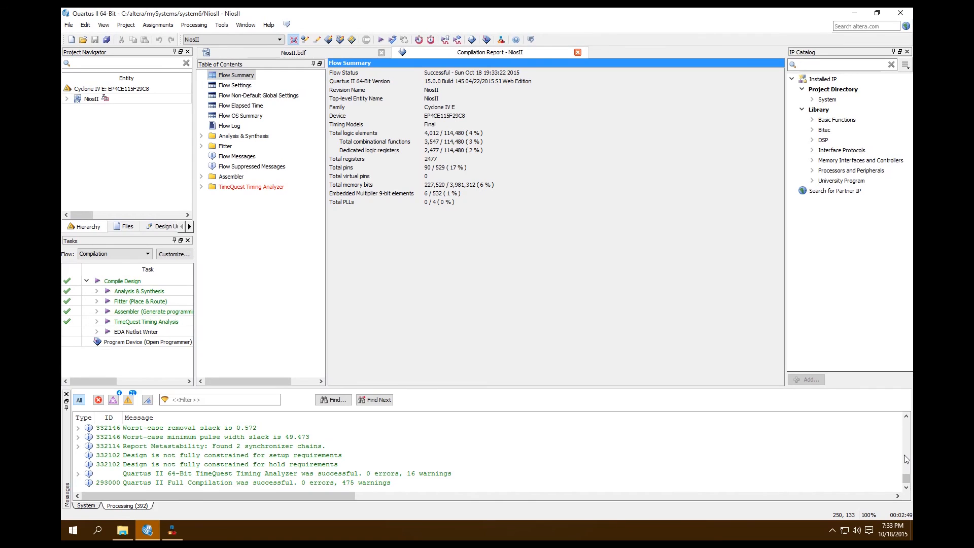
click(293, 52)
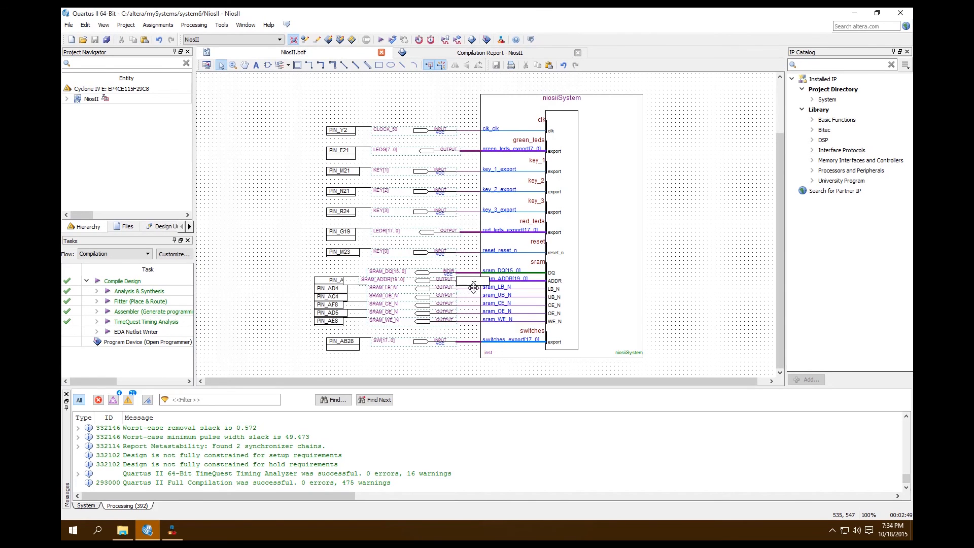